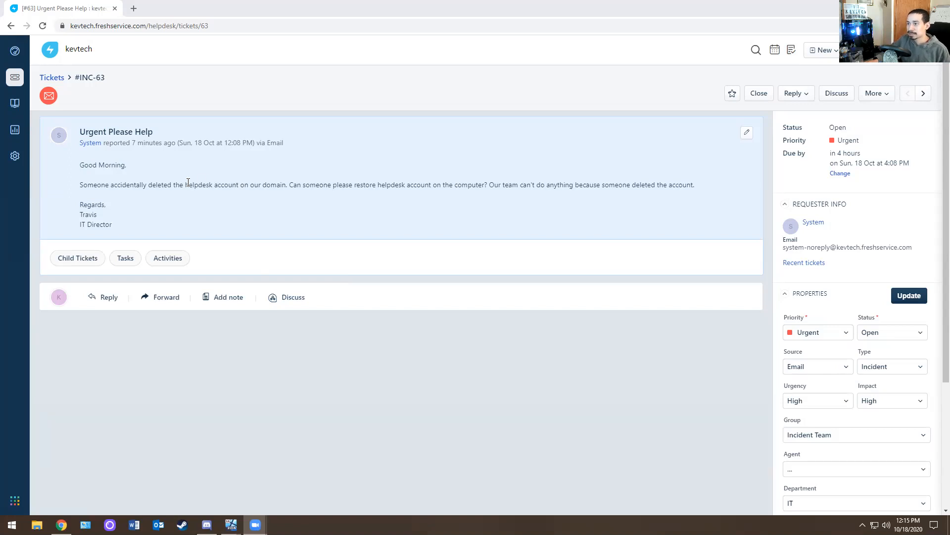
mouse_move(363, 196)
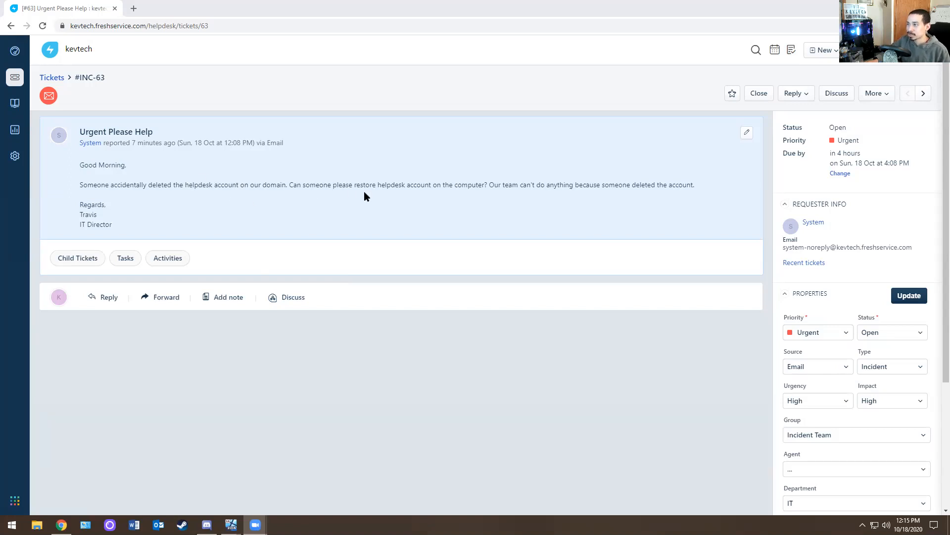
mouse_move(443, 184)
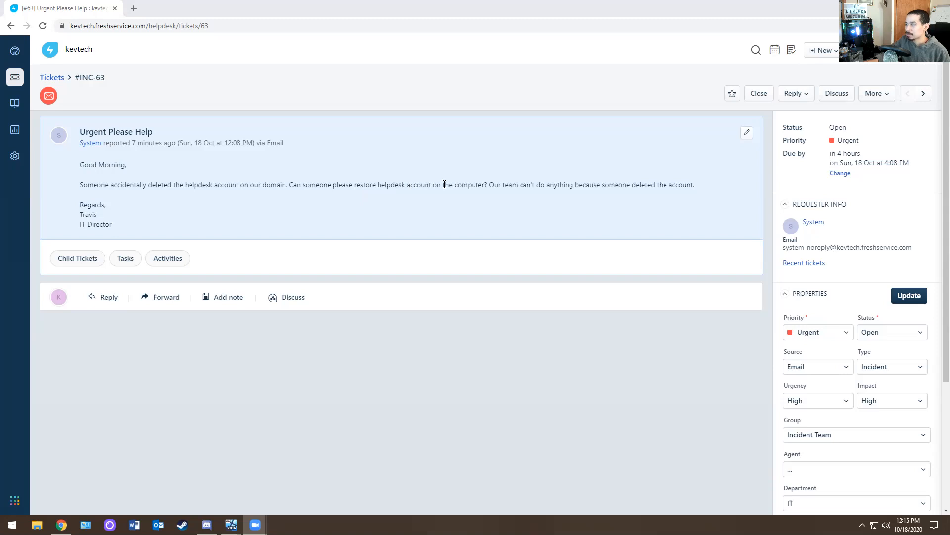
mouse_move(463, 188)
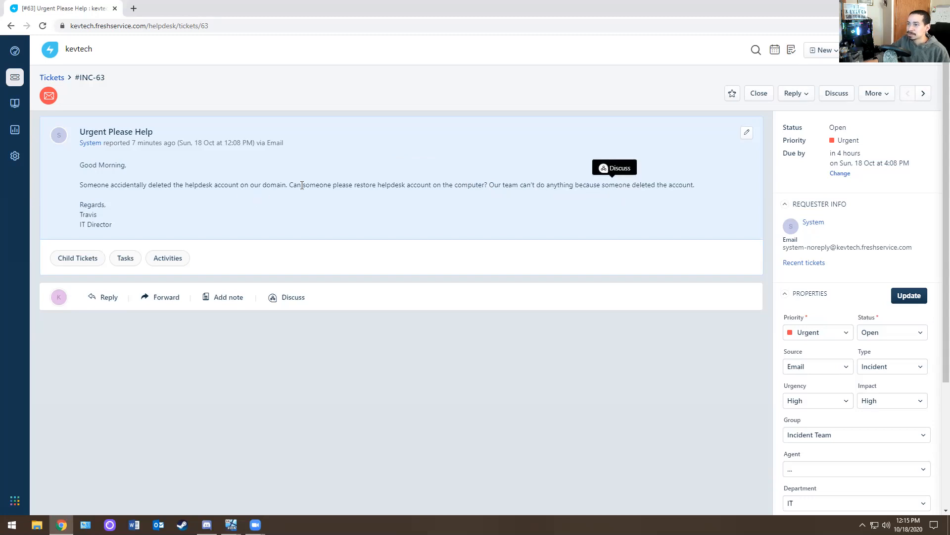
- Search the kevtech.com domain for a 'helpdesk' user, which finds no matching account
double_click(88, 215)
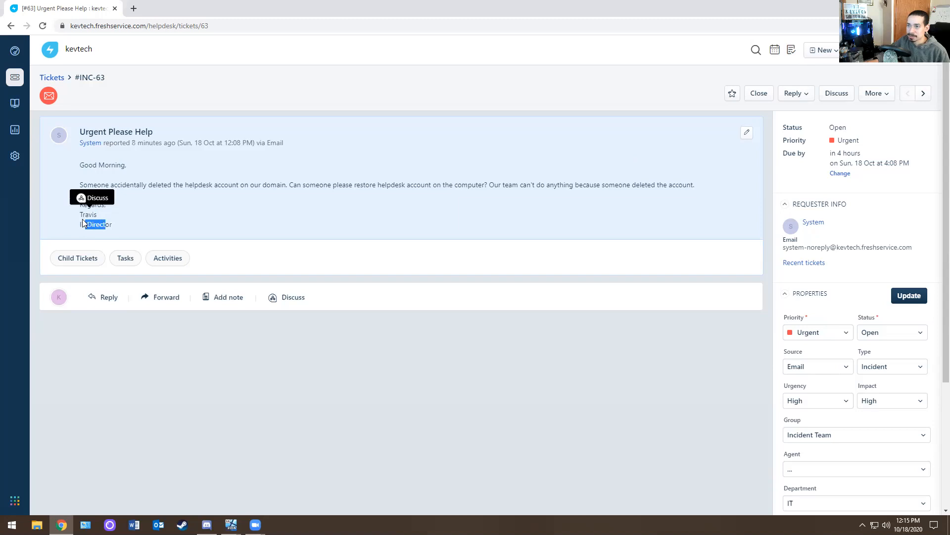
mouse_move(258, 217)
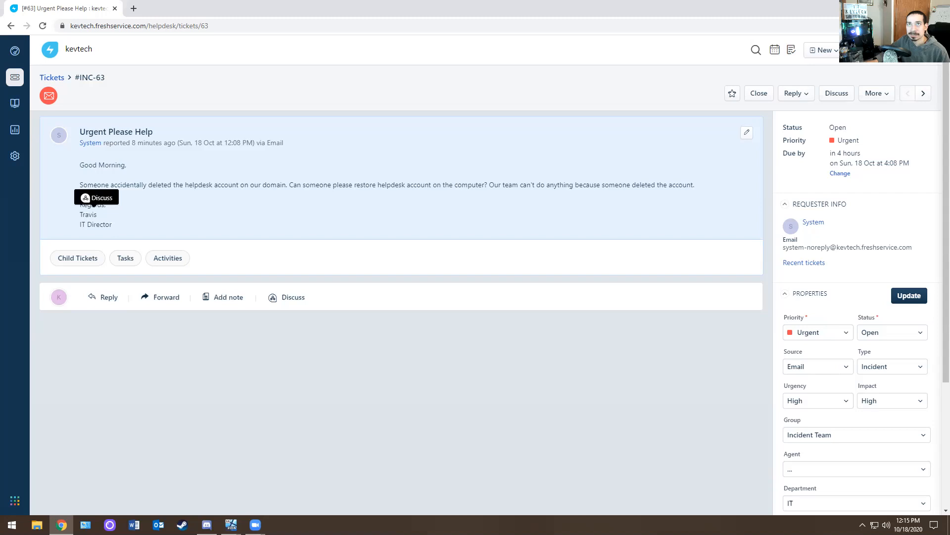
mouse_move(367, 108)
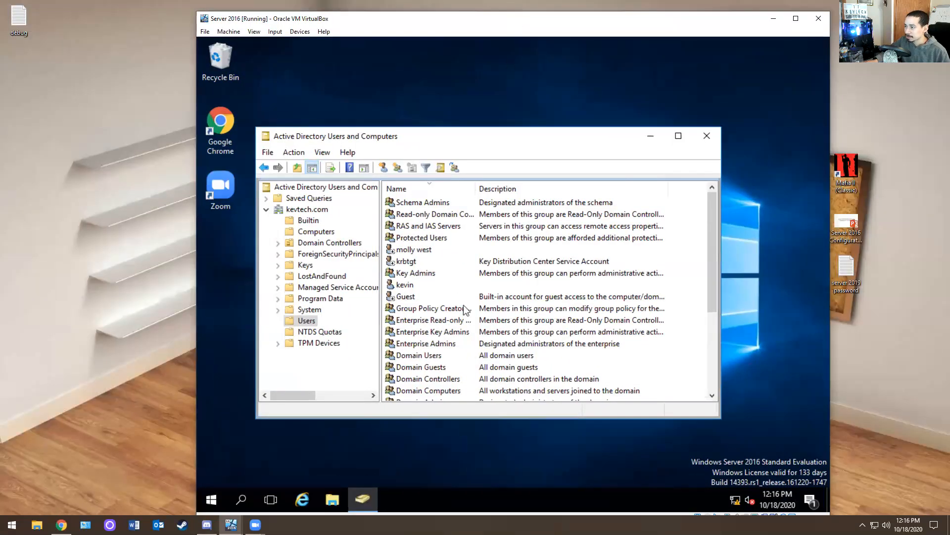
mouse_move(446, 274)
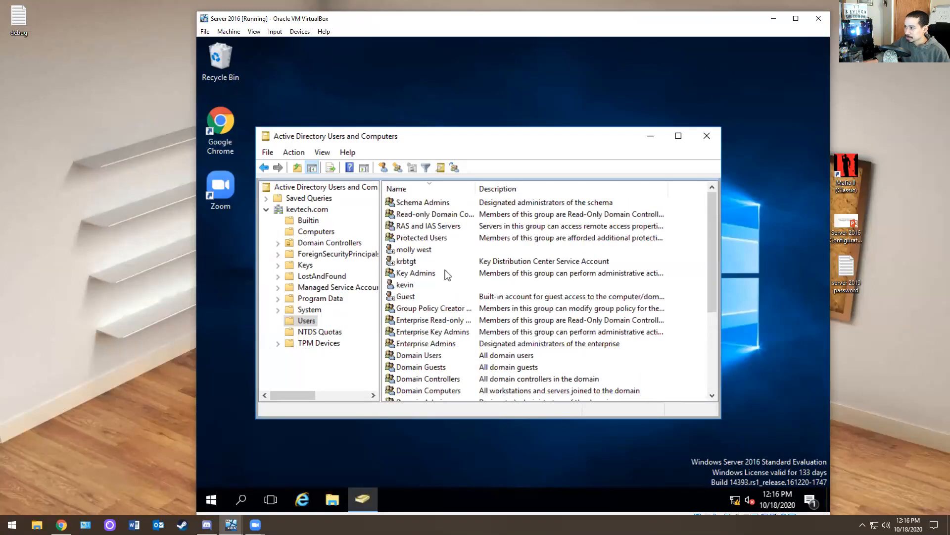
right_click(306, 209)
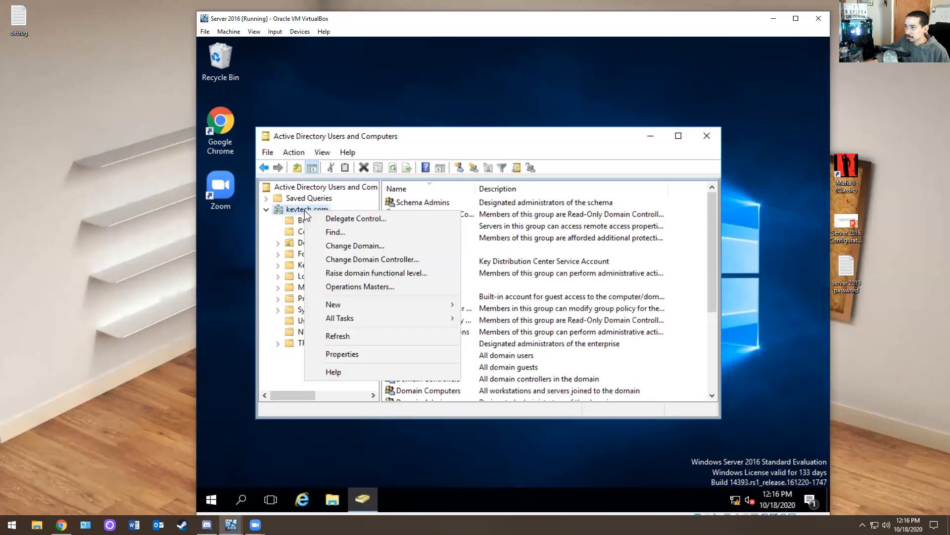
left_click(335, 232)
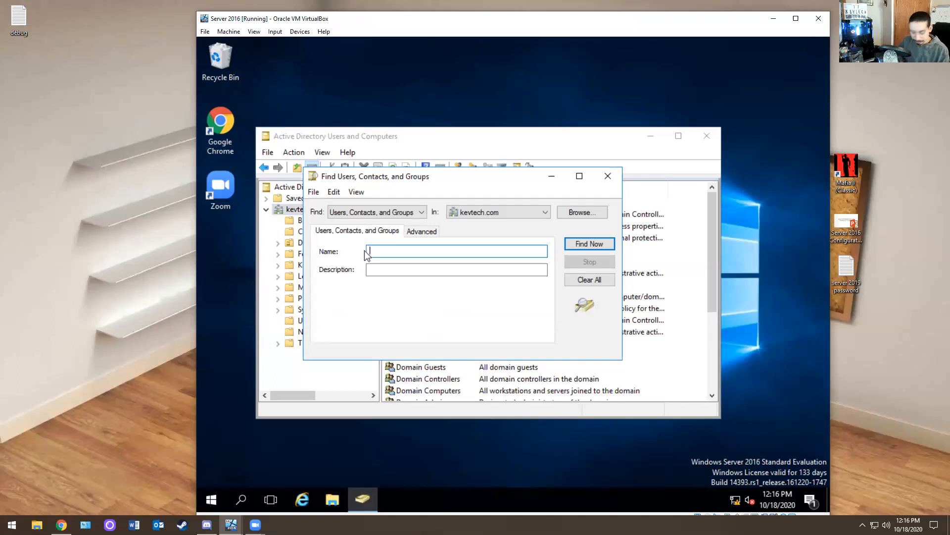
type("helpdesk")
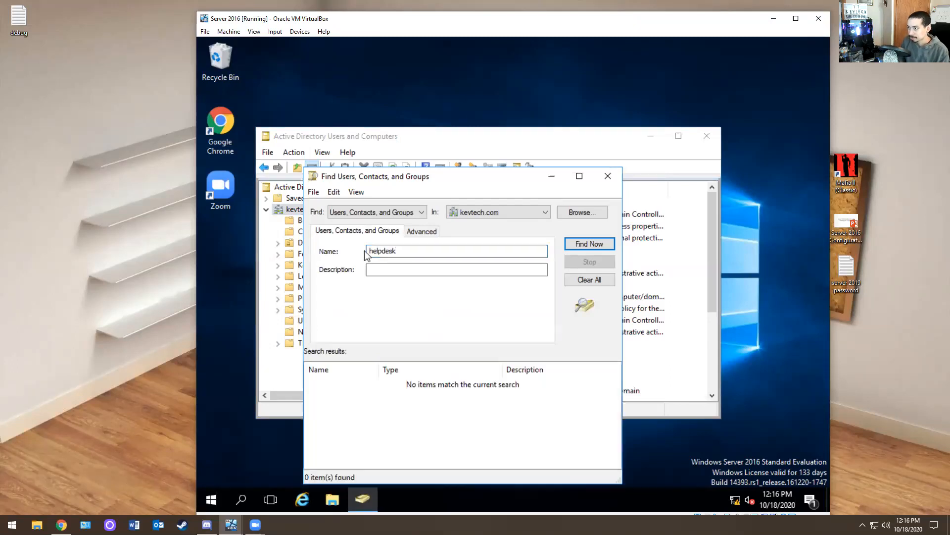
mouse_move(608, 176)
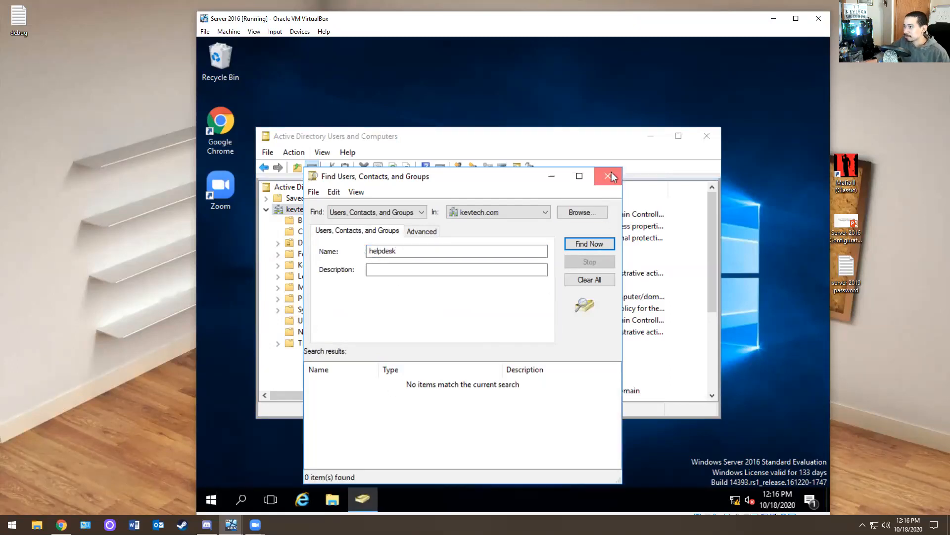
- Dismiss the empty search, put away Users and Computers and bring up the Start menu apps
left_click(610, 177)
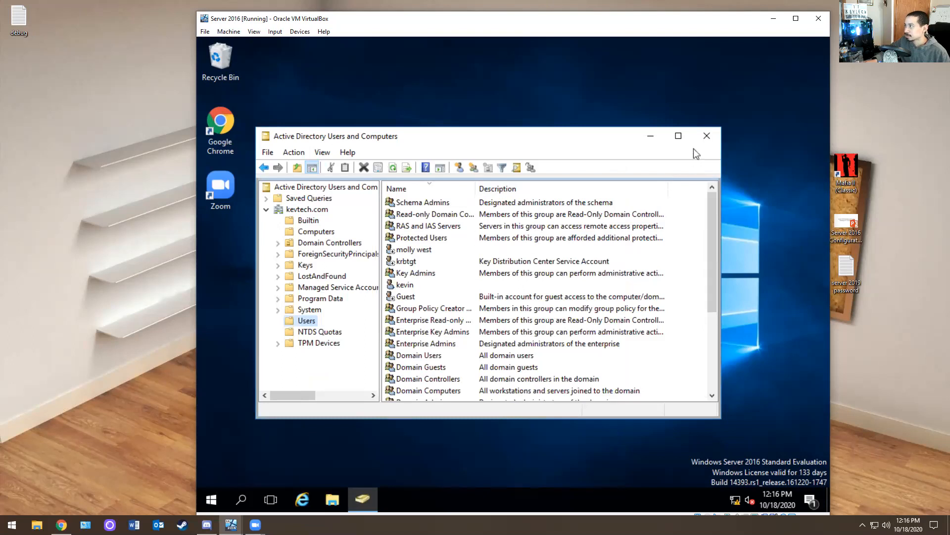
left_click(706, 136)
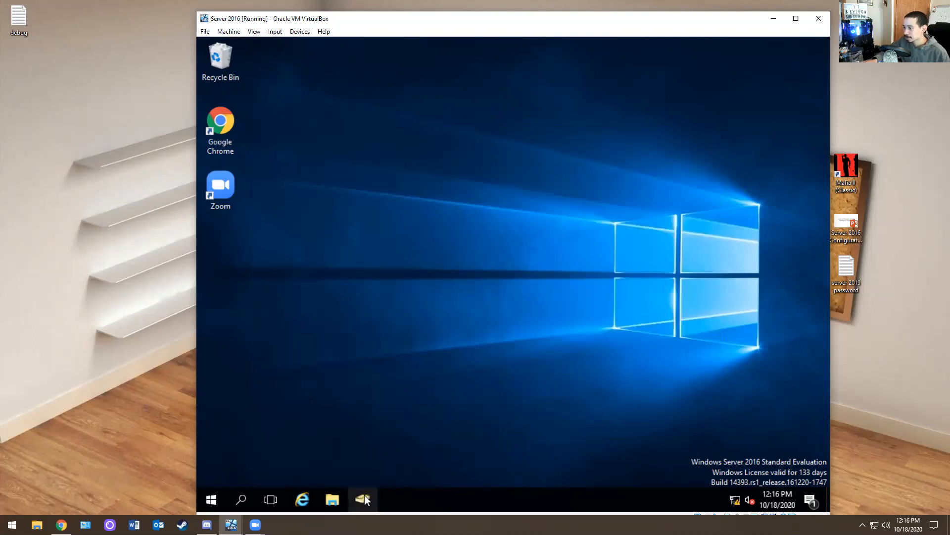
mouse_move(712, 138)
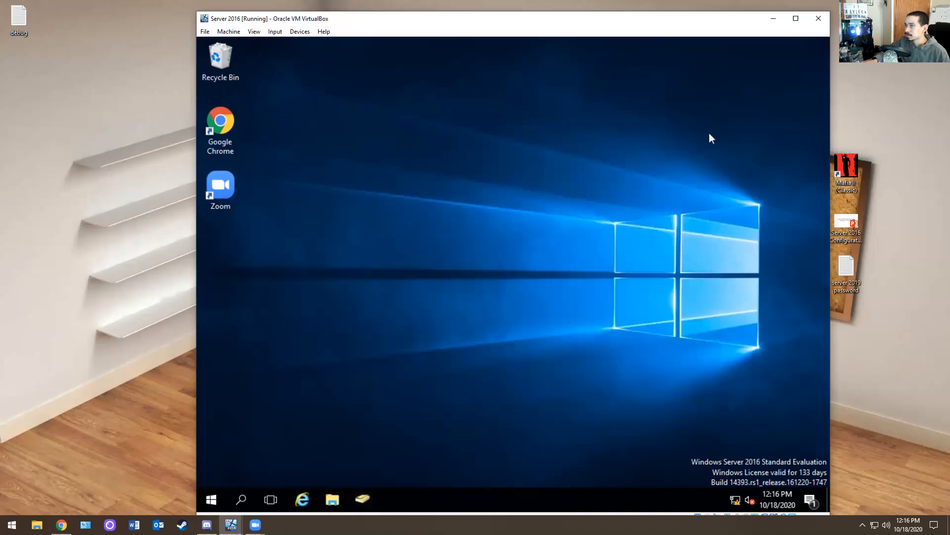
mouse_move(559, 204)
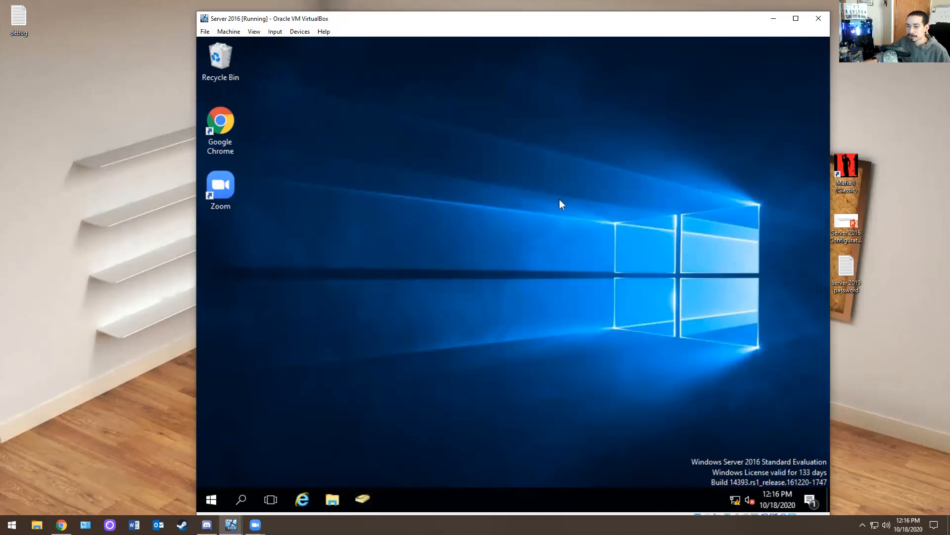
mouse_move(555, 216)
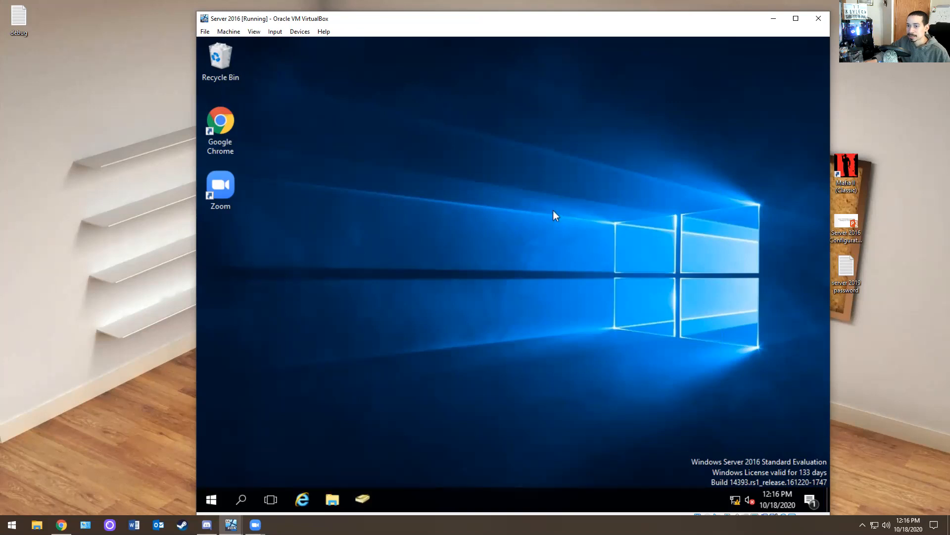
mouse_move(542, 213)
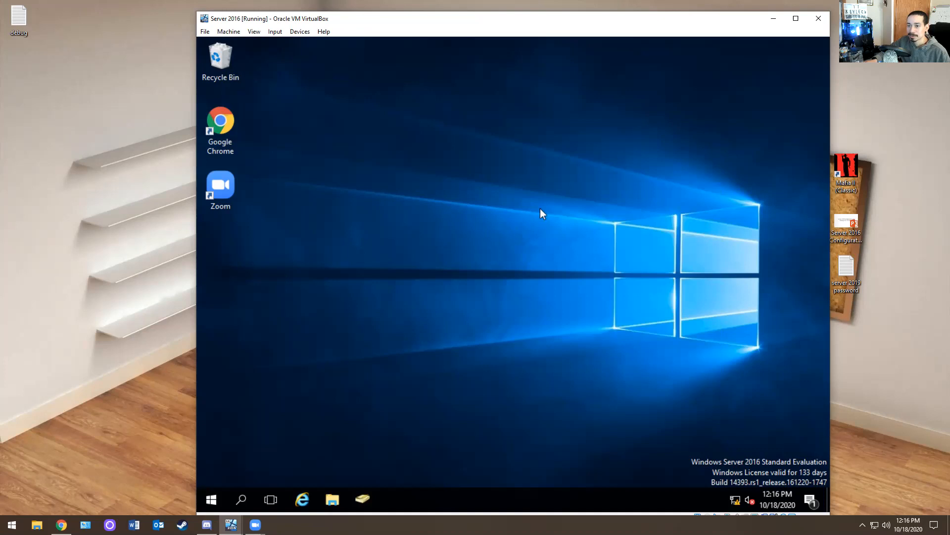
mouse_move(211, 499)
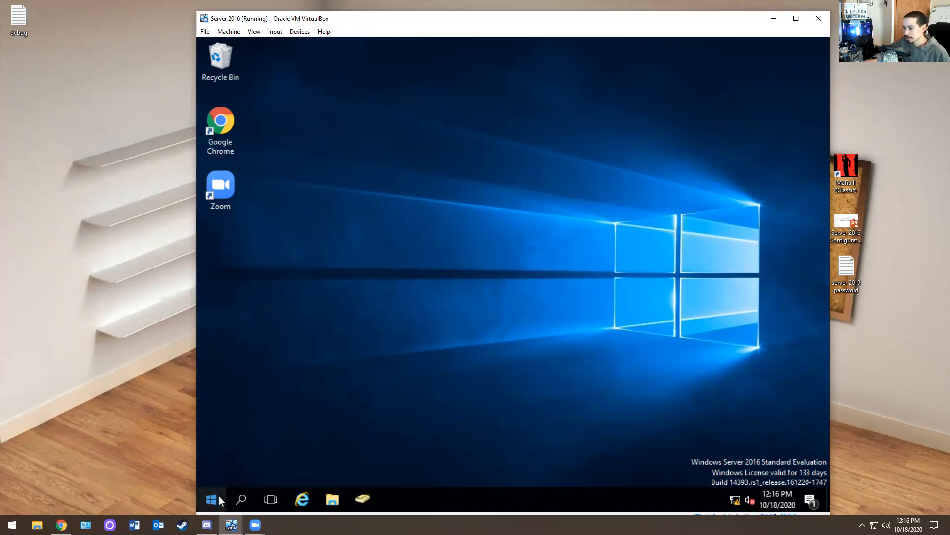
left_click(211, 499)
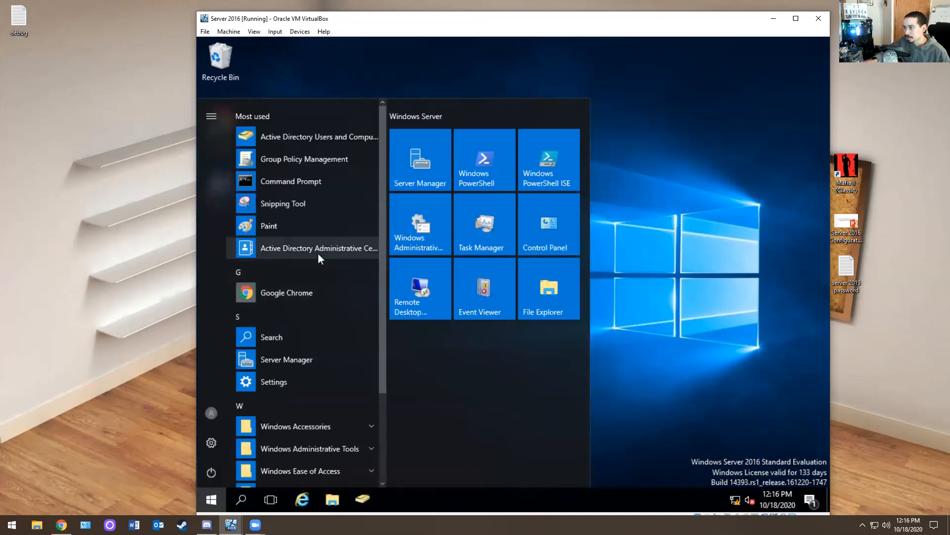
mouse_move(318, 248)
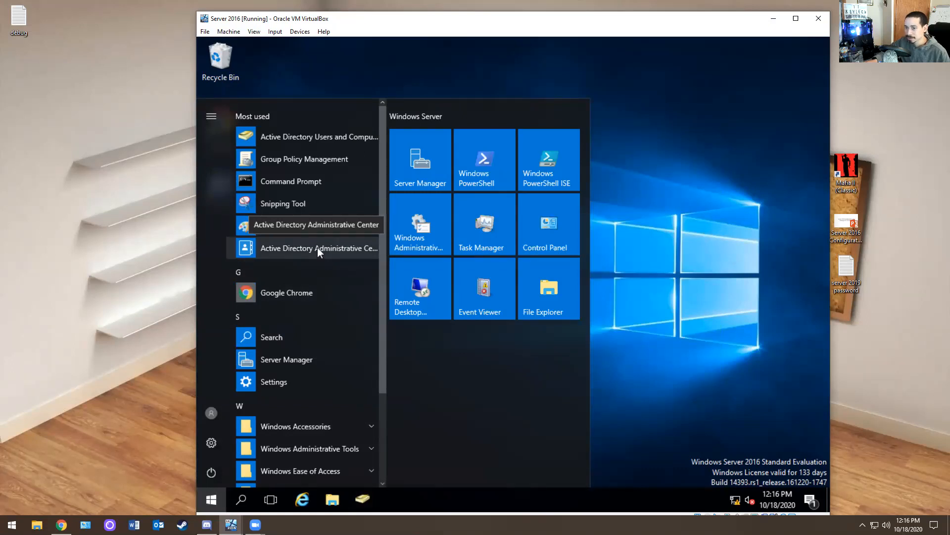
- Restore the helpdesk account from kevtech (local) Deleted Objects in AD Administrative Center, then put it away
left_click(318, 248)
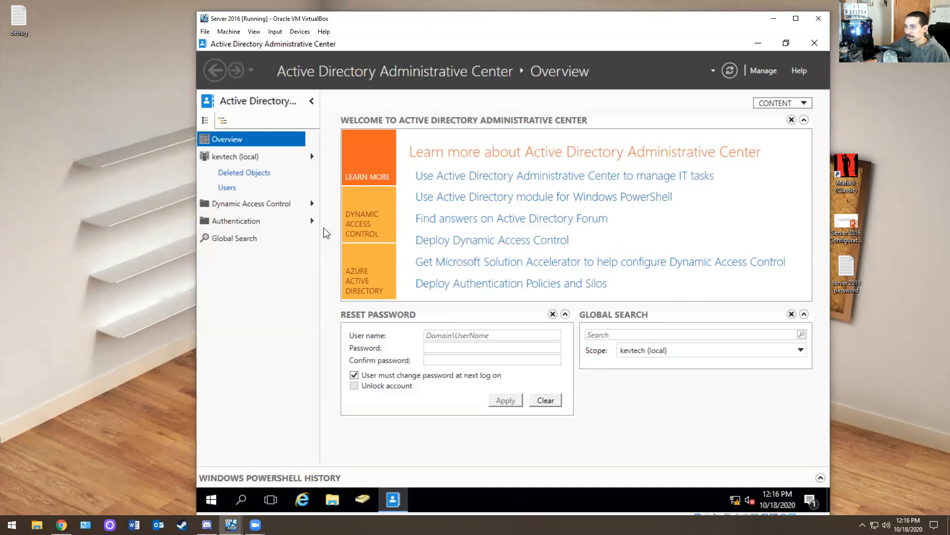
left_click(234, 156)
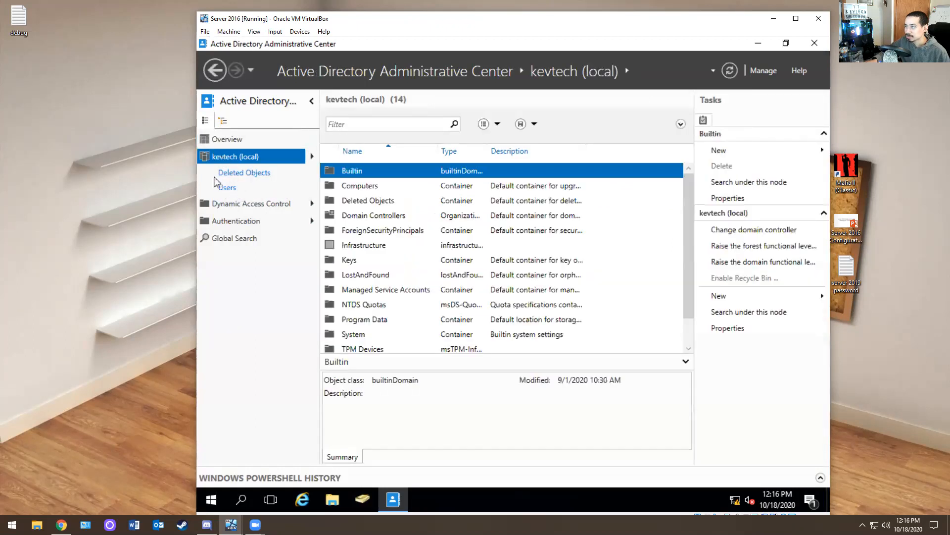
mouse_move(750, 282)
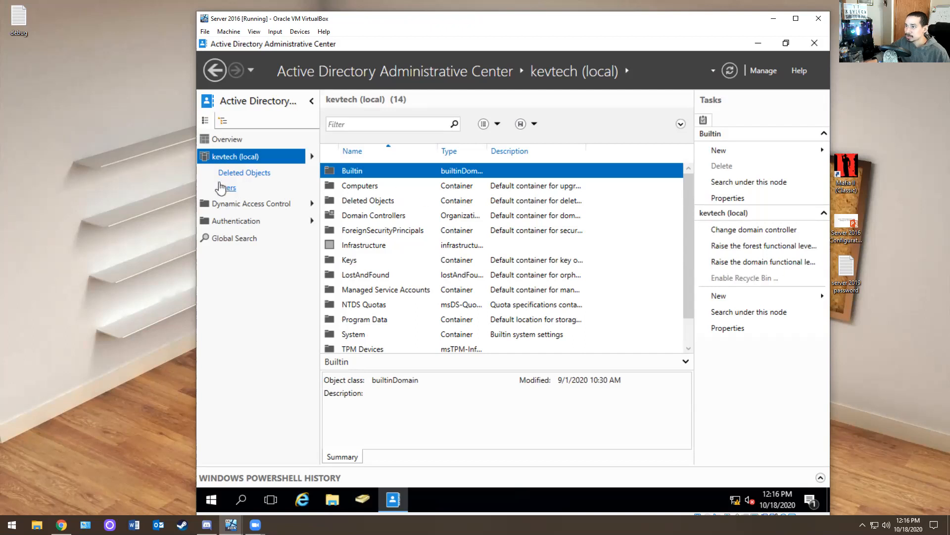
right_click(358, 171)
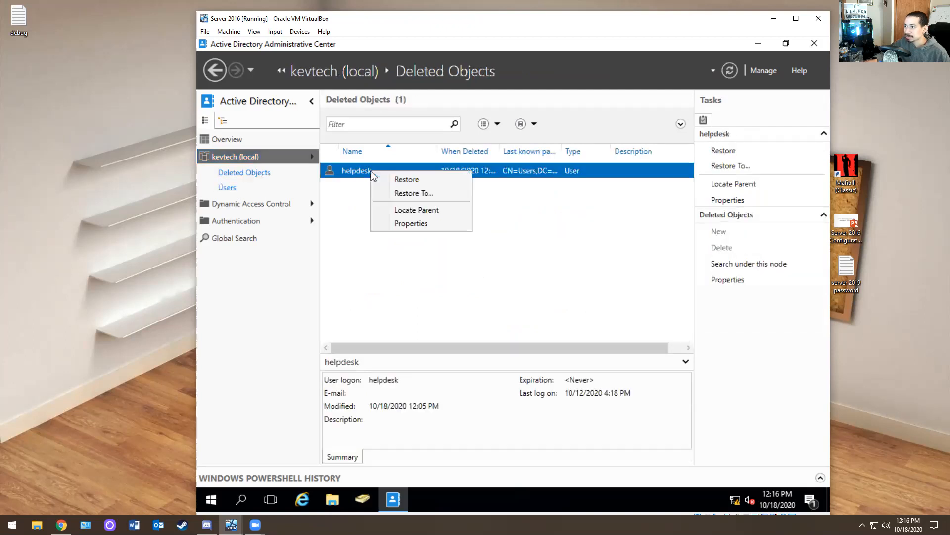
left_click(406, 179)
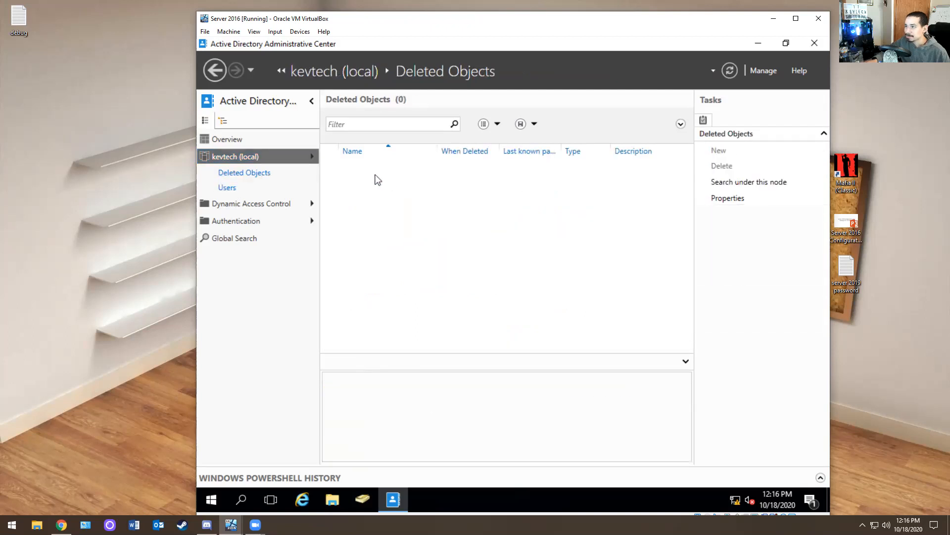
left_click(814, 43)
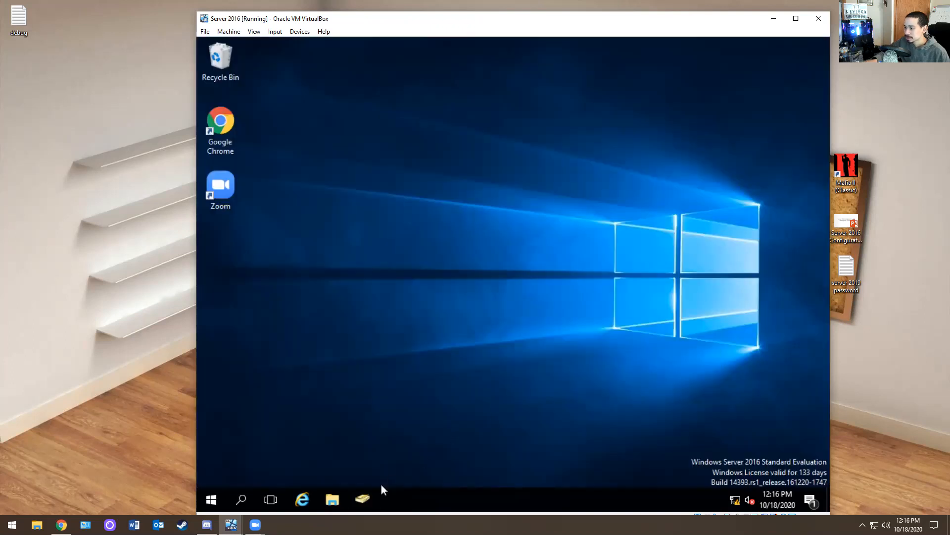
- Bring back Users and Computers and open the restored helpdesk account under kevtech.com Users
left_click(363, 499)
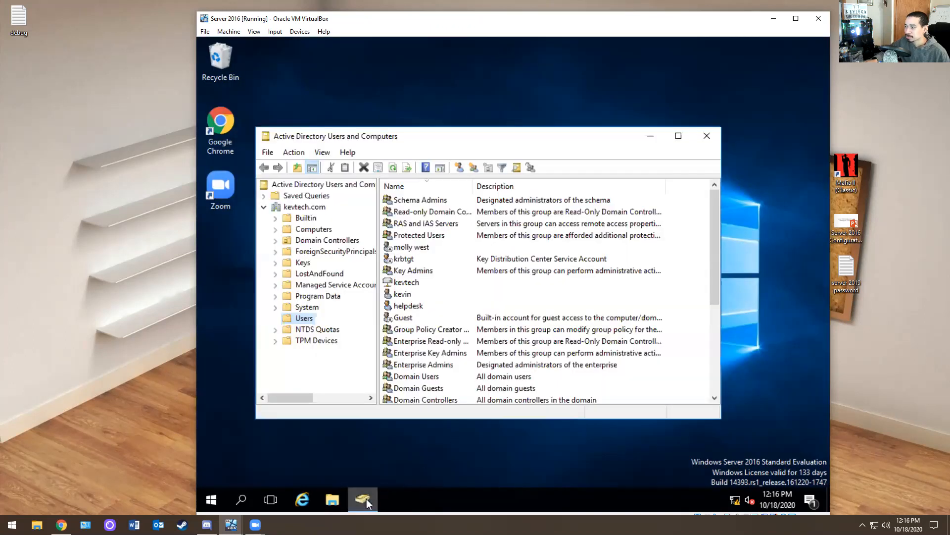
left_click(407, 306)
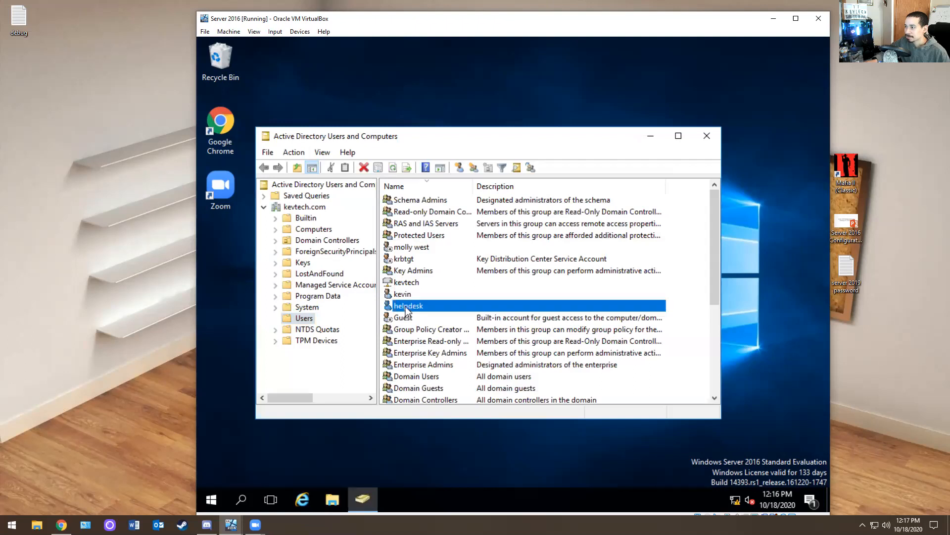
double_click(407, 306)
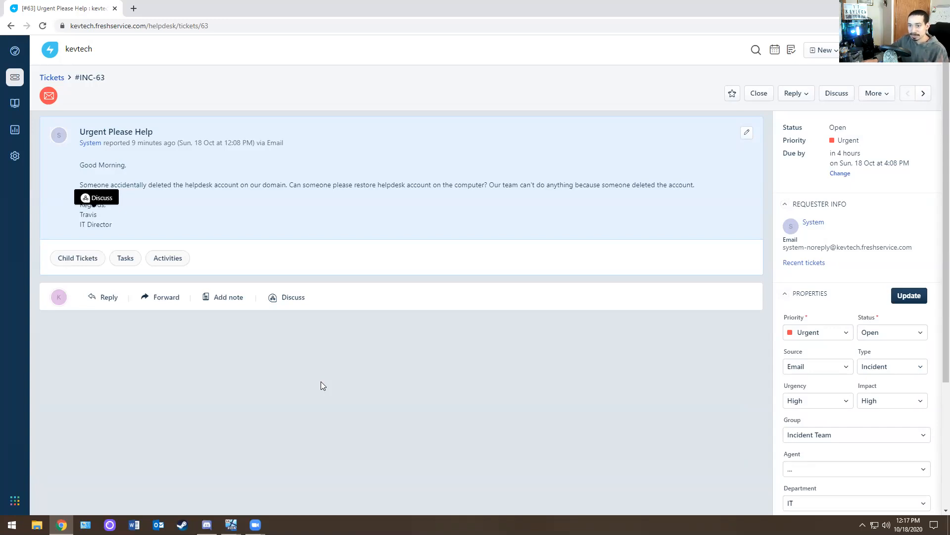
mouse_move(263, 360)
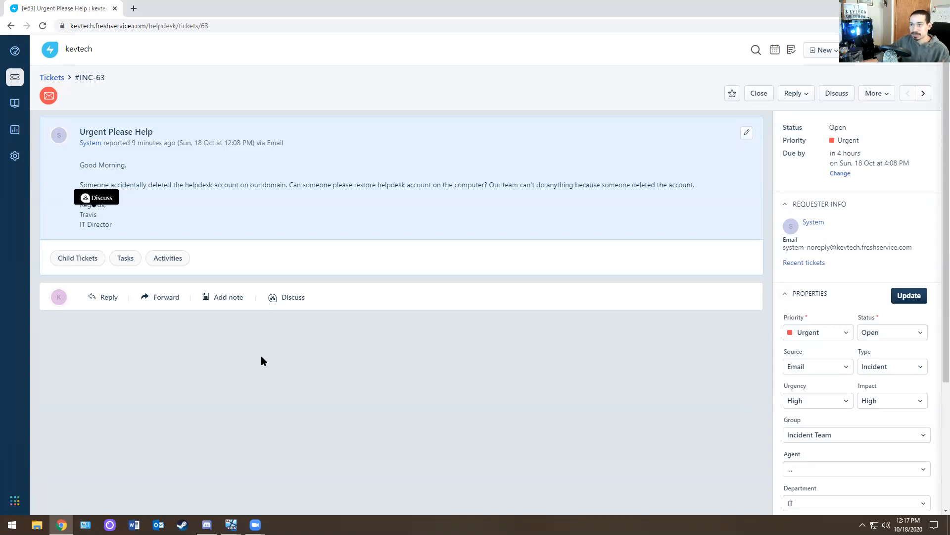
mouse_move(262, 367)
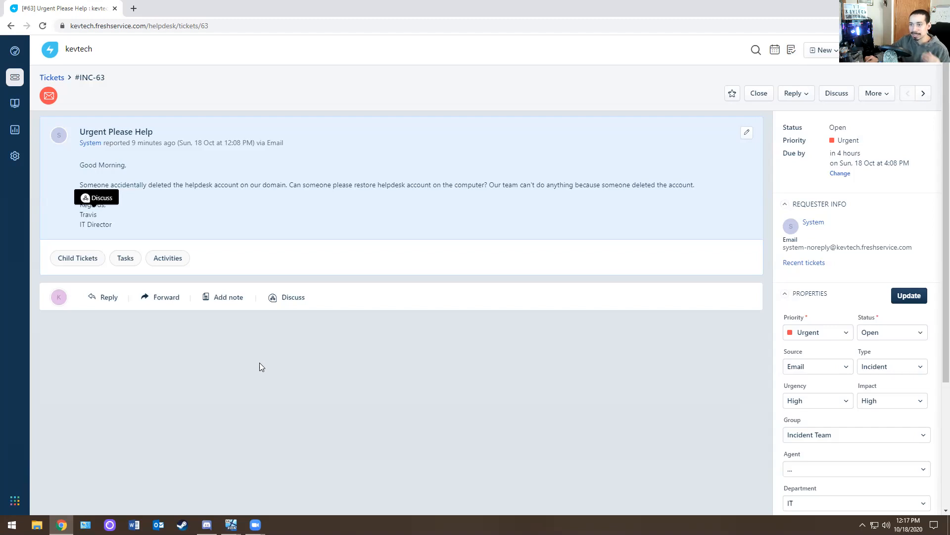
mouse_move(752, 91)
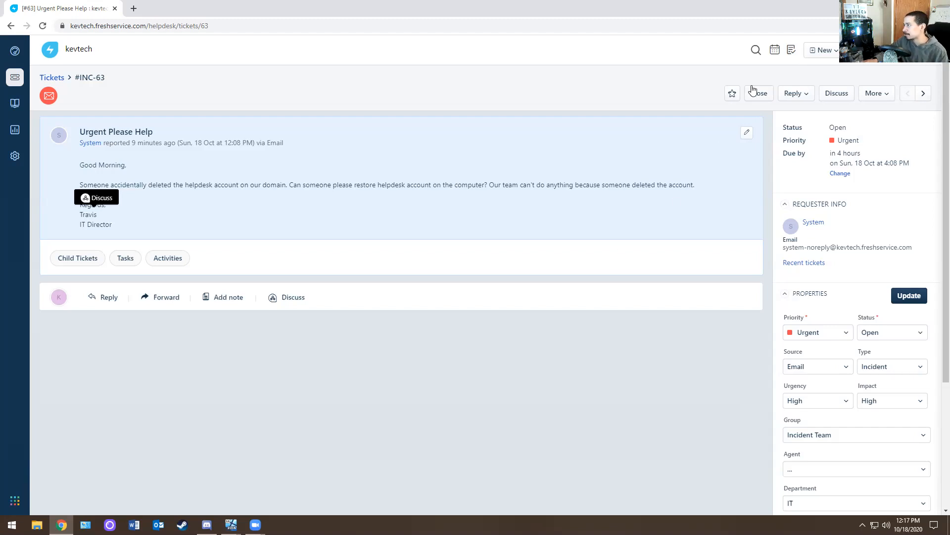
- Set ticket INC-63 to Closed from the ticket toolbar
left_click(758, 94)
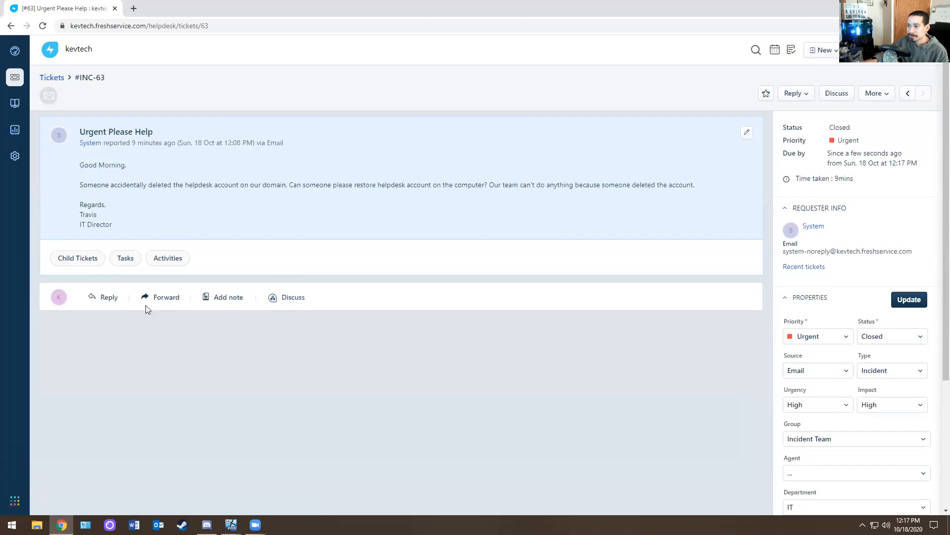
- Add the private note 'I enabled the account for our Director.' to INC-63
left_click(228, 297)
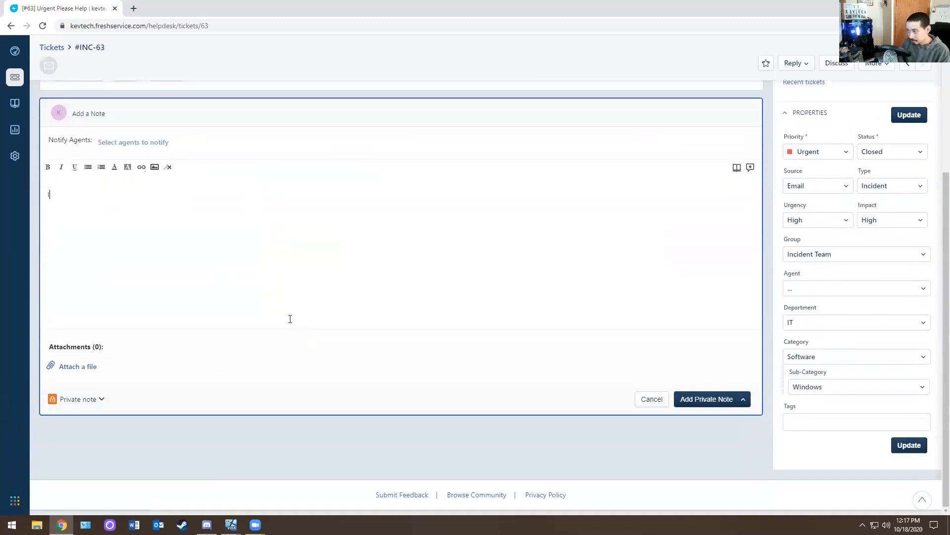
type("I enab")
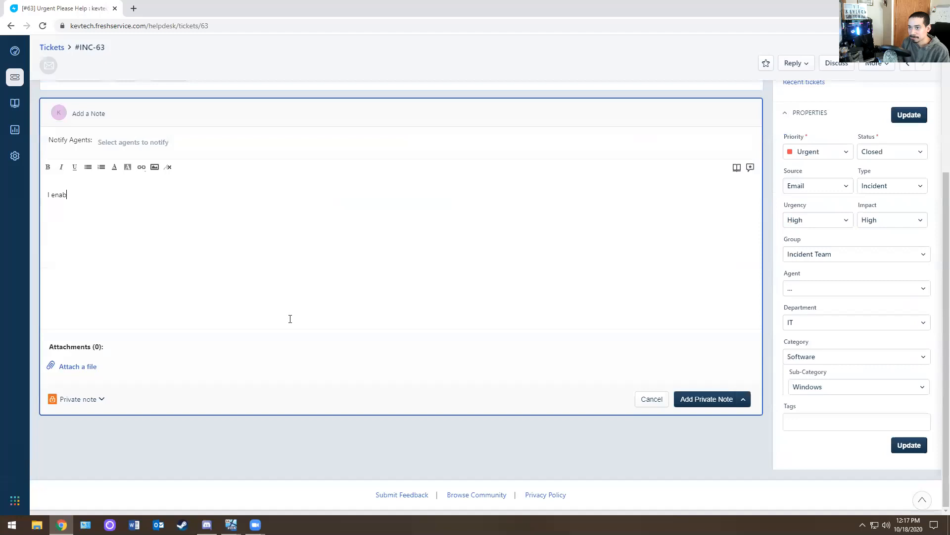
type("led the account")
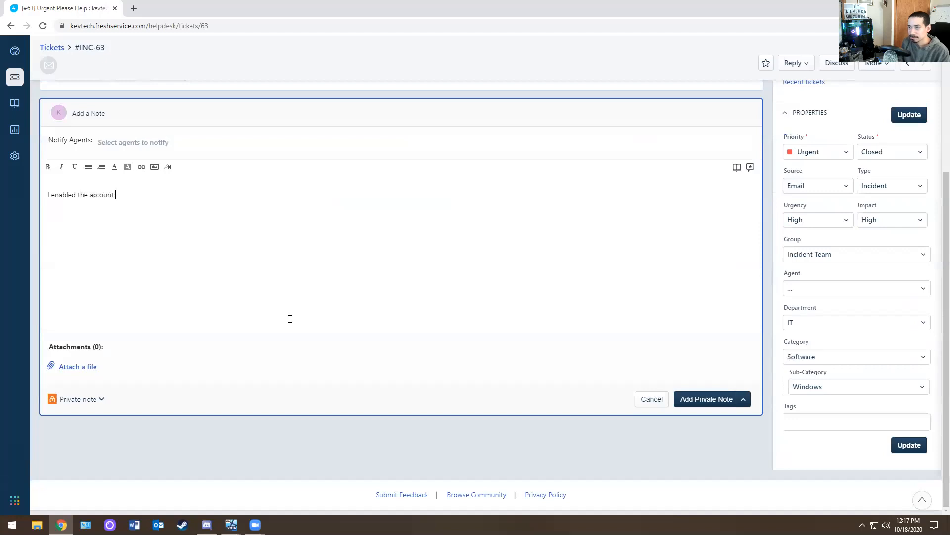
type("for our")
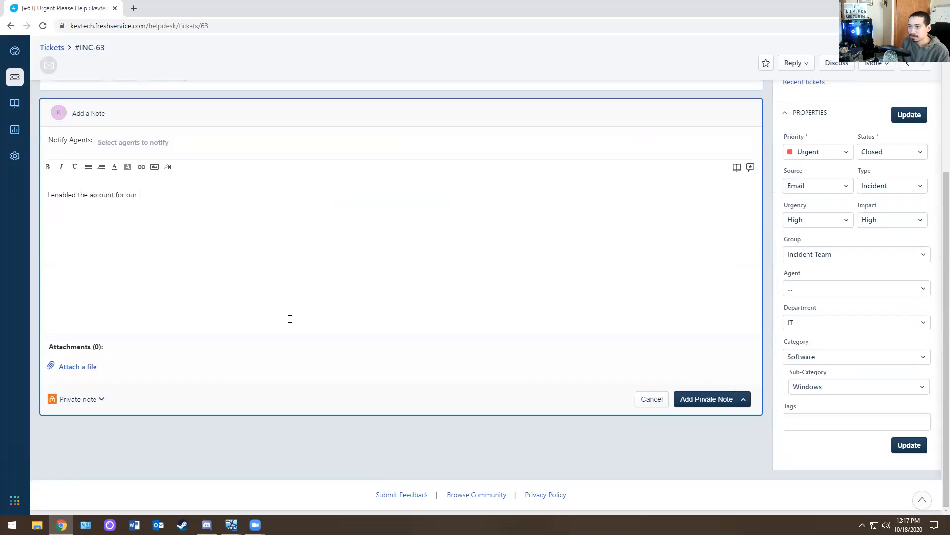
type("Director")
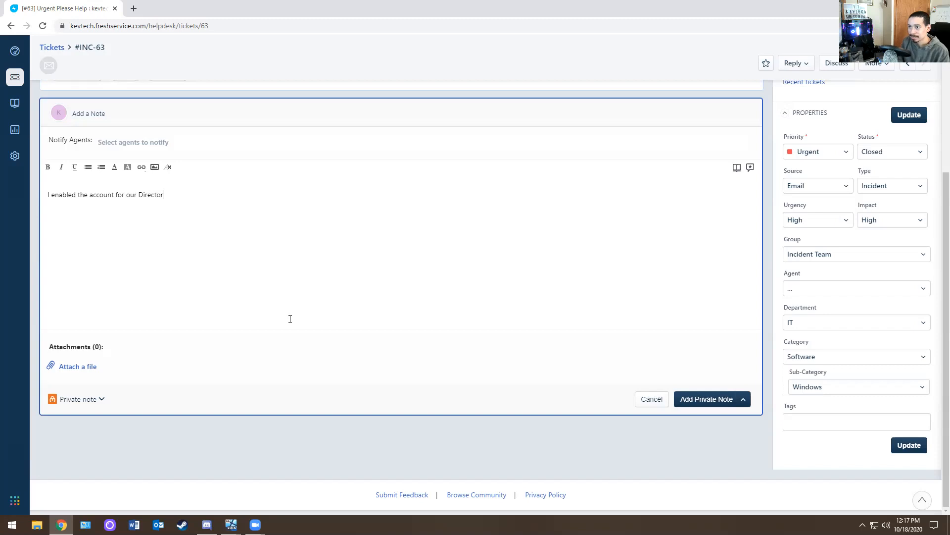
type(".")
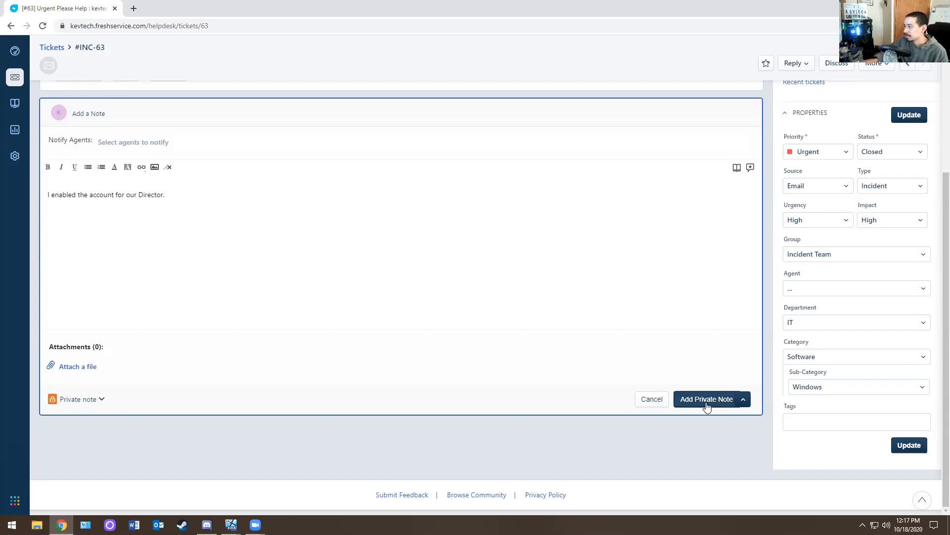
left_click(706, 399)
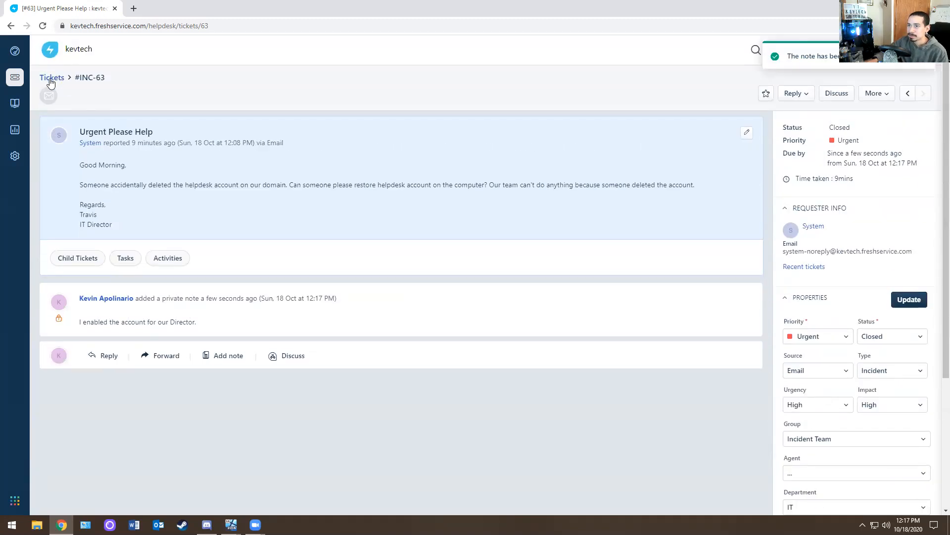
- Return to the ticket list and open 'Restate Molly' #INC-62
left_click(52, 78)
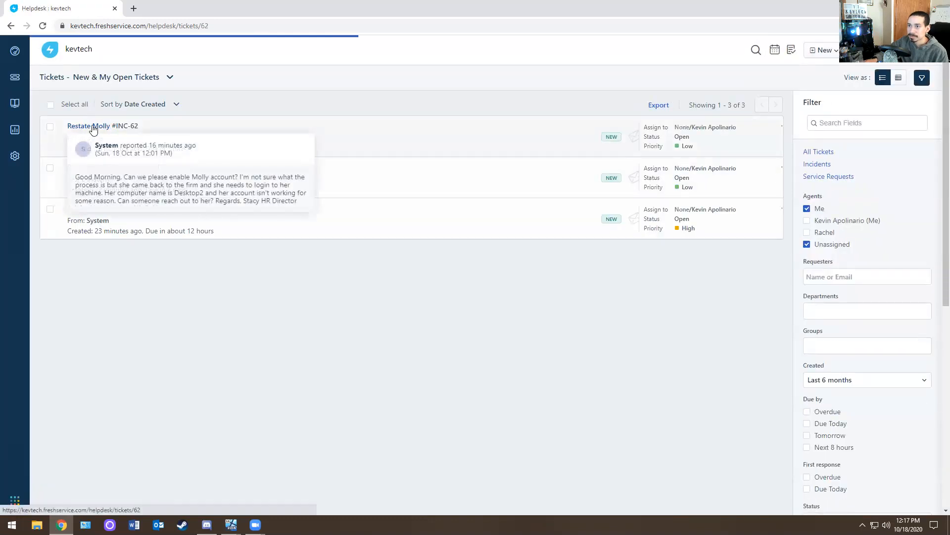
left_click(88, 126)
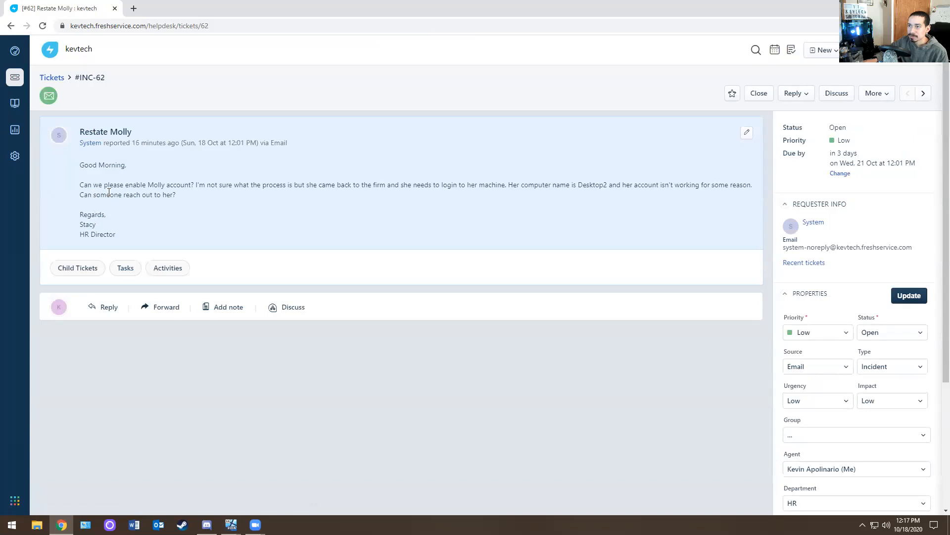
mouse_move(179, 201)
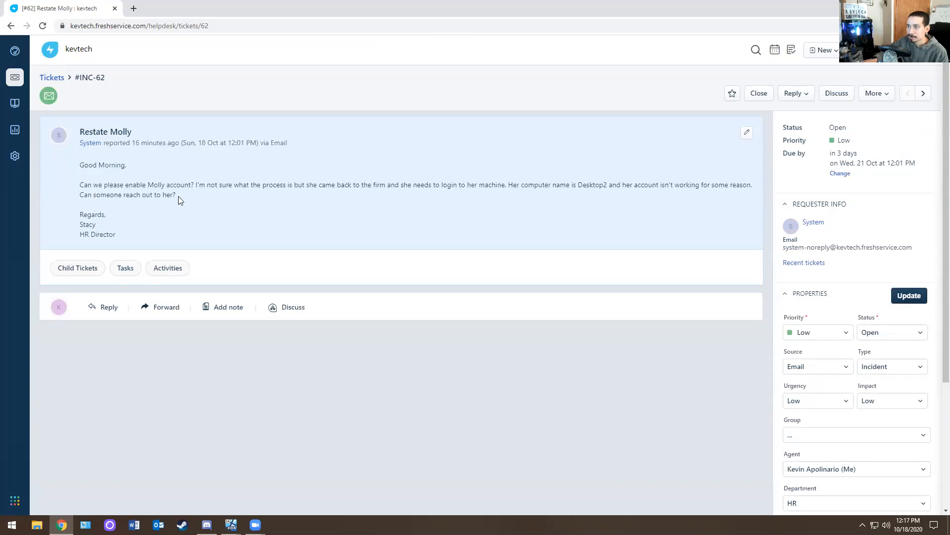
mouse_move(340, 202)
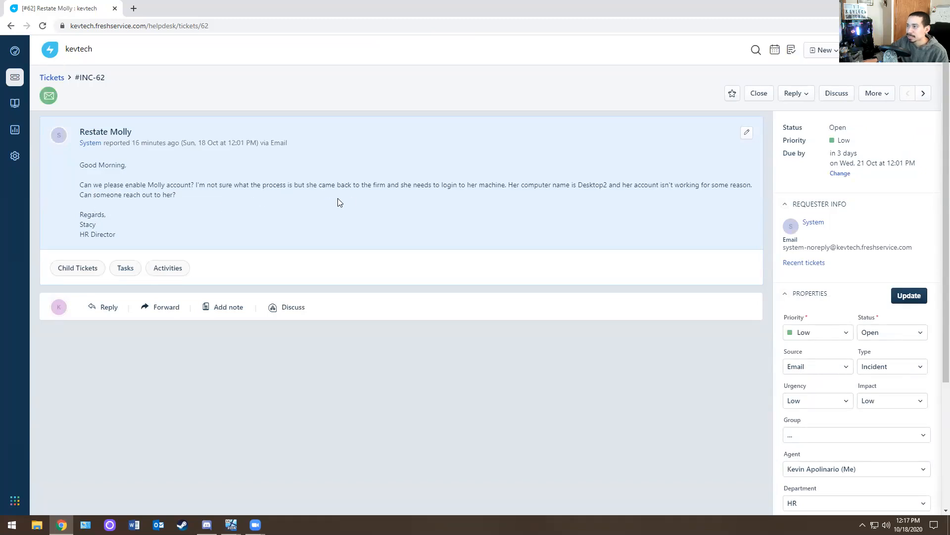
mouse_move(543, 198)
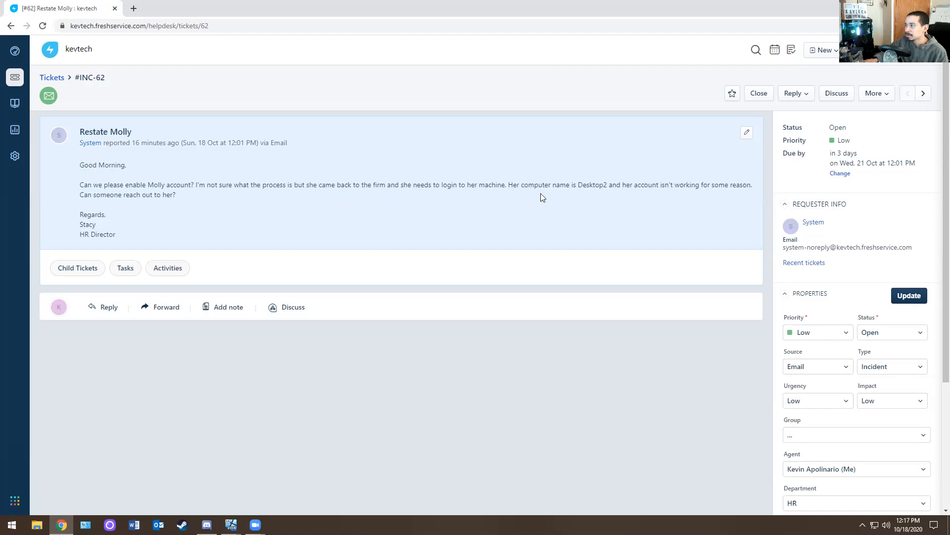
mouse_move(596, 203)
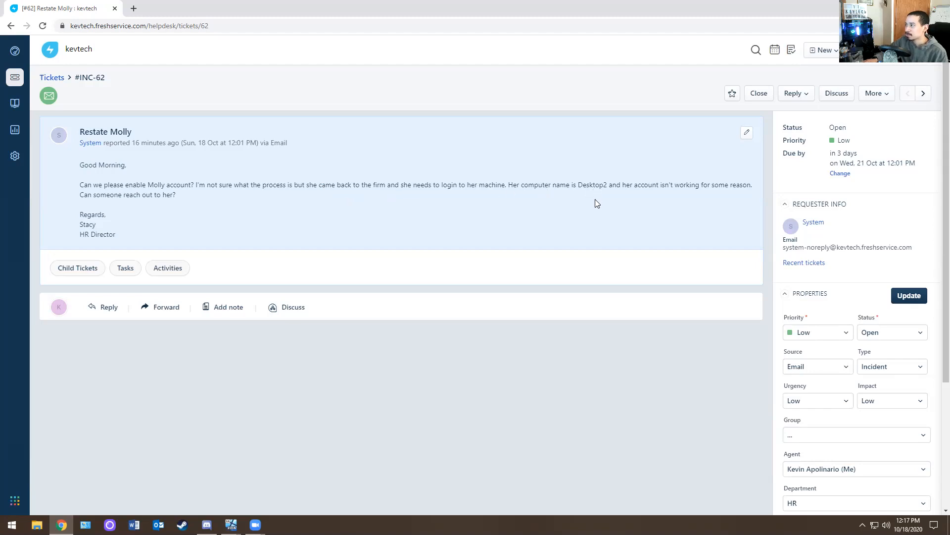
mouse_move(172, 196)
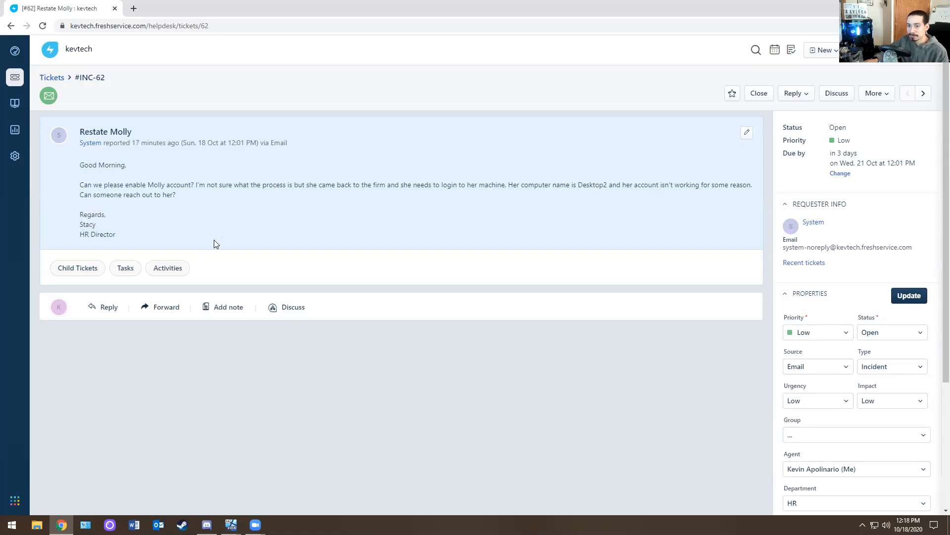
mouse_move(211, 241)
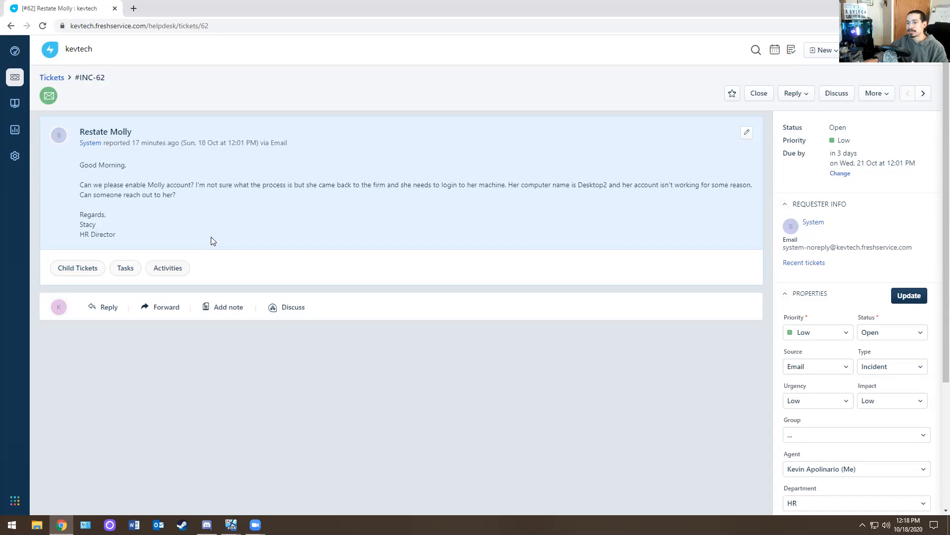
mouse_move(357, 15)
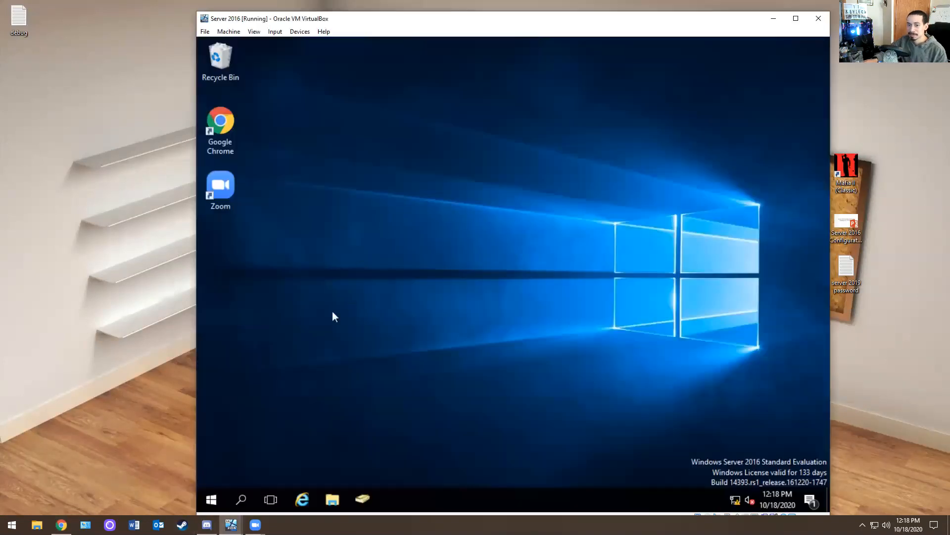
mouse_move(371, 401)
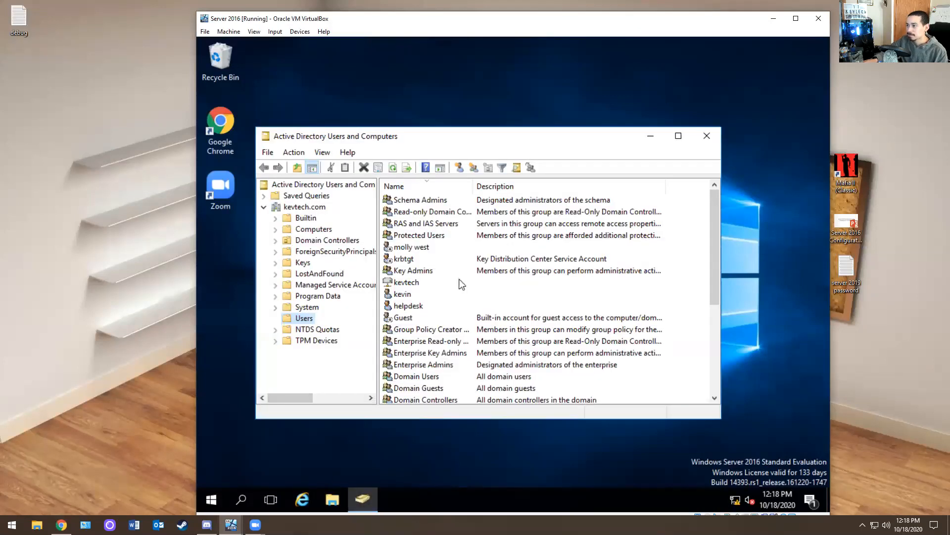
left_click(413, 247)
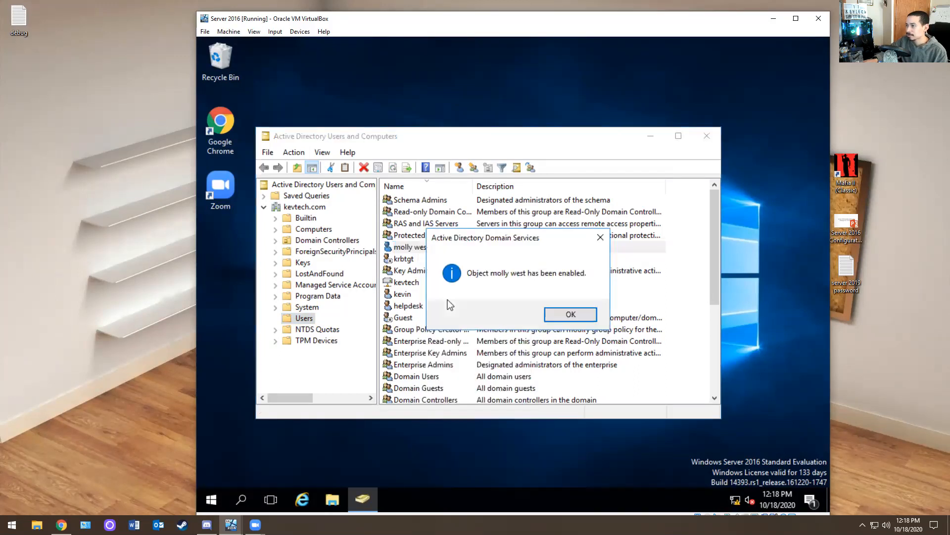
left_click(570, 314)
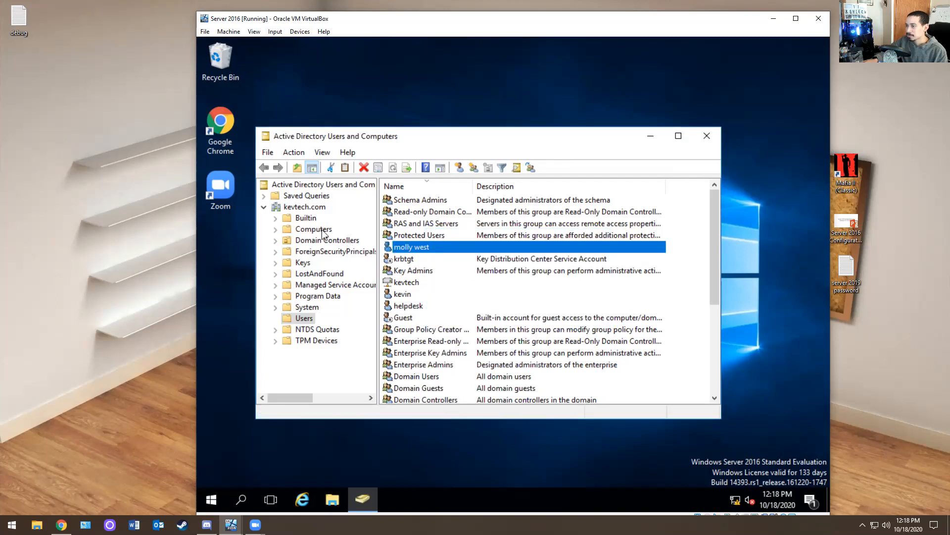
right_click(397, 199)
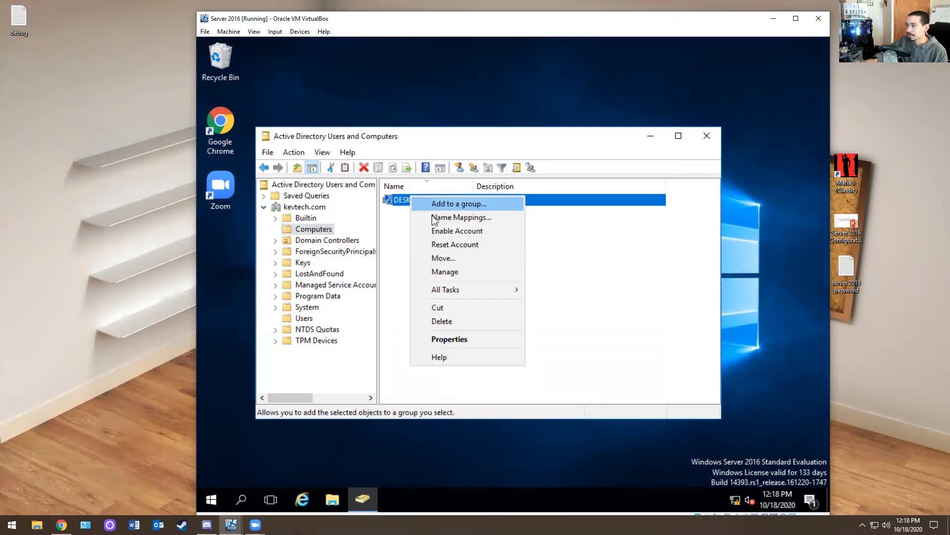
left_click(458, 231)
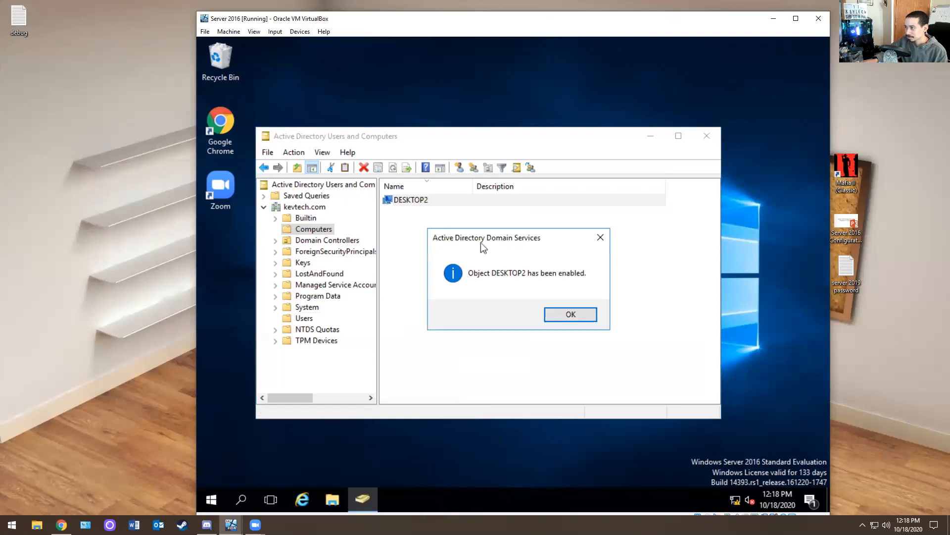
left_click(570, 314)
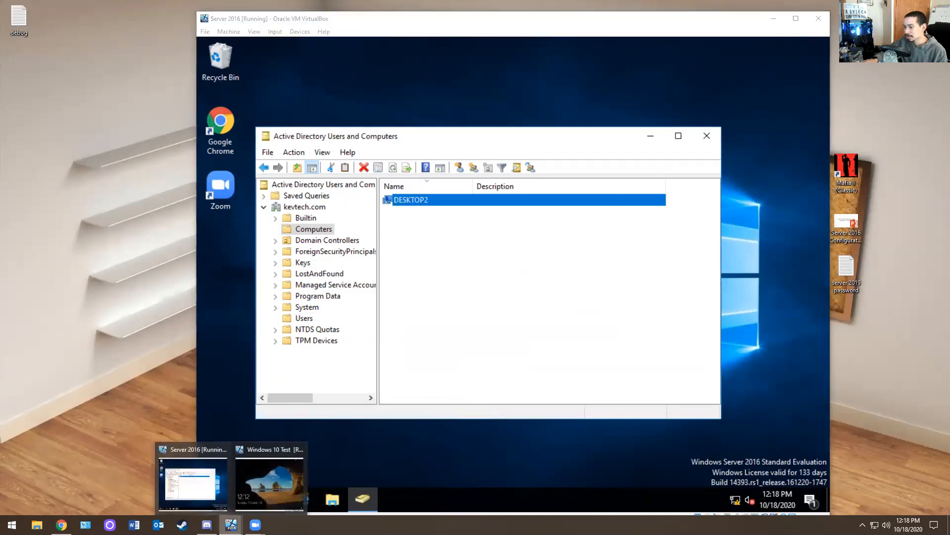
left_click(269, 479)
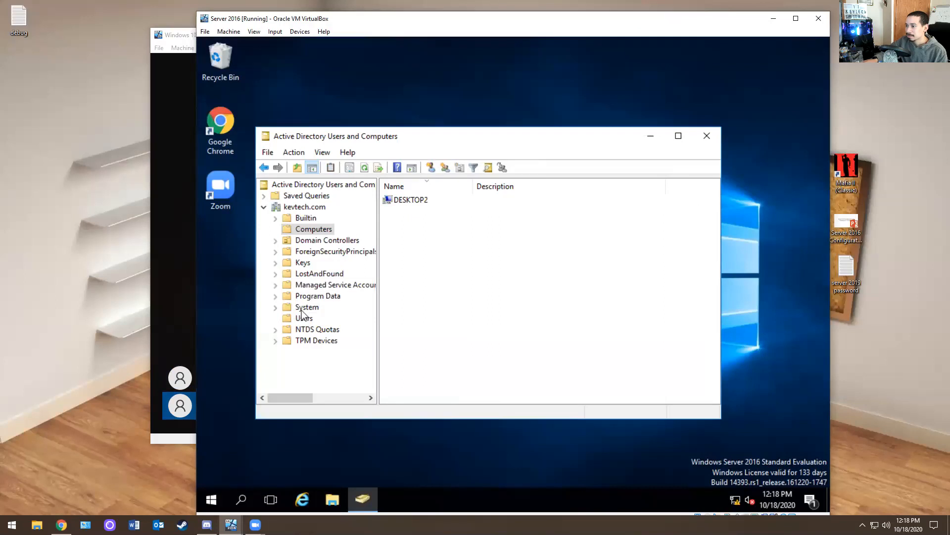
left_click(305, 317)
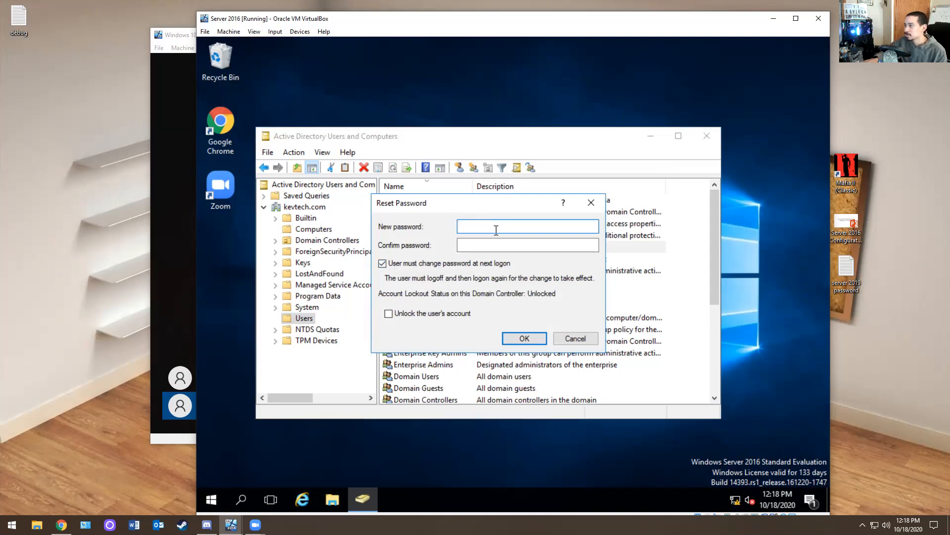
right_click(409, 246)
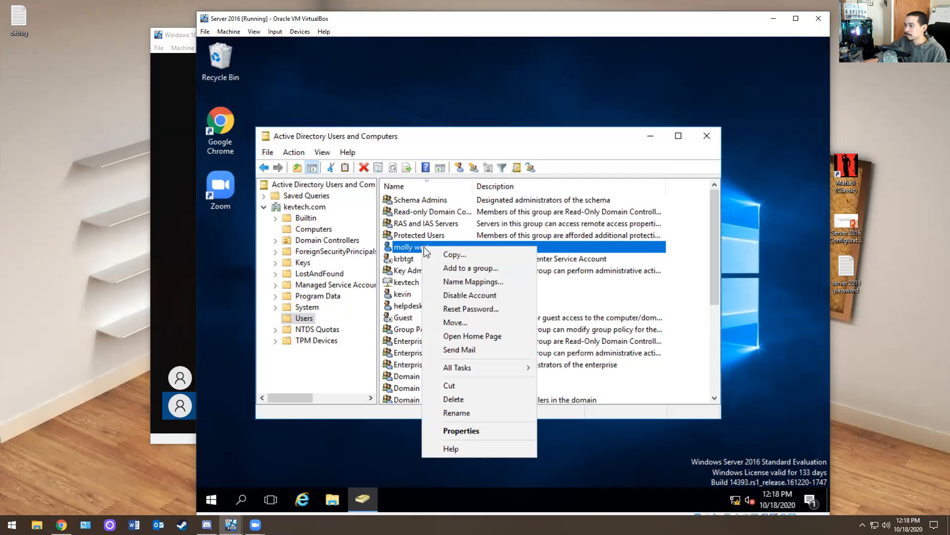
left_click(471, 309)
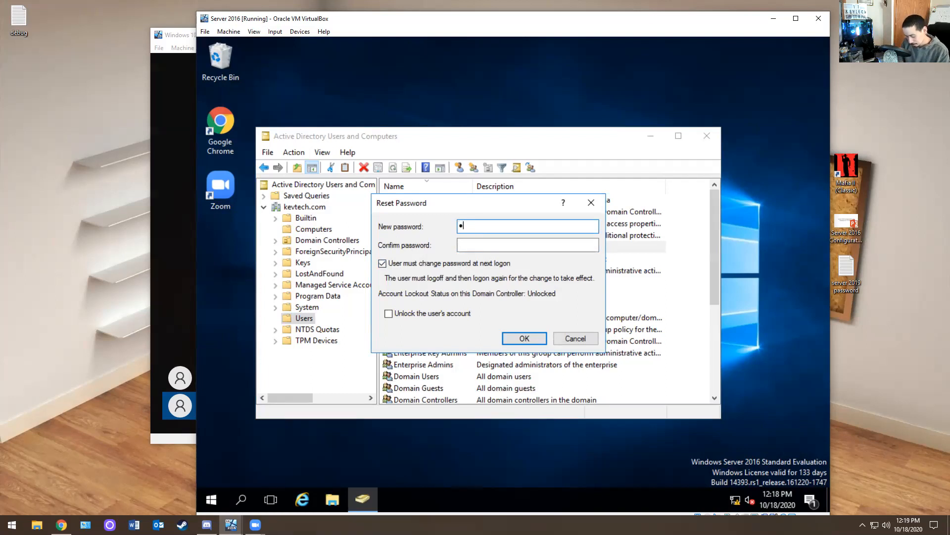
type("password")
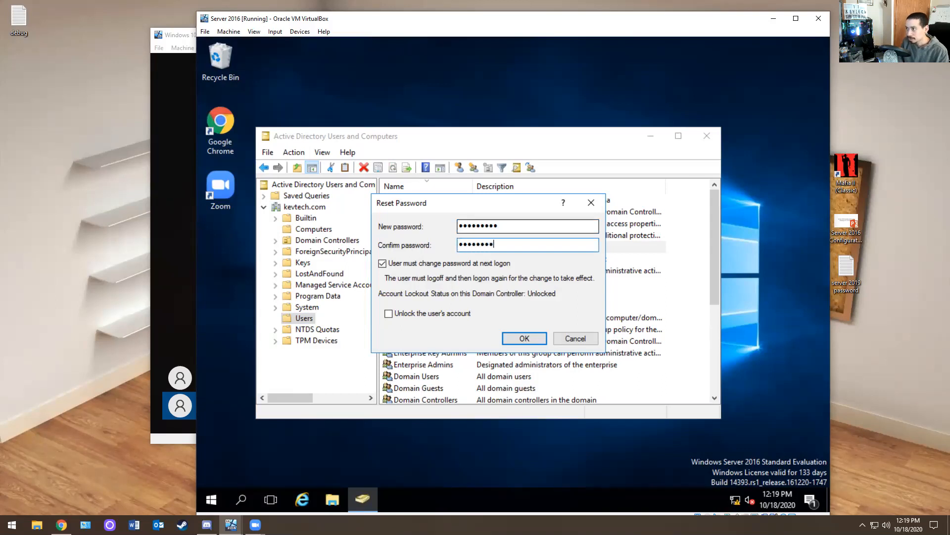
left_click(524, 338)
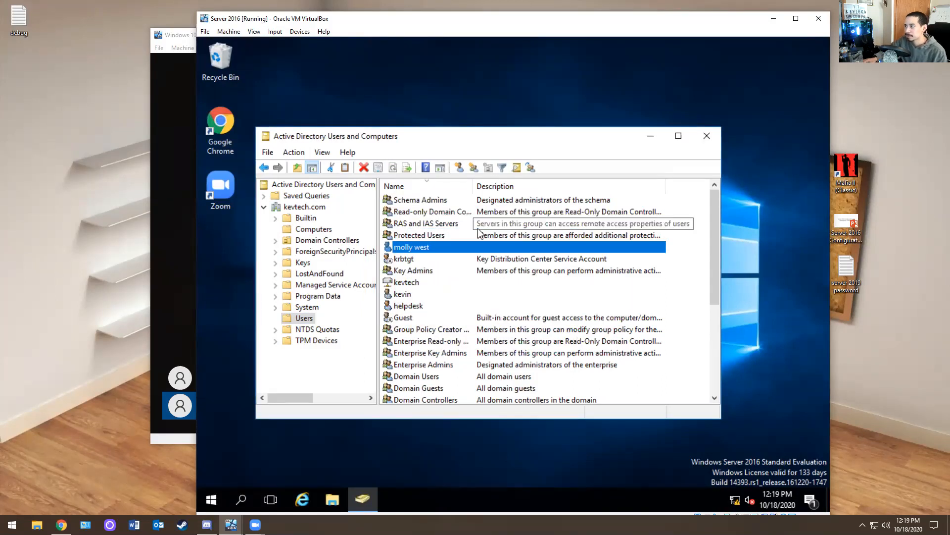
double_click(412, 247)
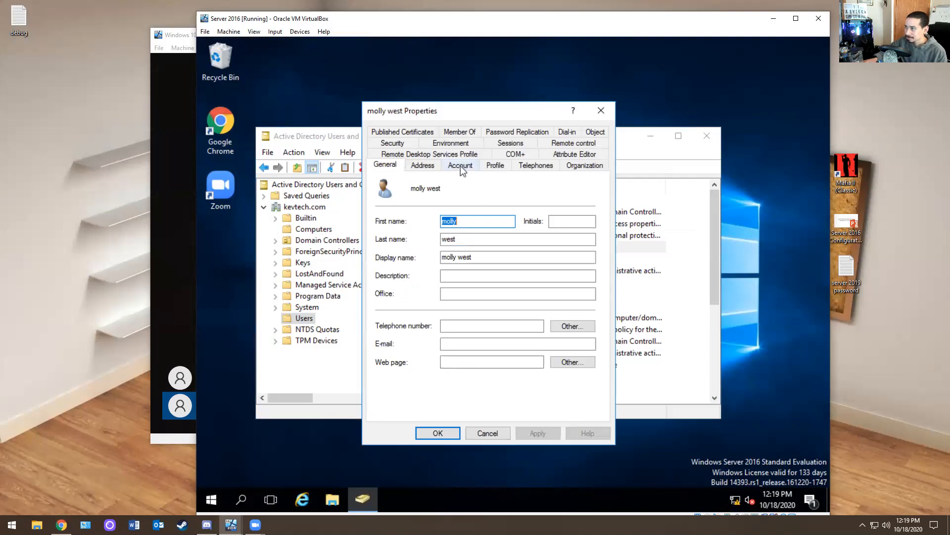
left_click(459, 165)
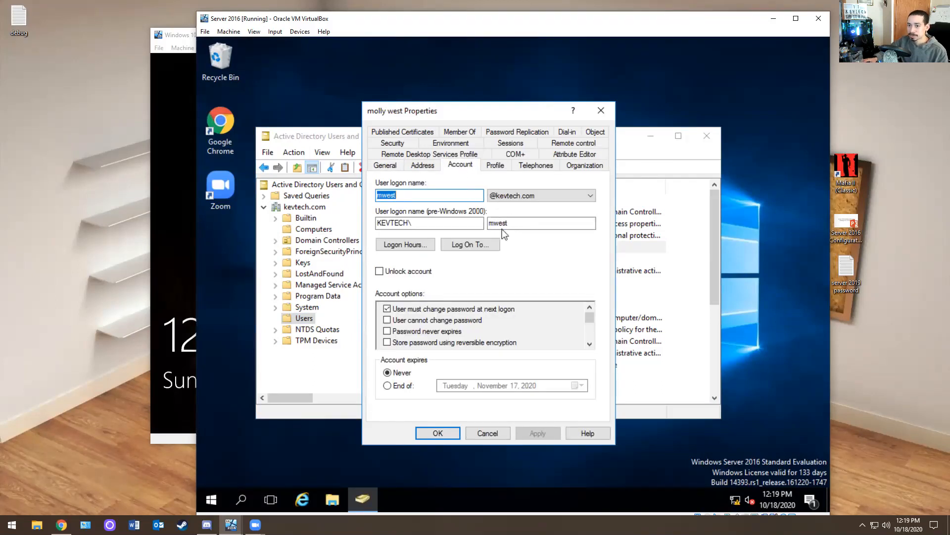
left_click(385, 165)
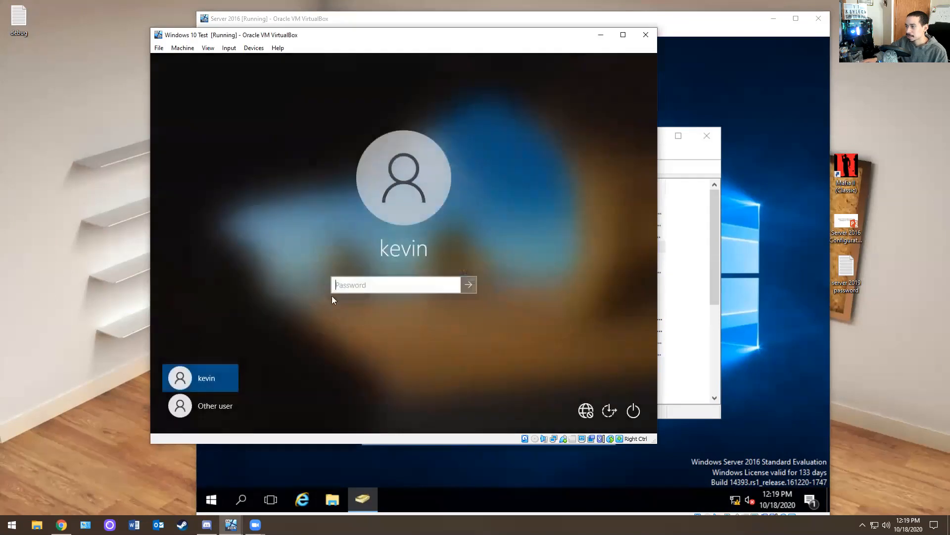
- Attempt a domain sign-in as west on the Windows 10 VM, hitting the must-change-password notice, then start another sign-in
left_click(215, 406)
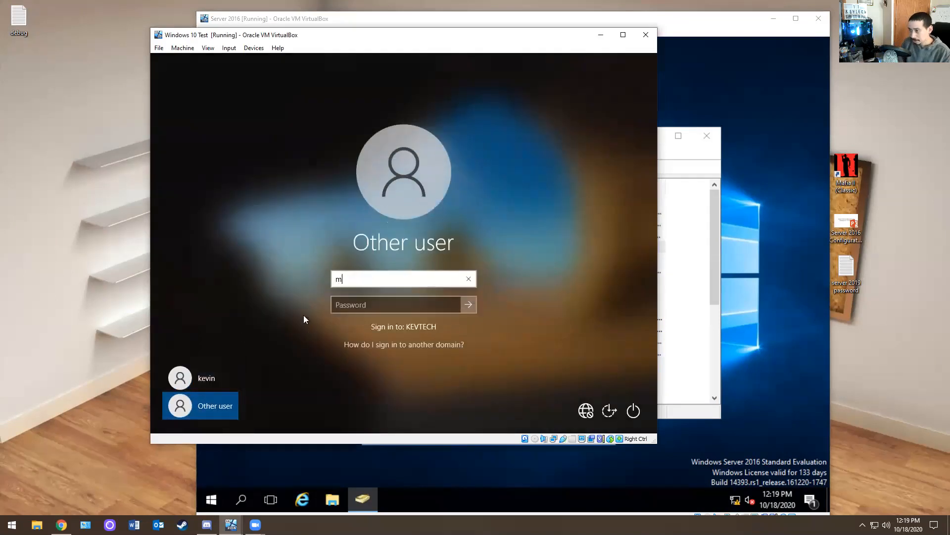
type("west")
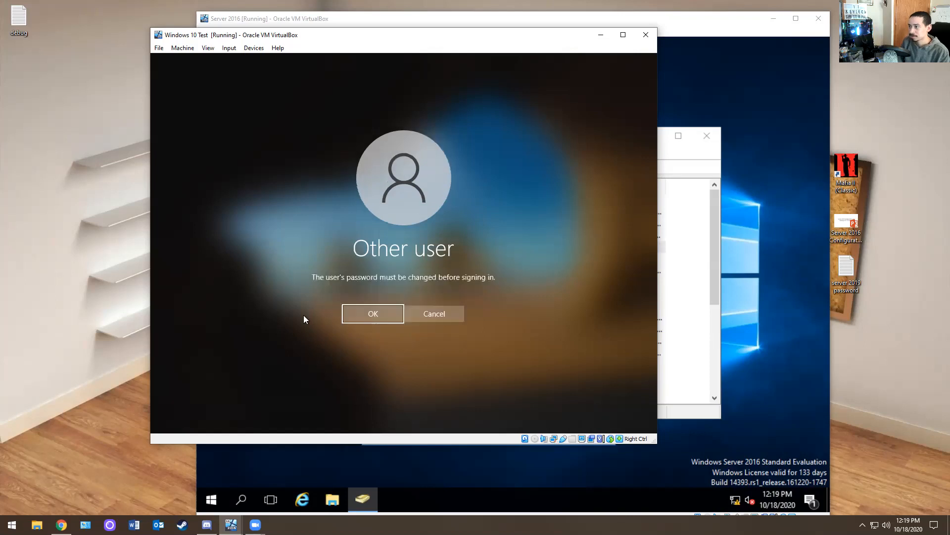
mouse_move(435, 288)
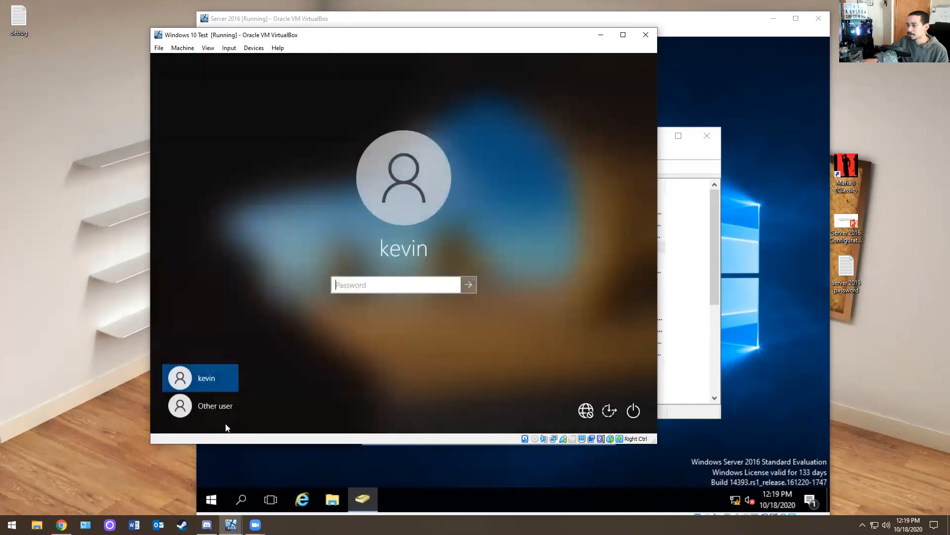
left_click(215, 406)
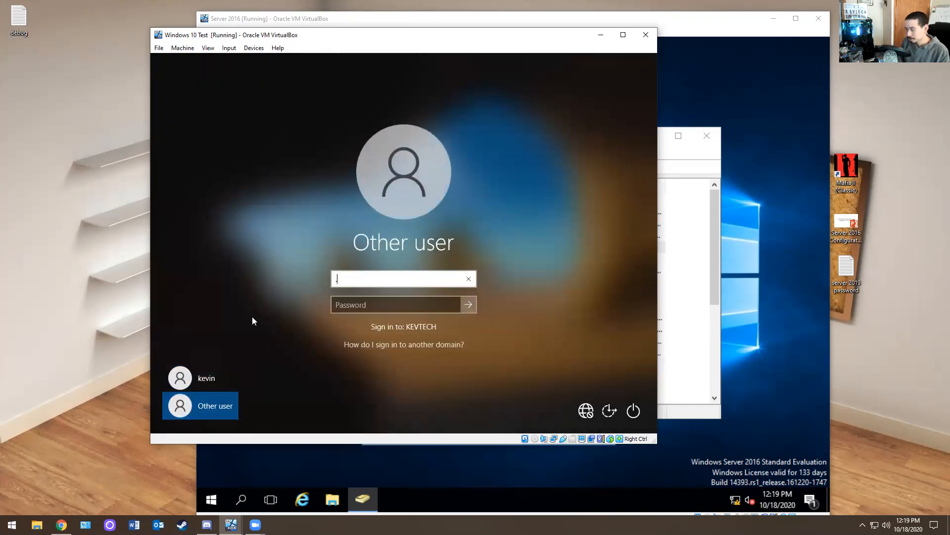
type(".\\")
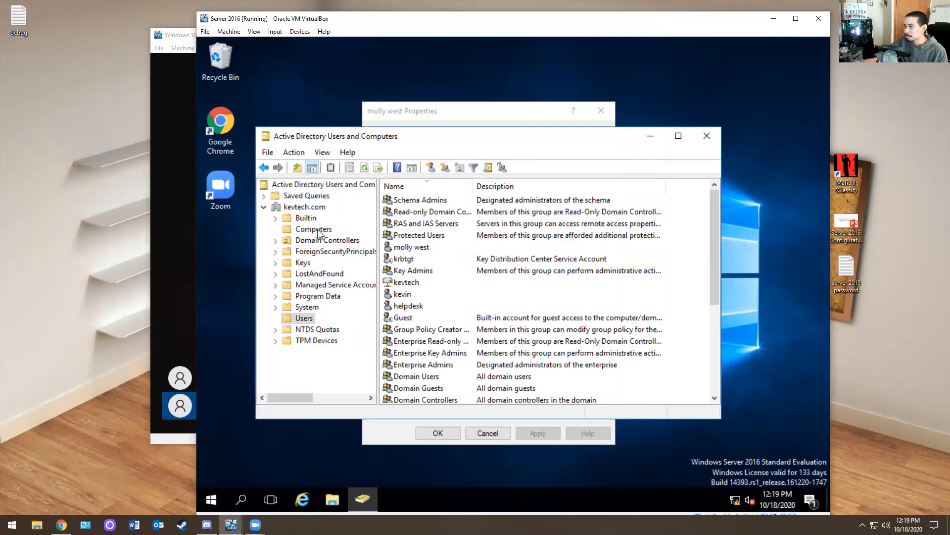
right_click(410, 199)
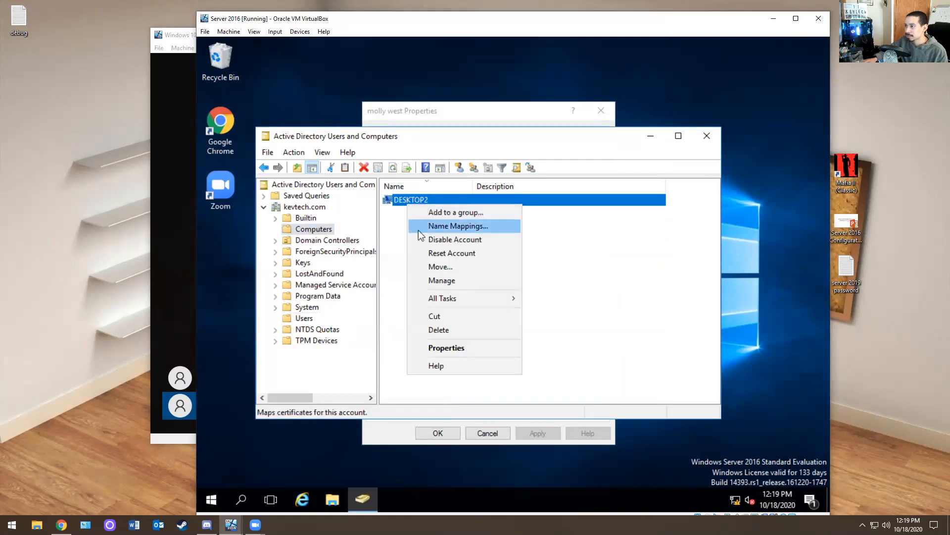
left_click(304, 317)
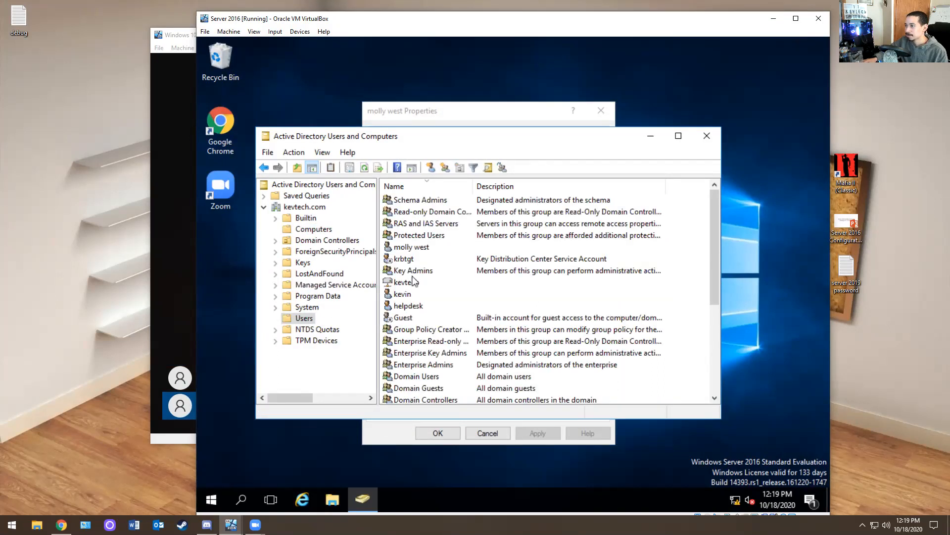
mouse_move(699, 104)
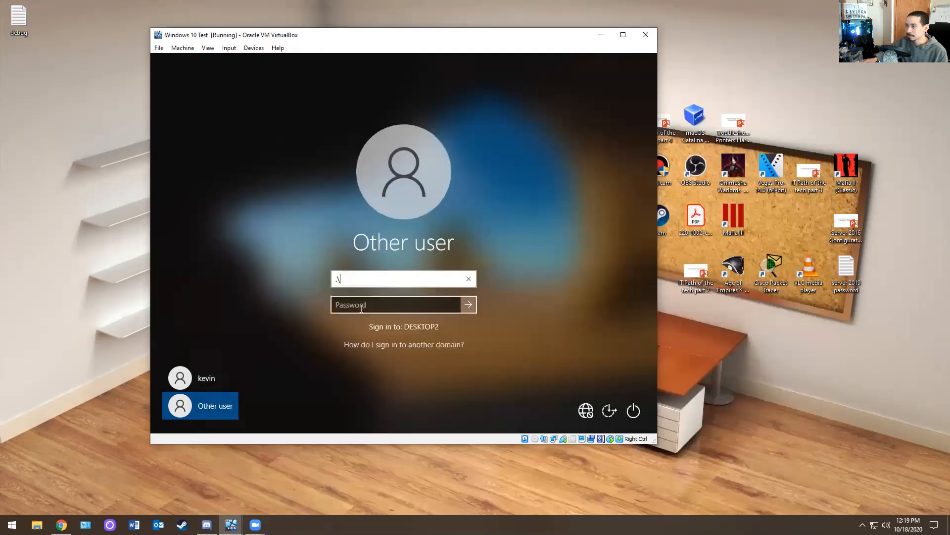
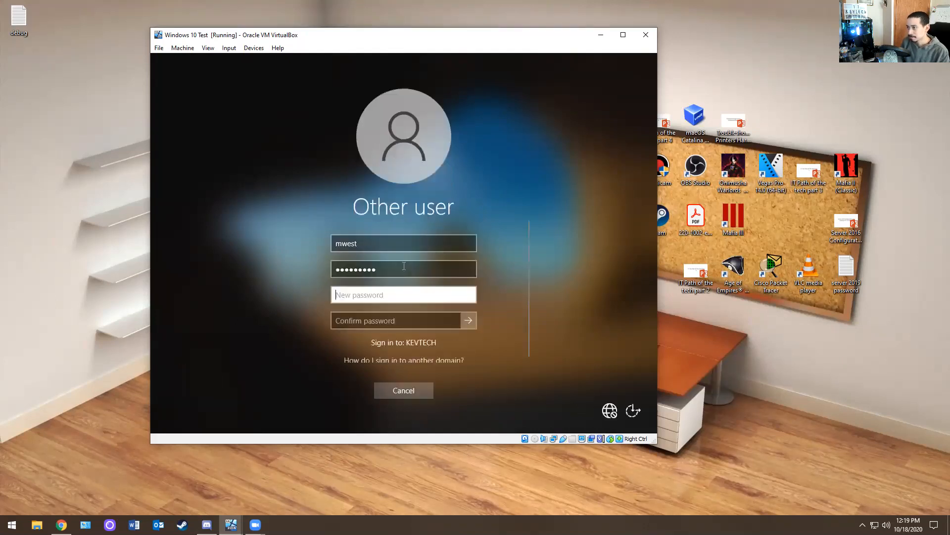
type("•")
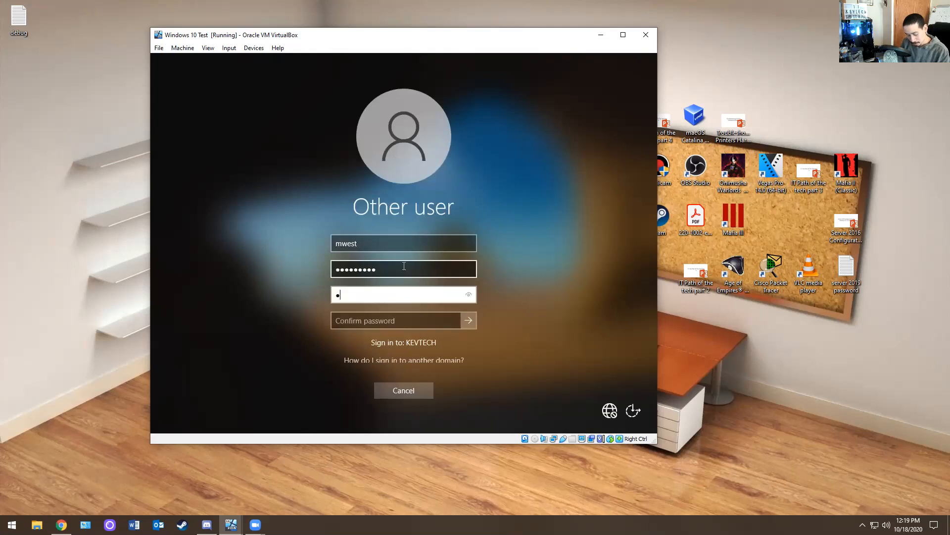
type("password")
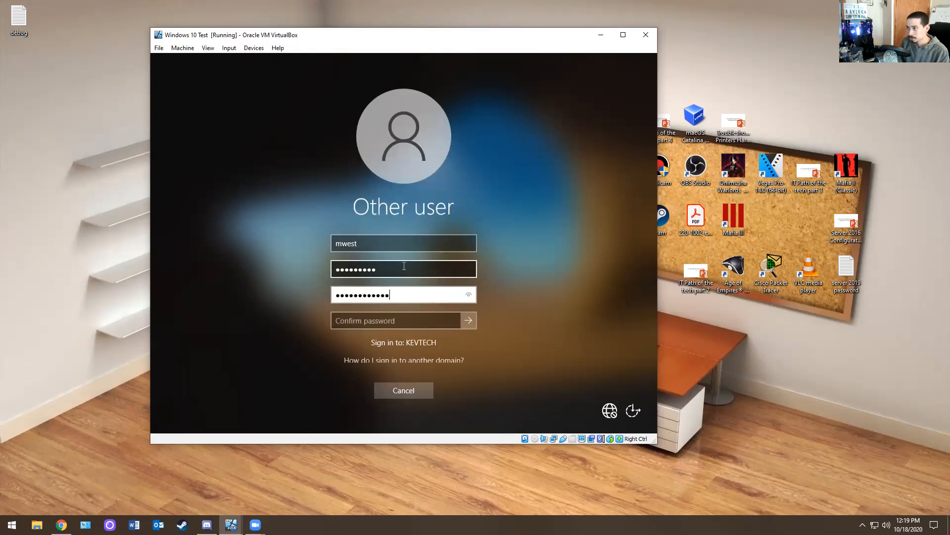
type("••••••")
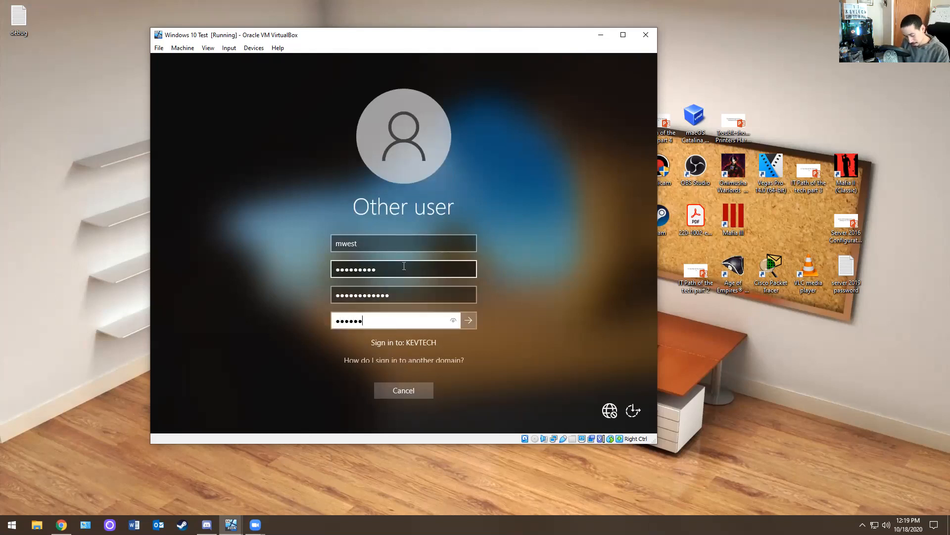
left_click(468, 320)
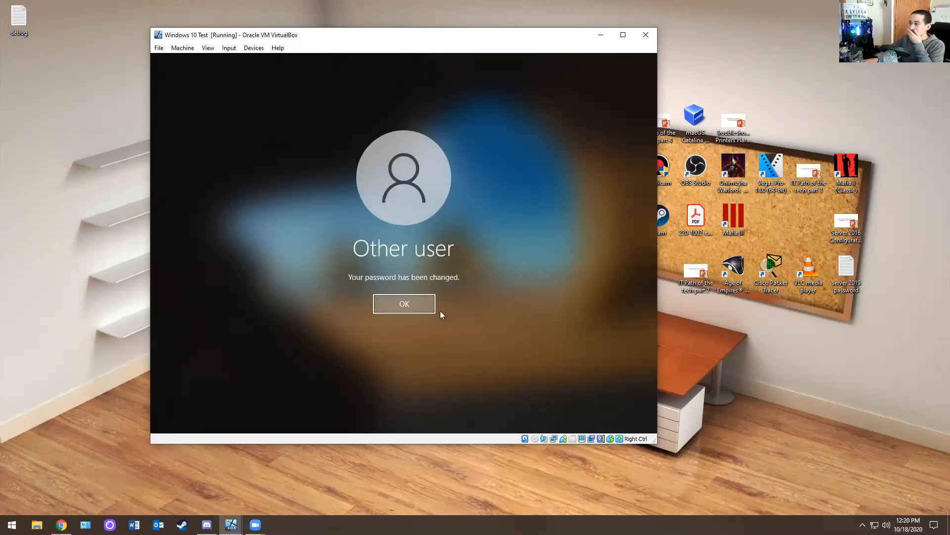
left_click(404, 304)
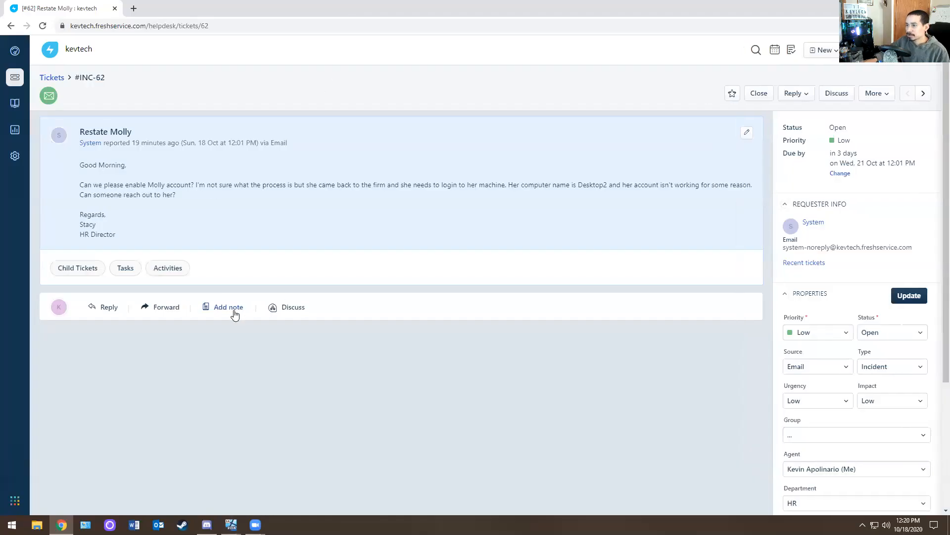
left_click(227, 307)
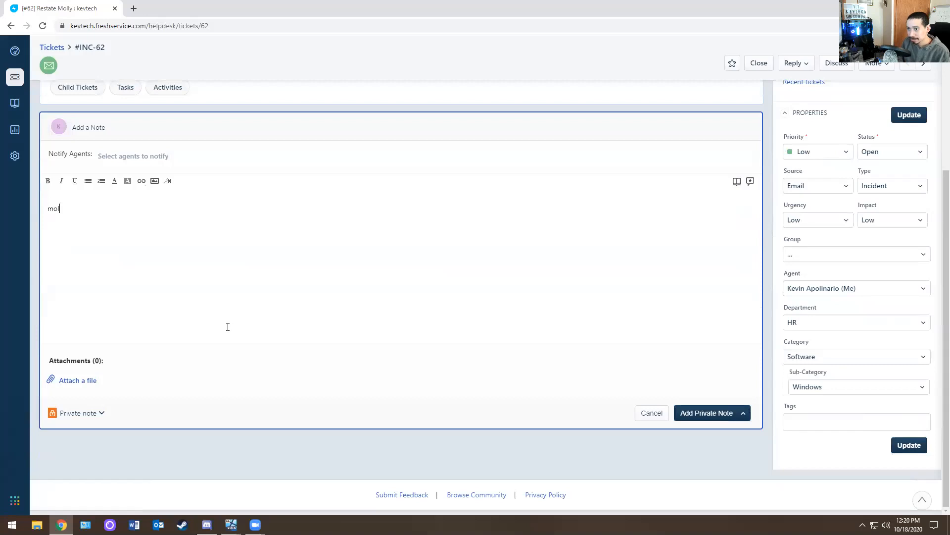
type("ly west was ab")
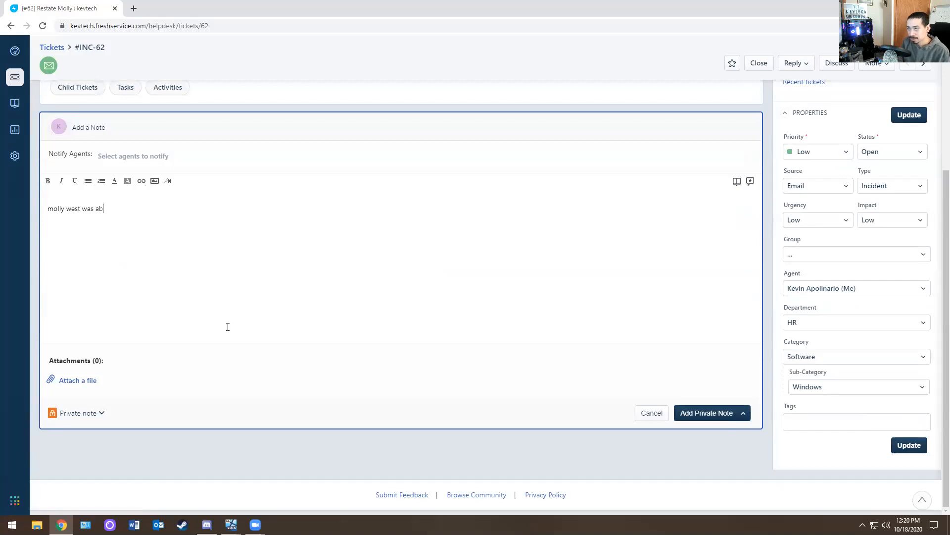
type("le to login.")
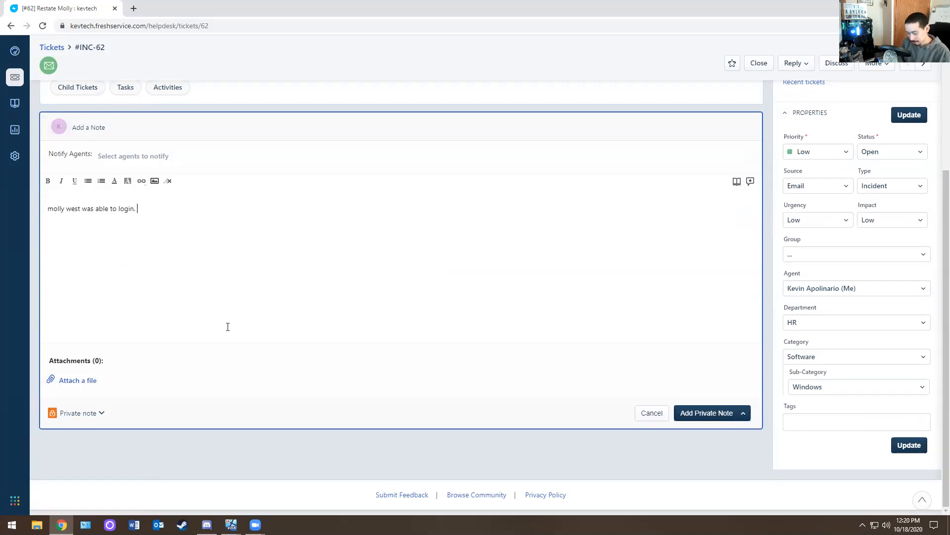
type("I enabled her")
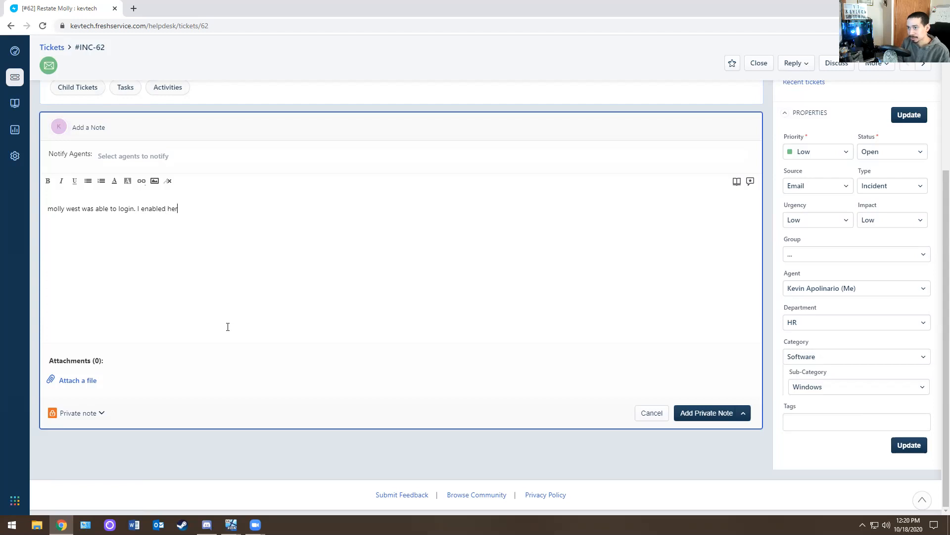
type("machine and her account.")
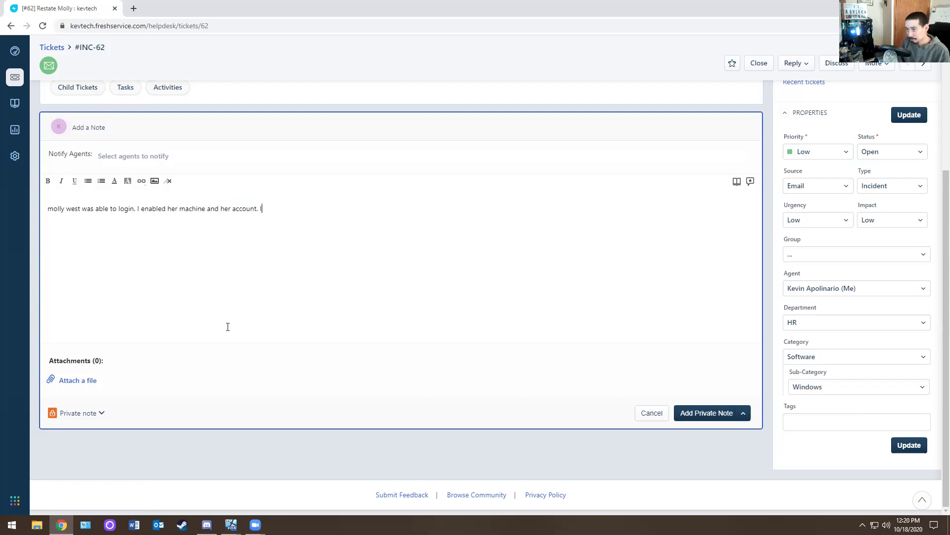
type("caled")
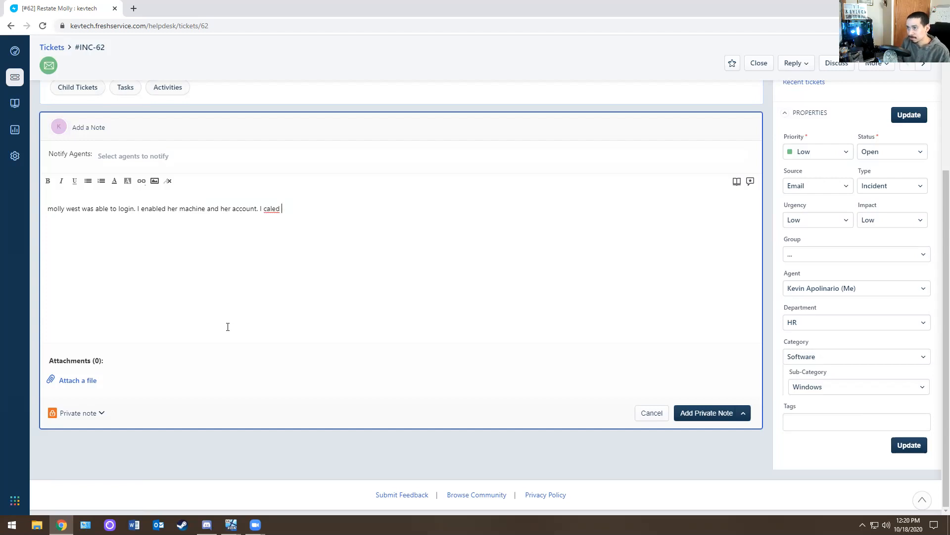
type("led her and")
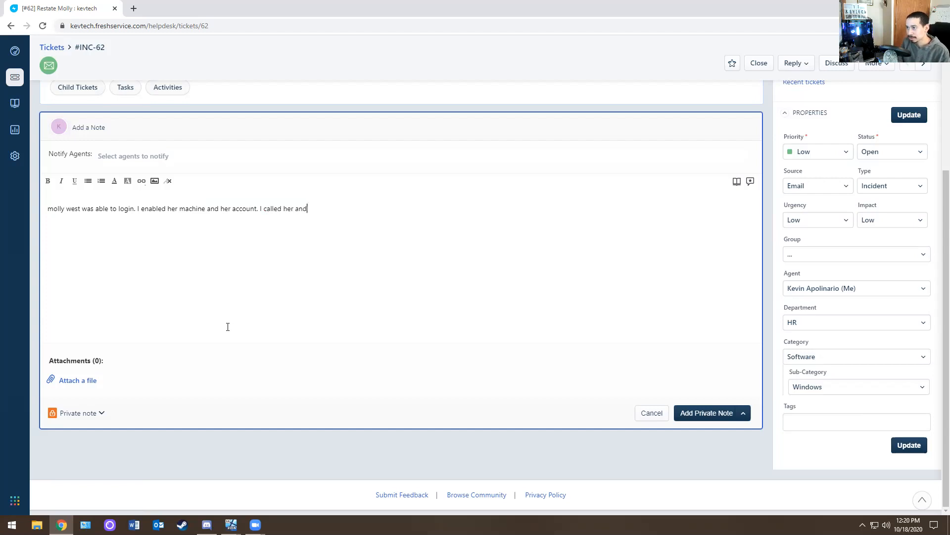
type("gave her a temp password and")
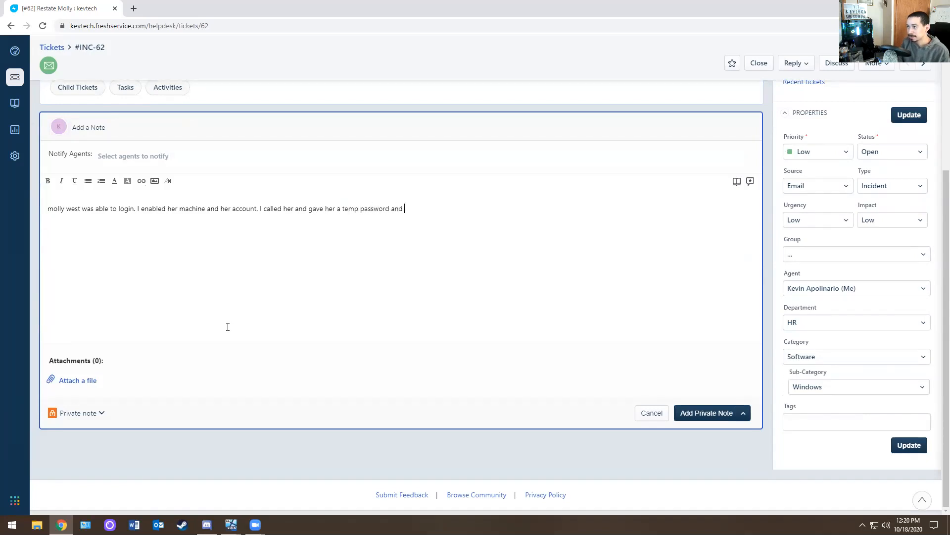
type("she cah")
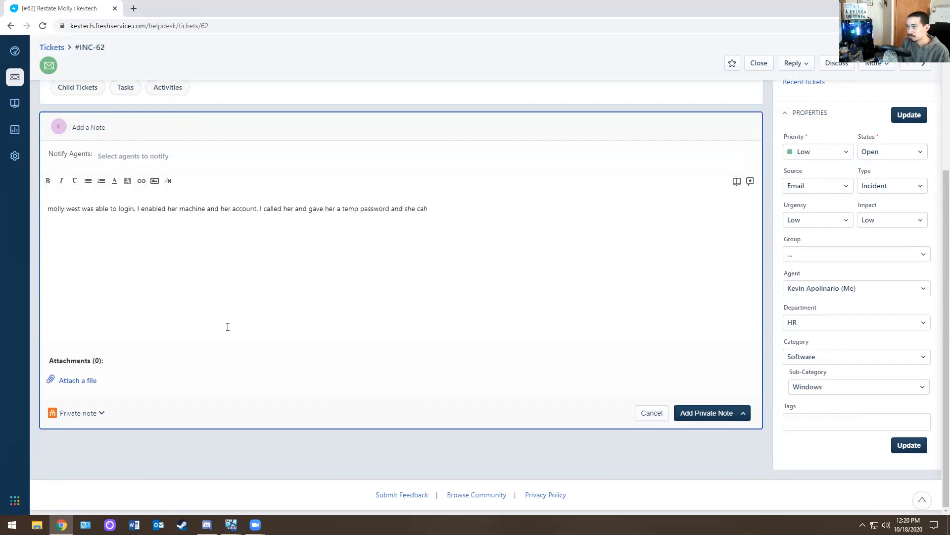
type("changed")
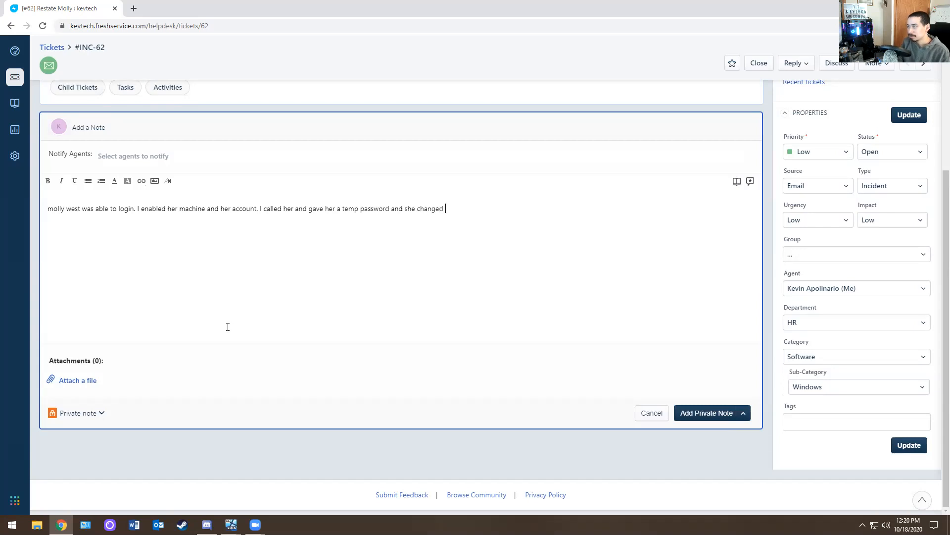
type("it.")
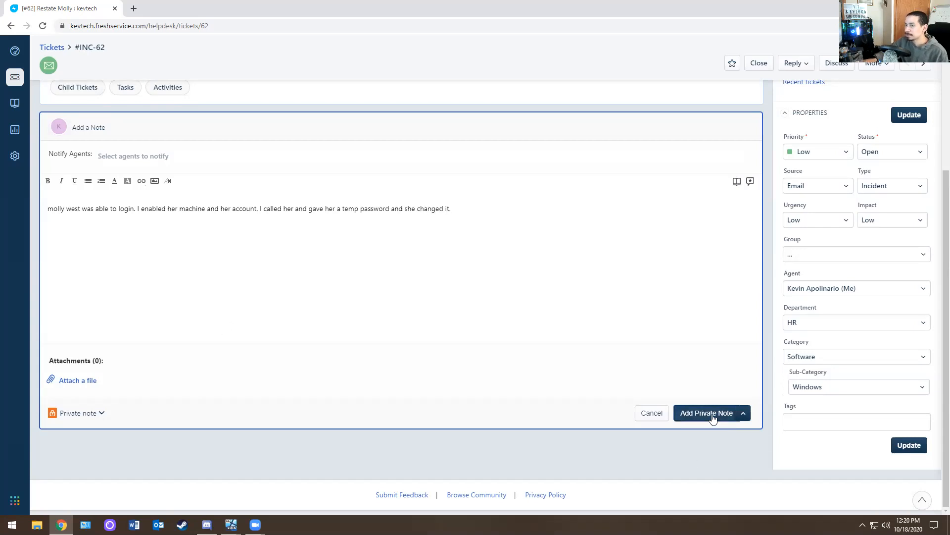
- Save it as a private note, close ticket INC-62 and move on to ticket INC-61
left_click(706, 413)
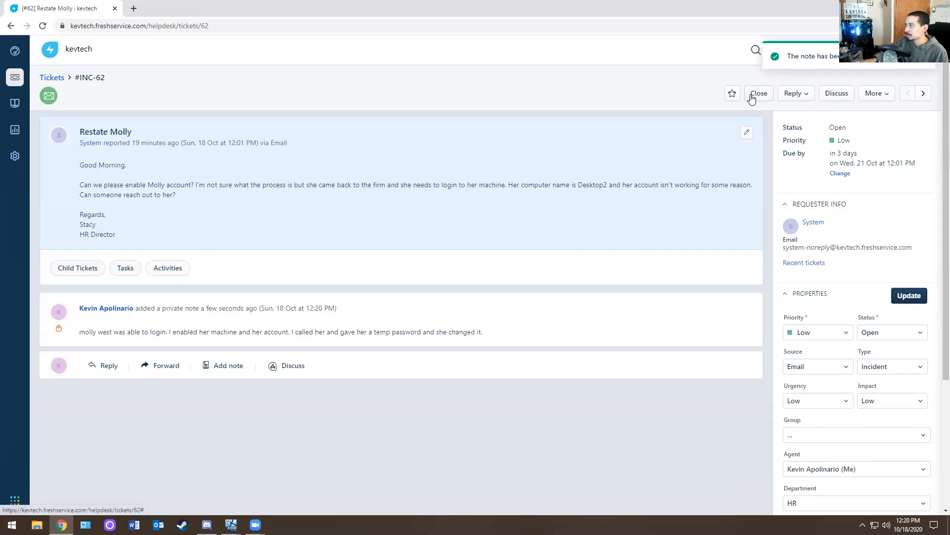
left_click(758, 93)
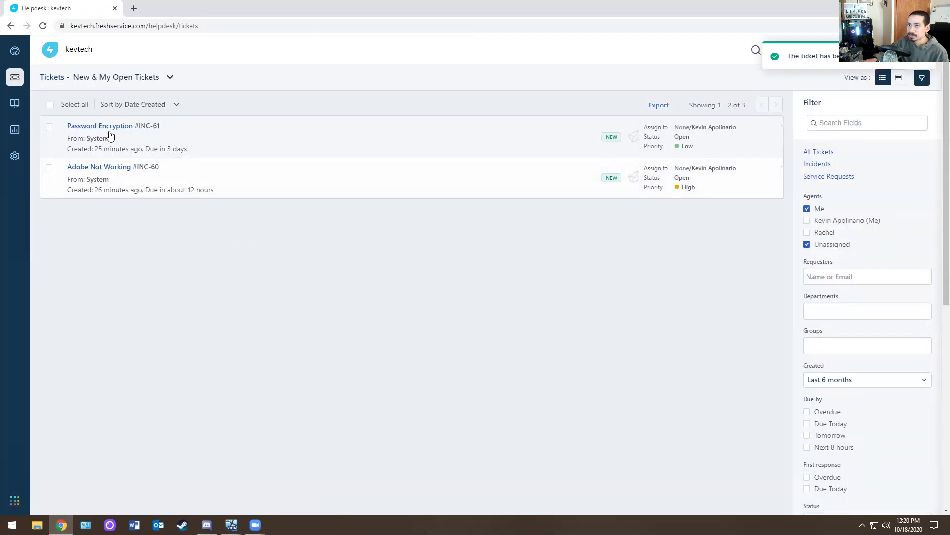
left_click(100, 126)
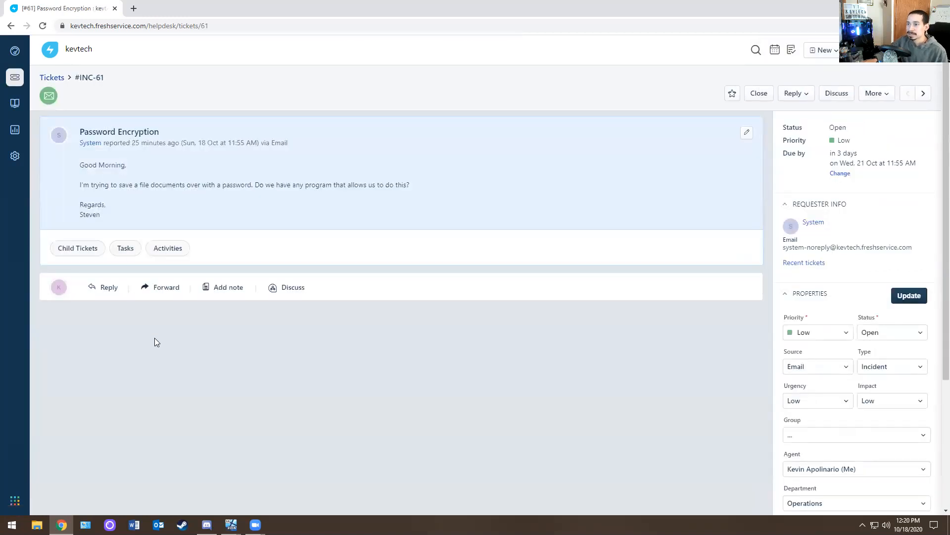
mouse_move(144, 313)
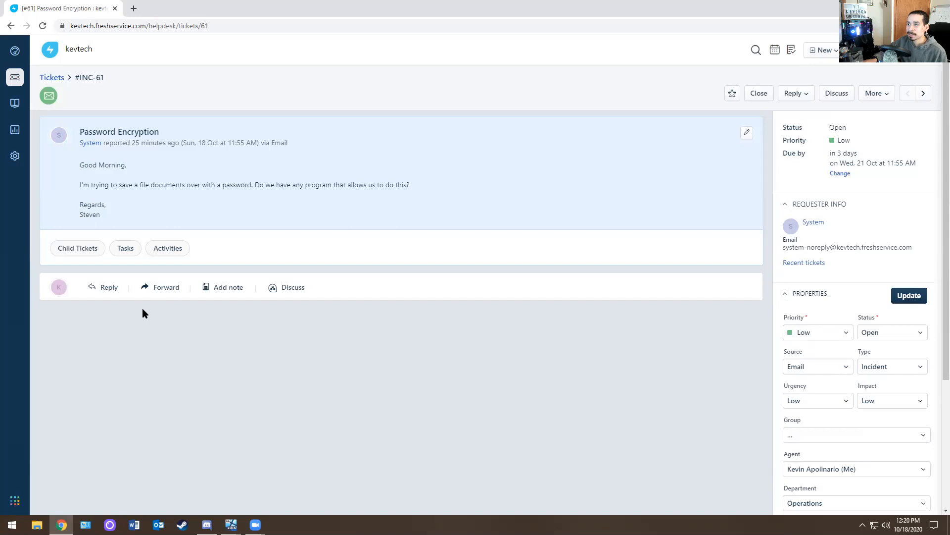
mouse_move(347, 184)
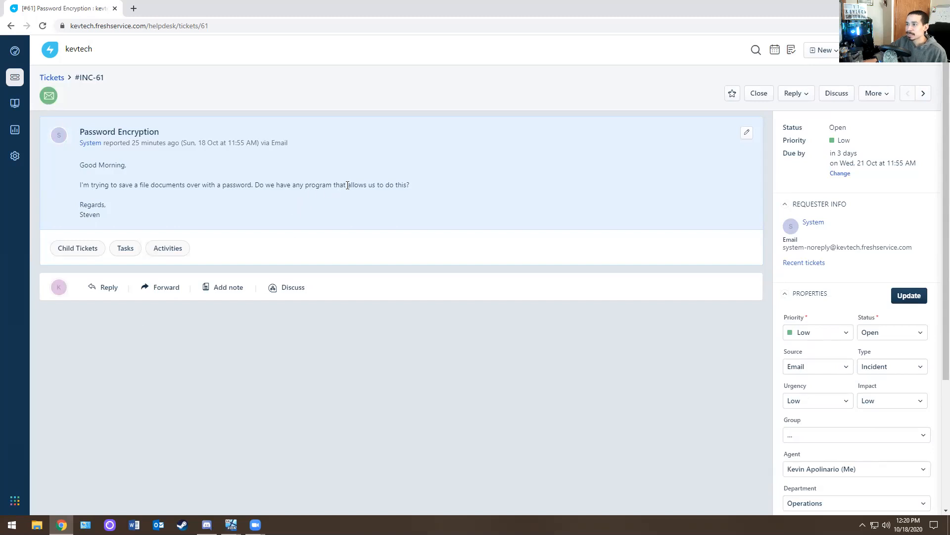
mouse_move(98, 218)
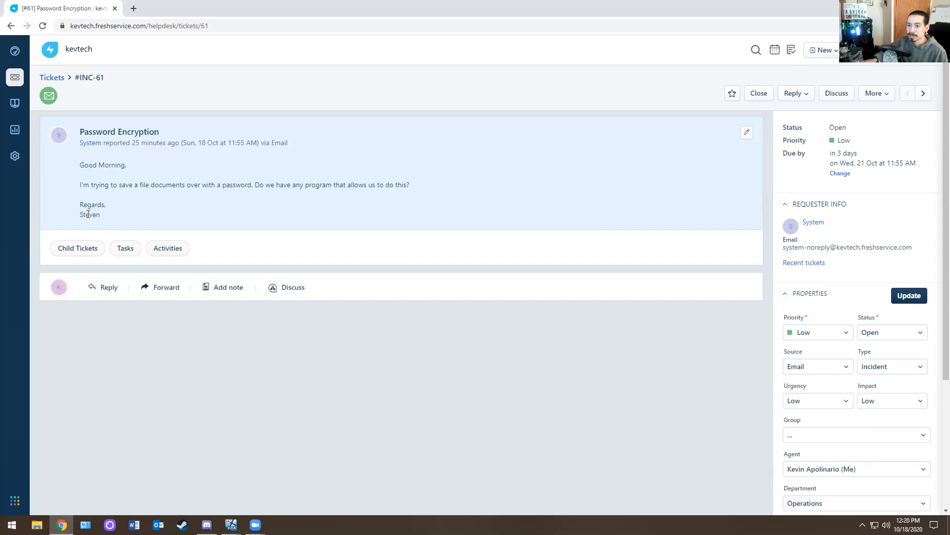
mouse_move(321, 260)
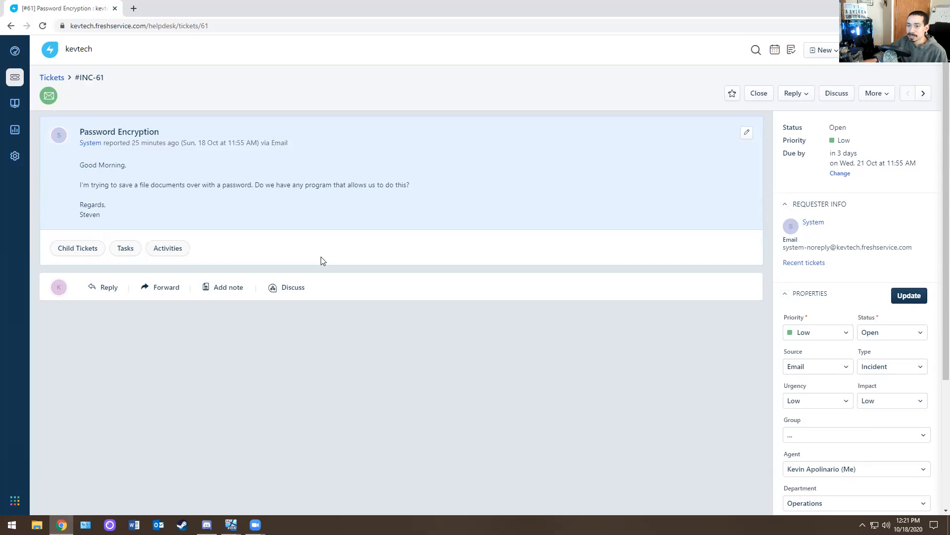
mouse_move(314, 252)
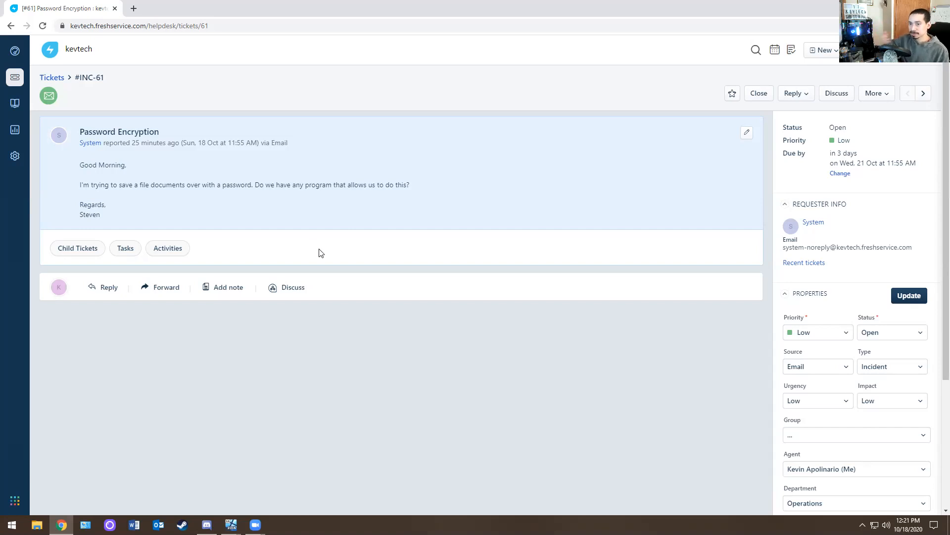
mouse_move(229, 291)
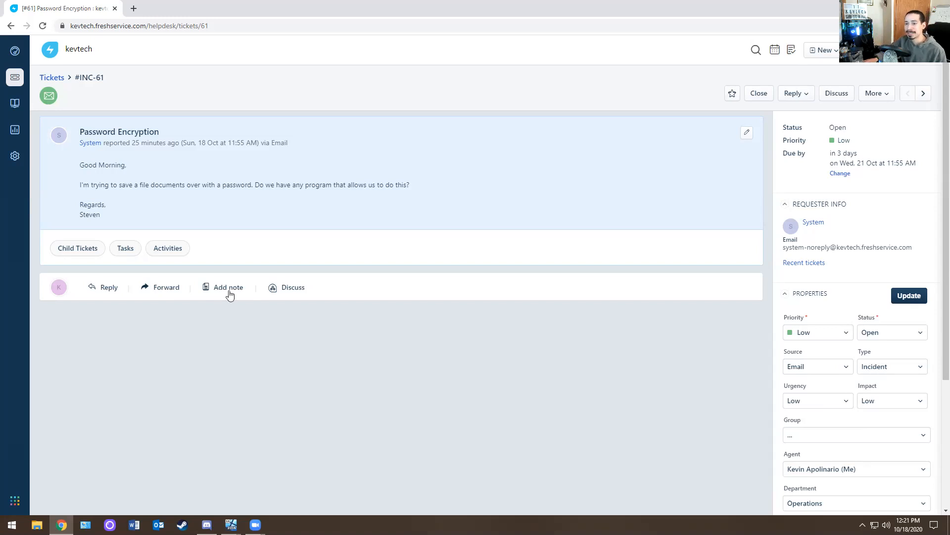
- Bring up File Explorer over the INC-61 Password Encryption ticket
left_click(36, 525)
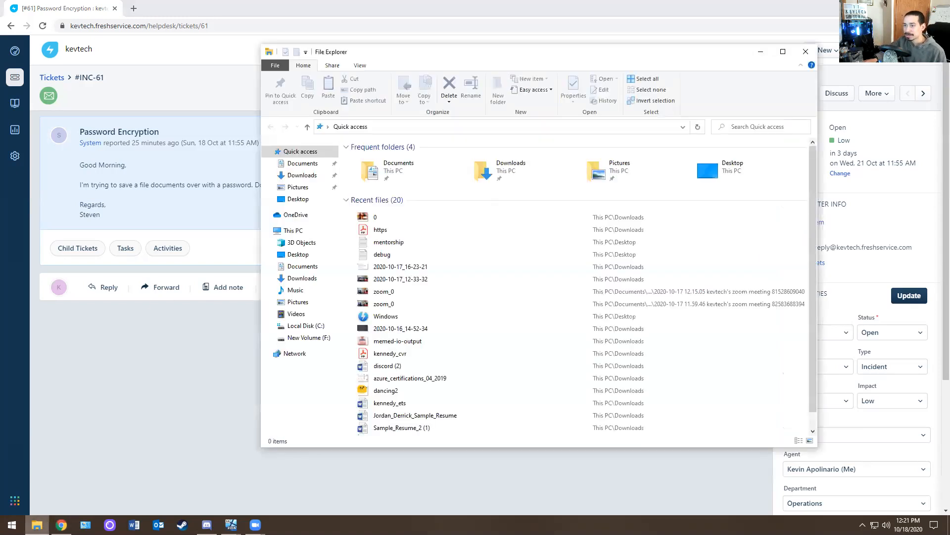
- Browse the Downloads folder contents, then start Word to make a test document
left_click(302, 175)
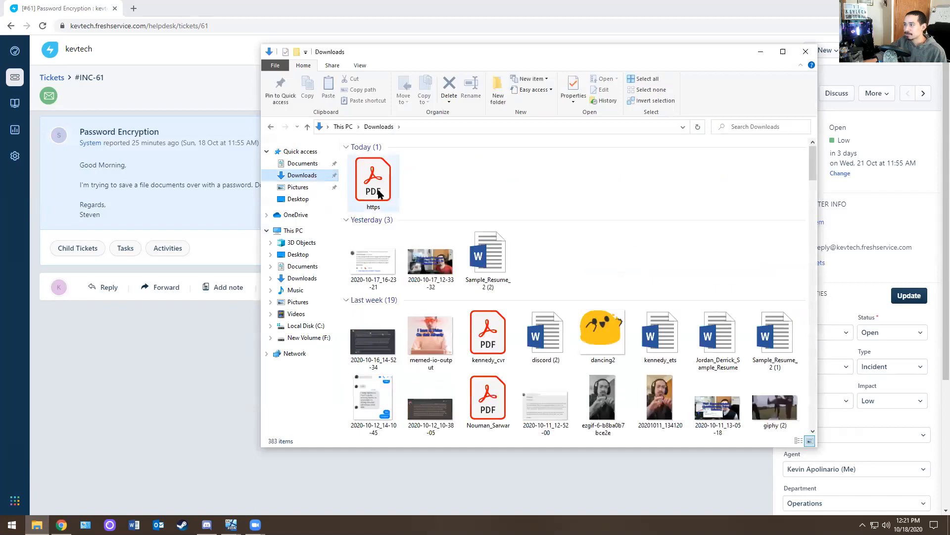
mouse_move(581, 209)
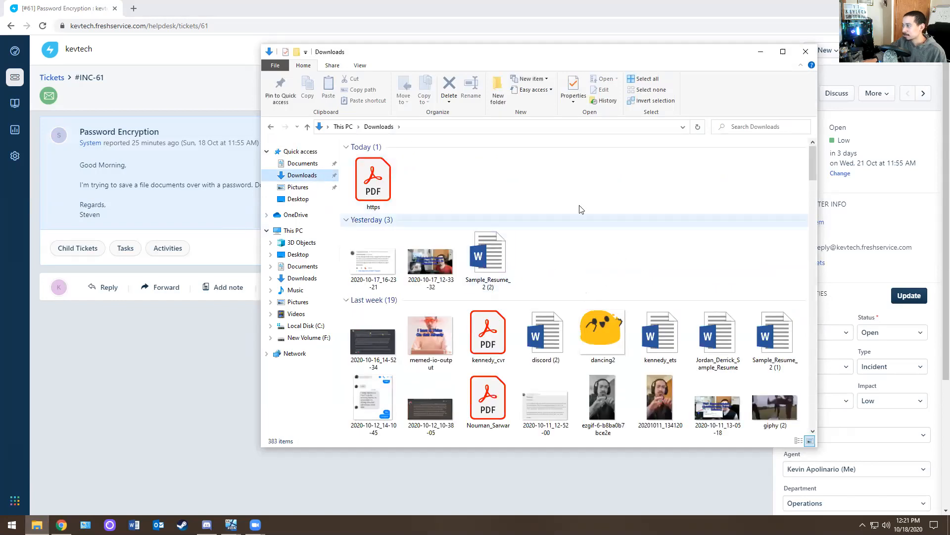
scroll("down", 3)
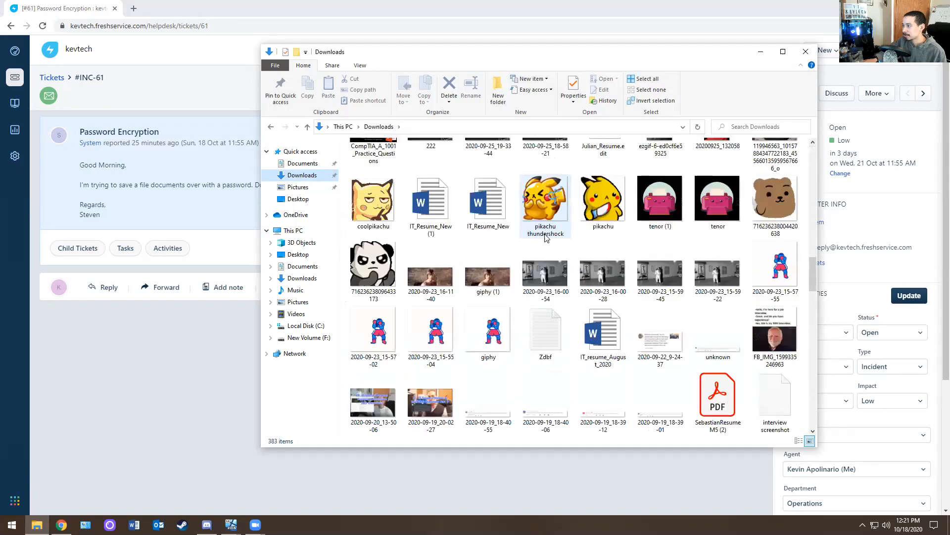
scroll("up", 3)
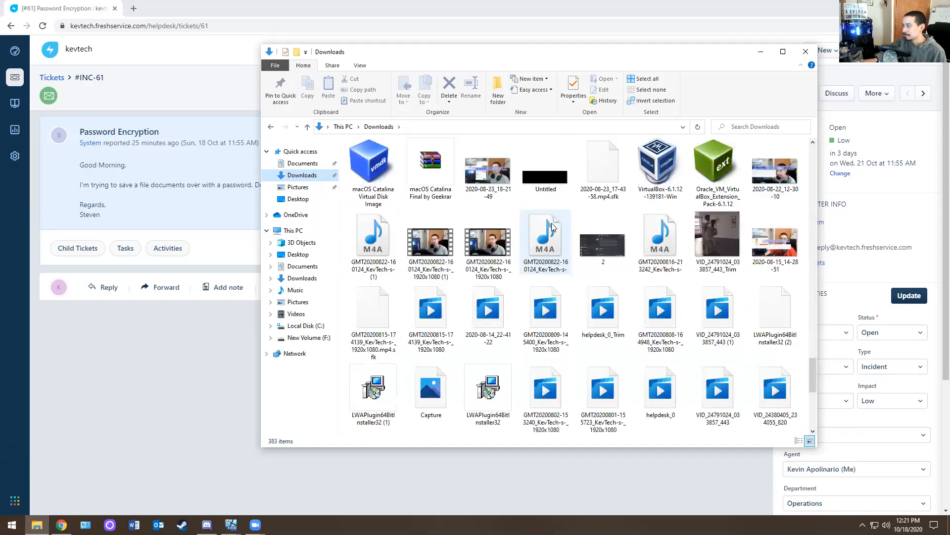
scroll("down", 3)
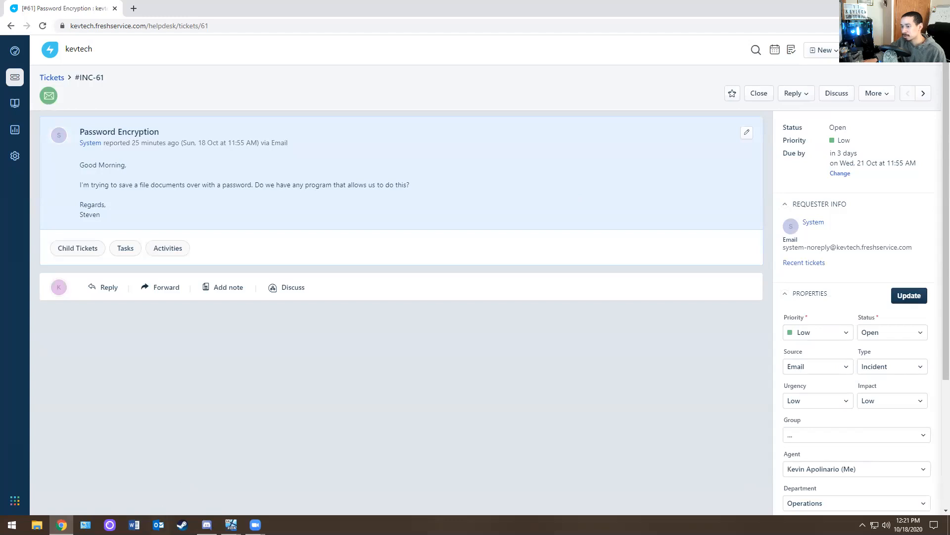
left_click(134, 525)
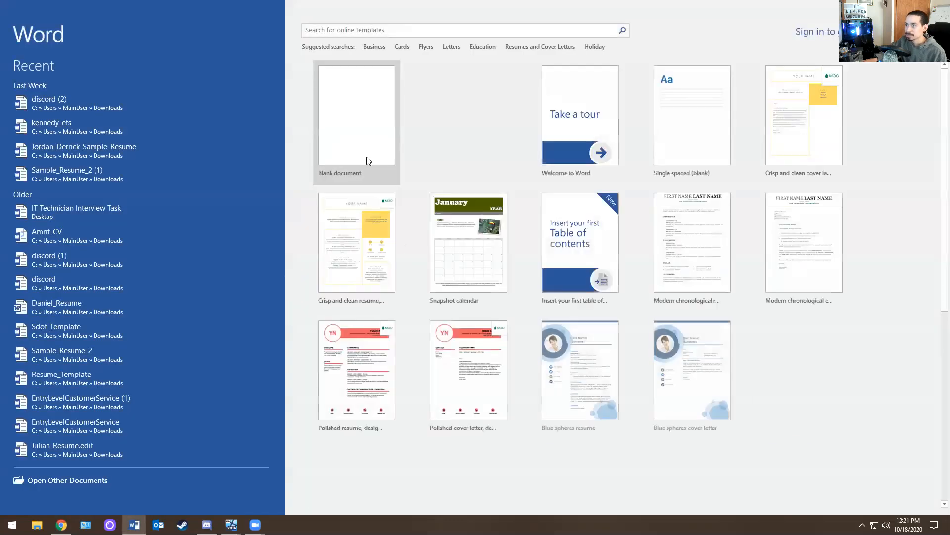
- Create a blank document encrypted with a password and save it as Test in Downloads
left_click(356, 114)
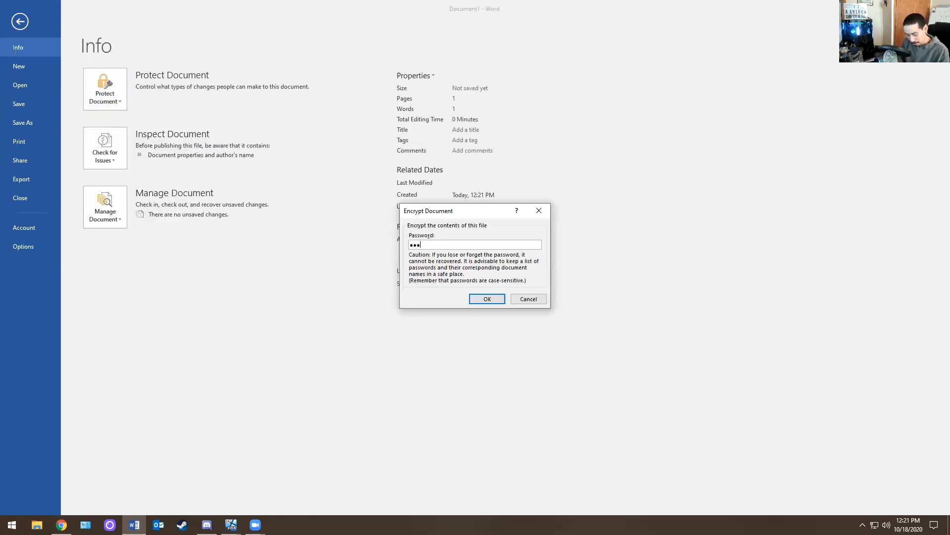
left_click(486, 298)
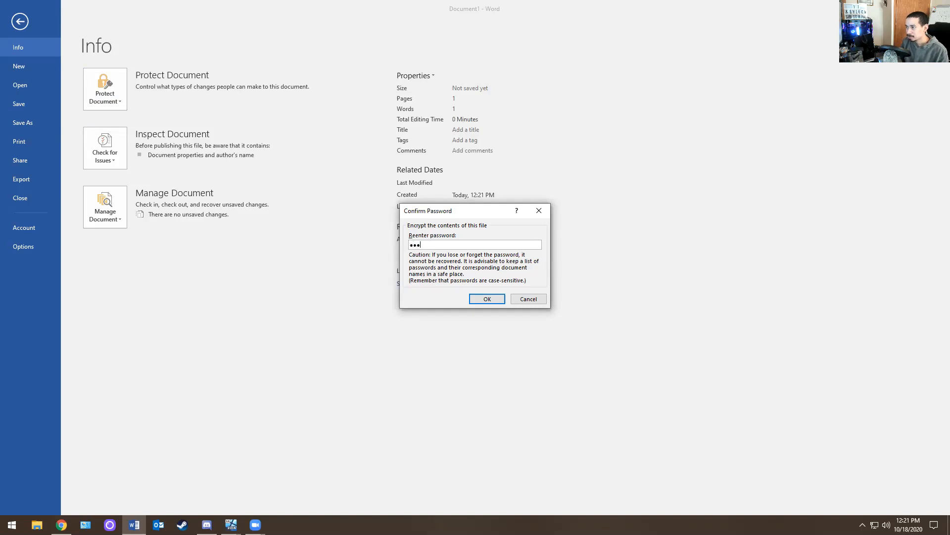
left_click(487, 298)
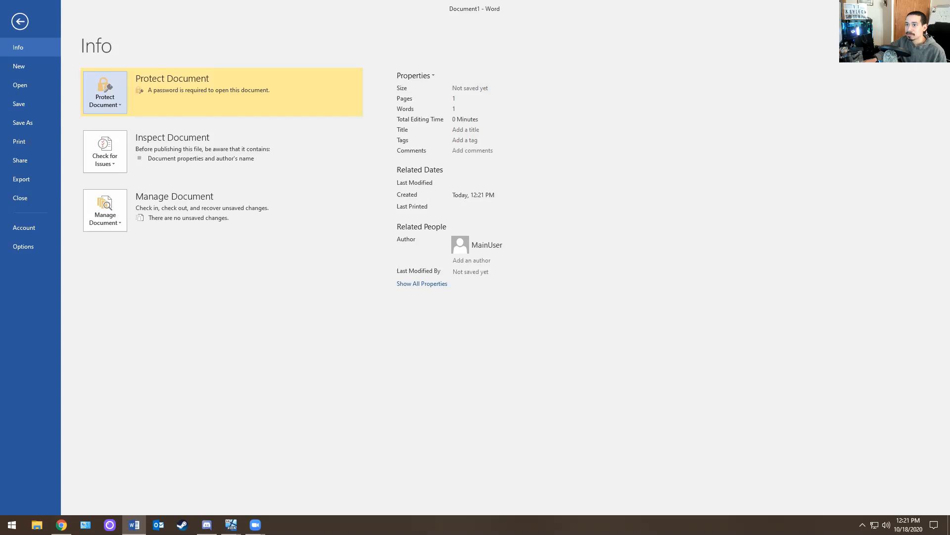
left_click(23, 123)
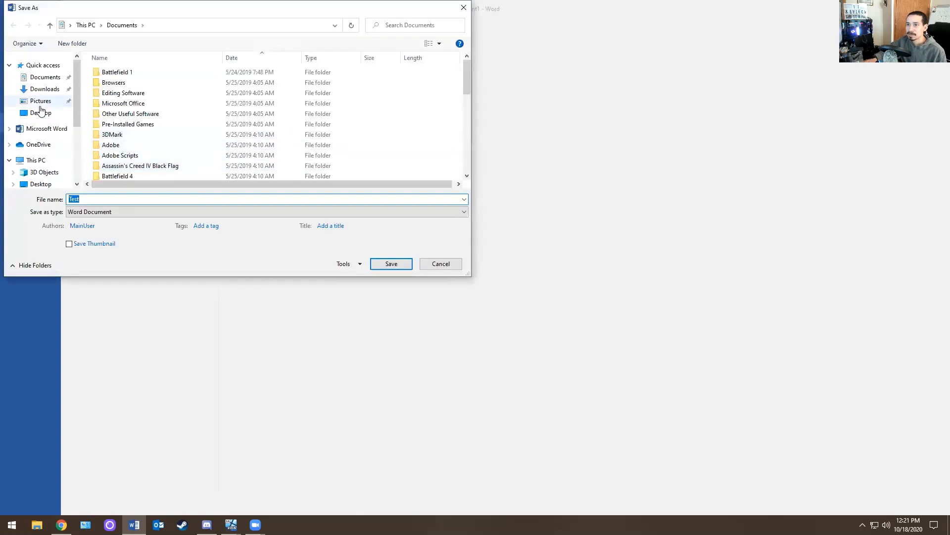
left_click(439, 263)
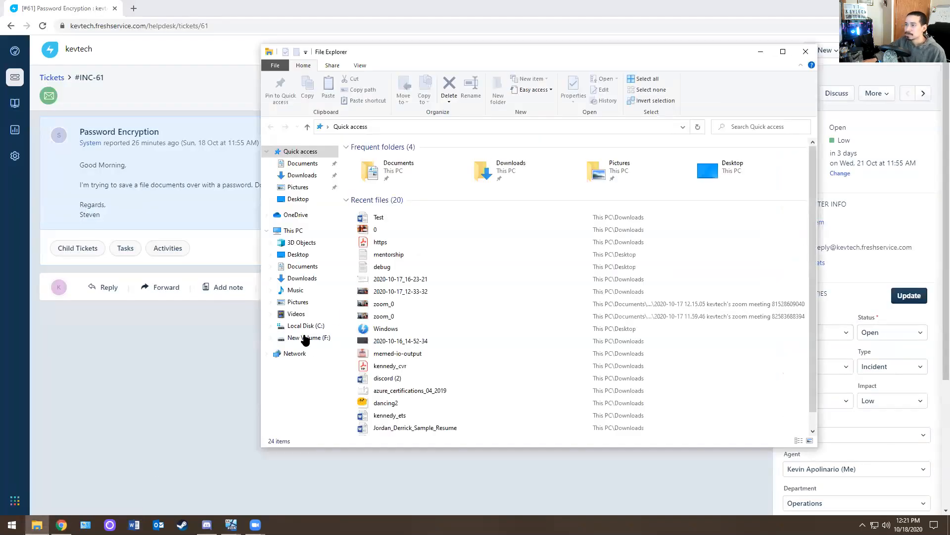
- Open Test.docx from Downloads and enter its password to unlock it
left_click(302, 175)
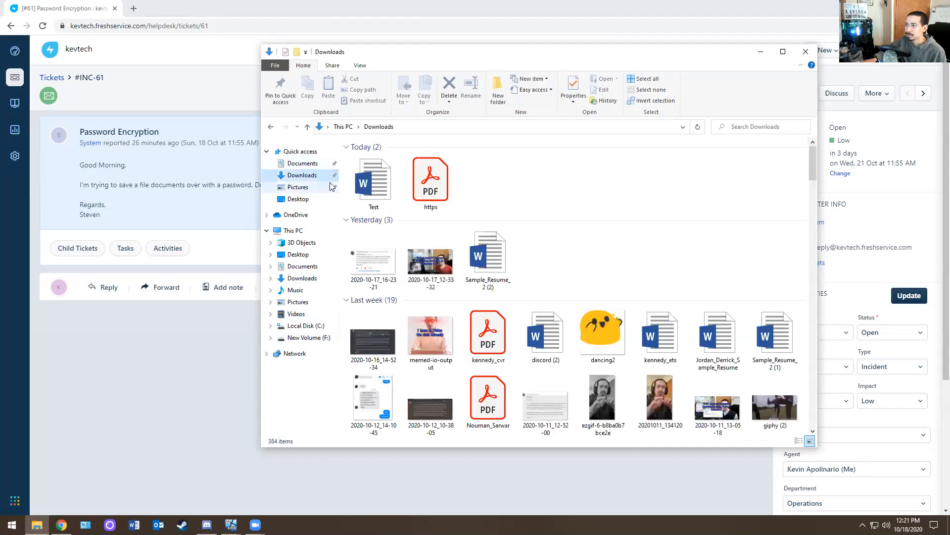
double_click(374, 179)
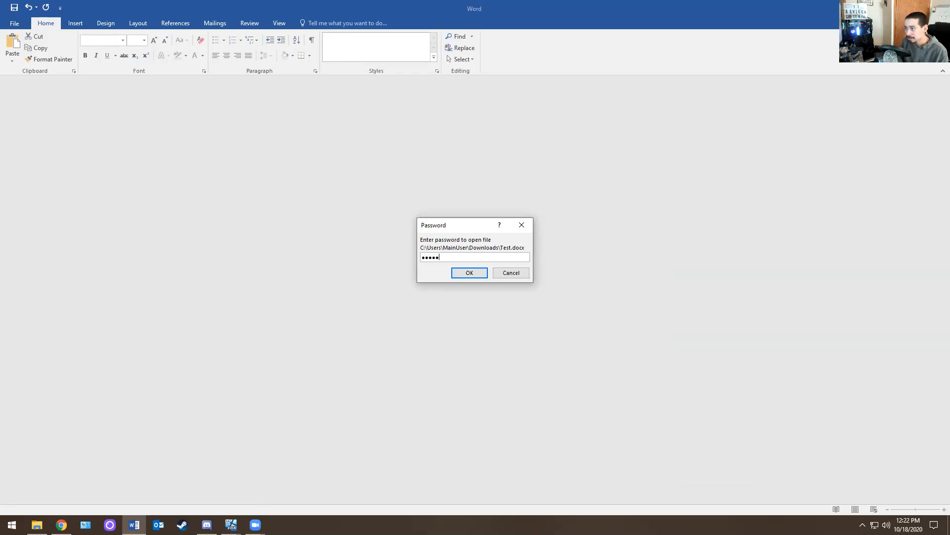
left_click(469, 272)
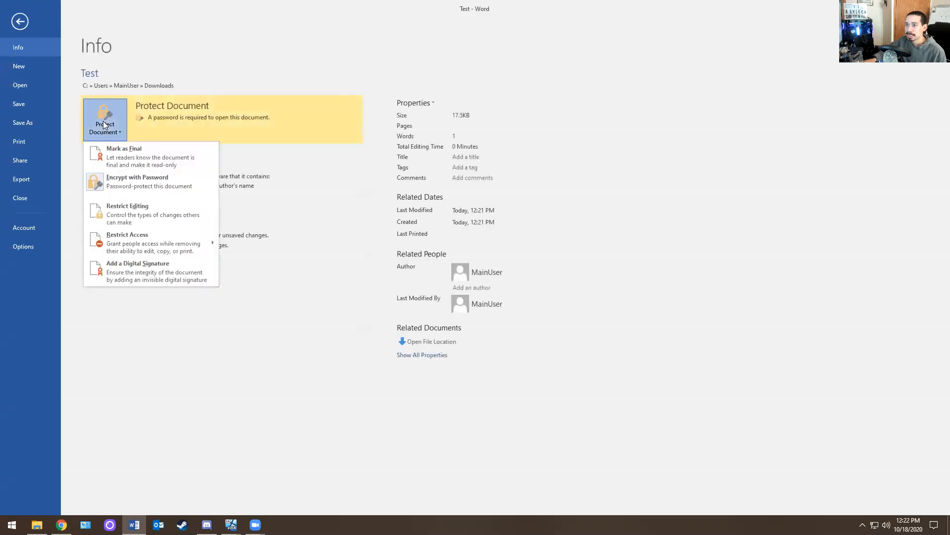
mouse_move(134, 184)
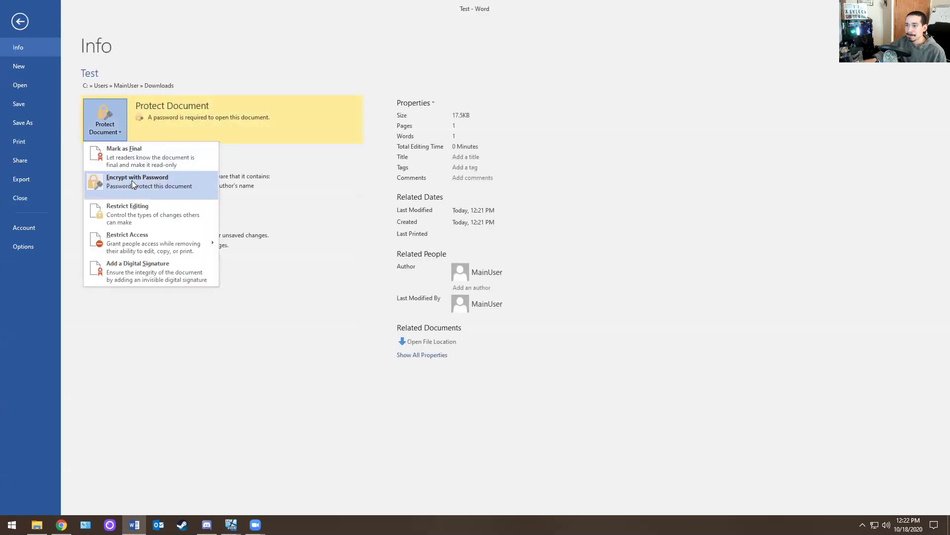
- Clear the Test document's password encryption, then switch to the web browser
left_click(136, 181)
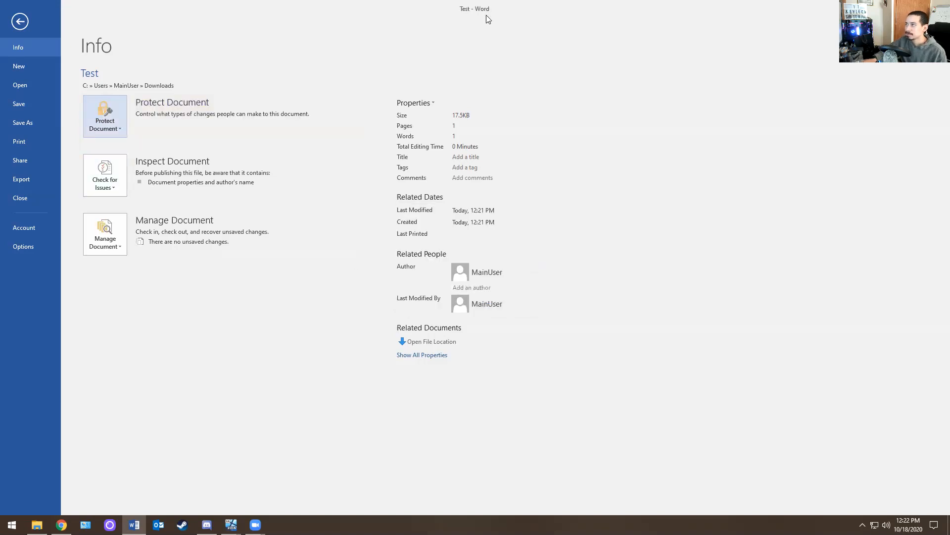
left_click(20, 21)
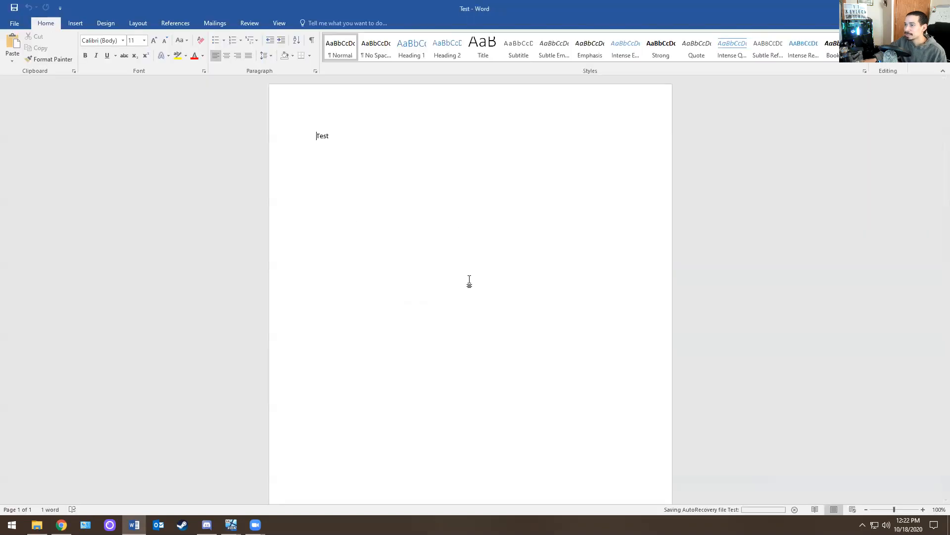
left_click(60, 525)
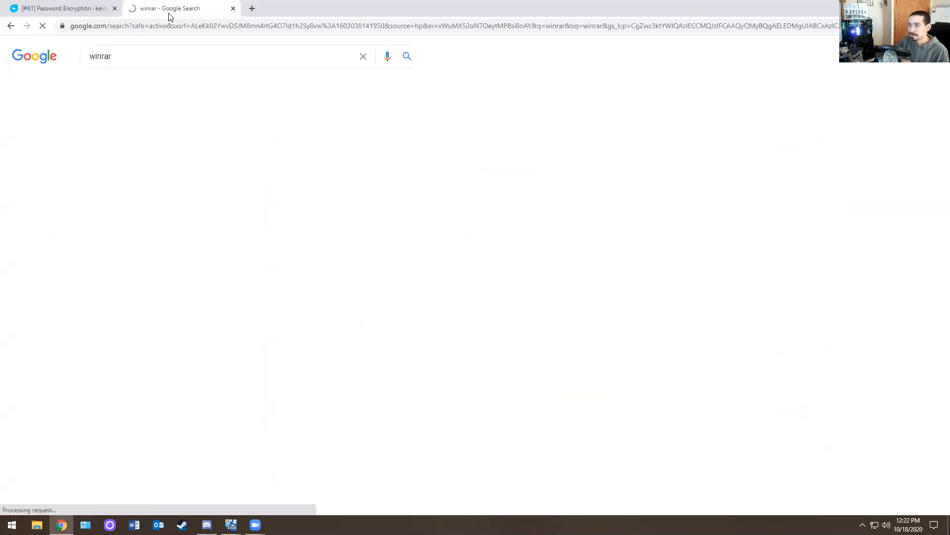
- Dismiss the winrar Google results and return to ticket INC-61
left_click(94, 26)
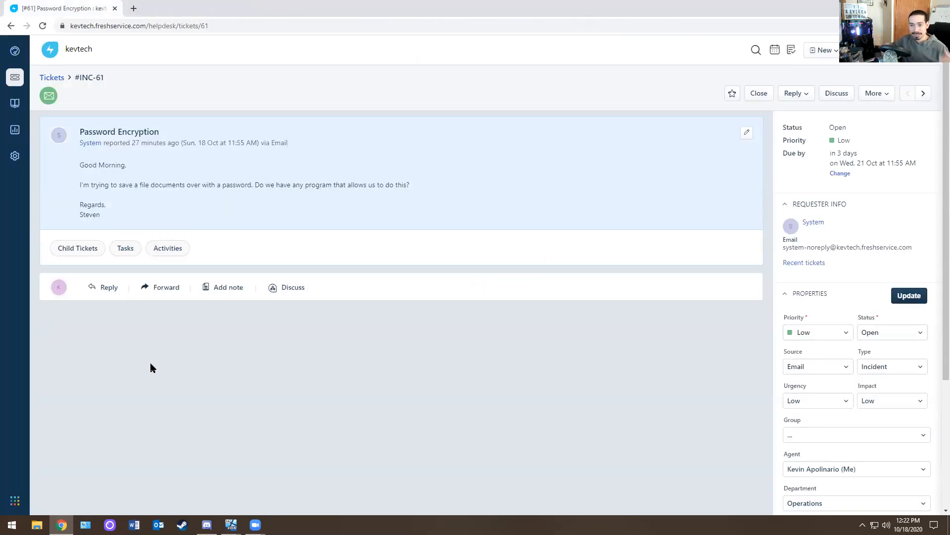
mouse_move(182, 336)
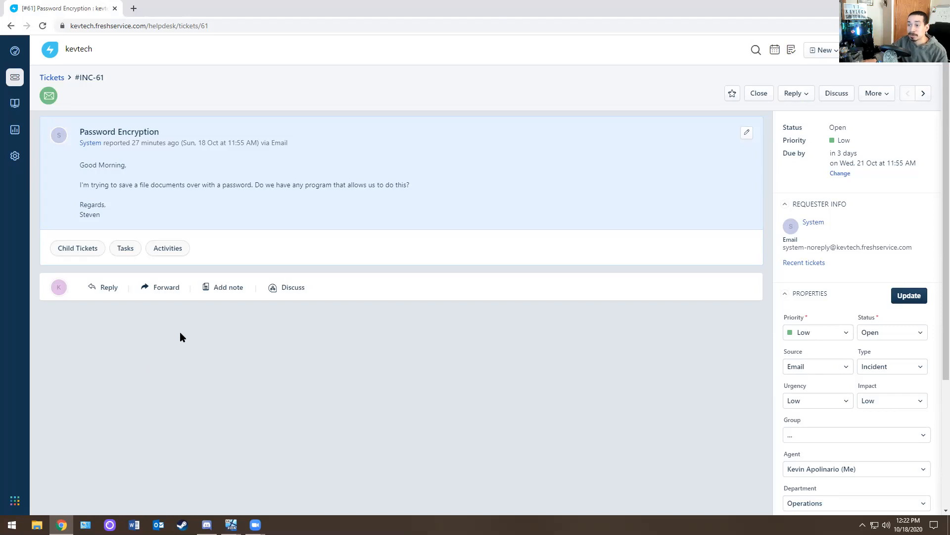
mouse_move(206, 315)
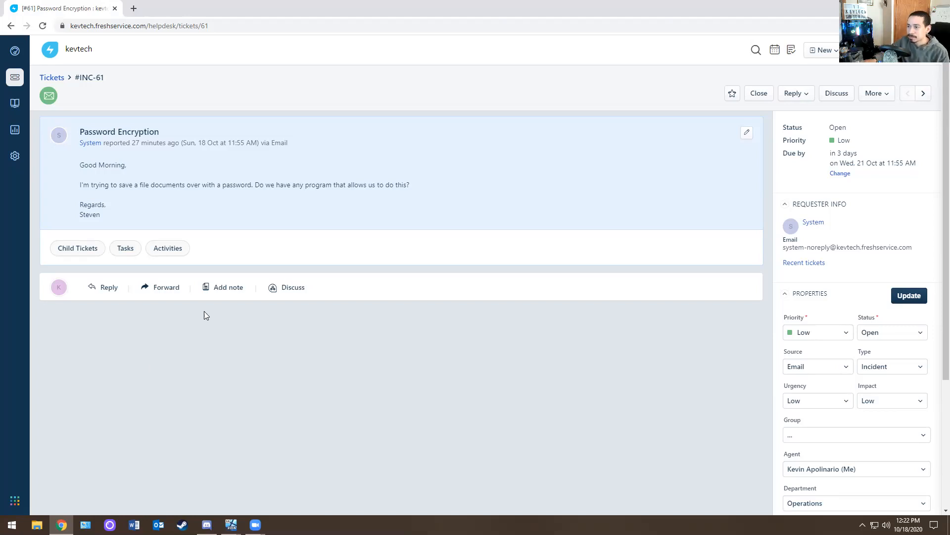
mouse_move(201, 300)
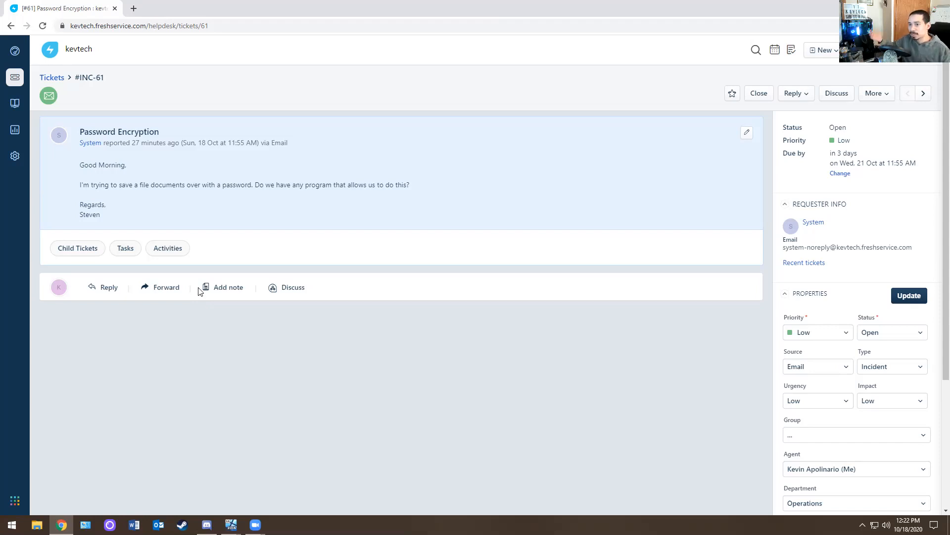
mouse_move(226, 308)
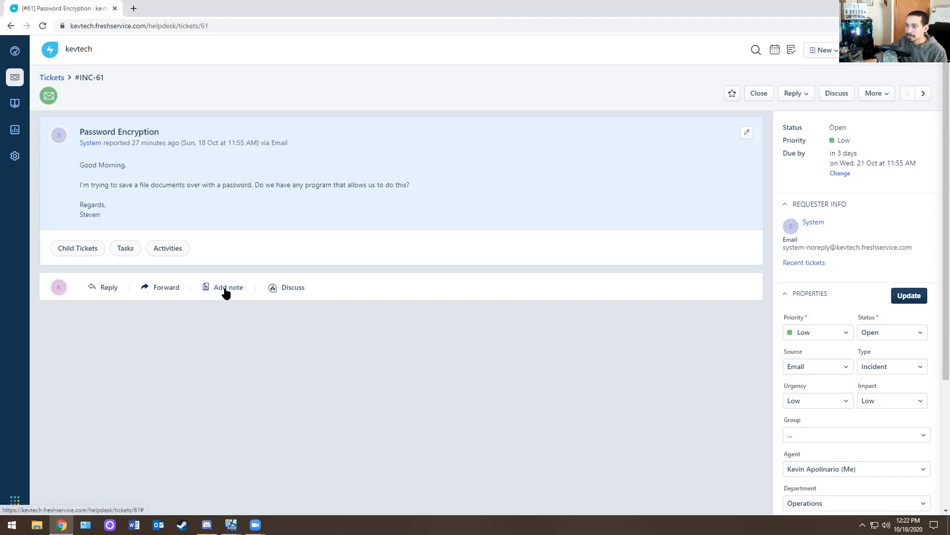
- Begin a private note under the INC-61 conversation
left_click(227, 287)
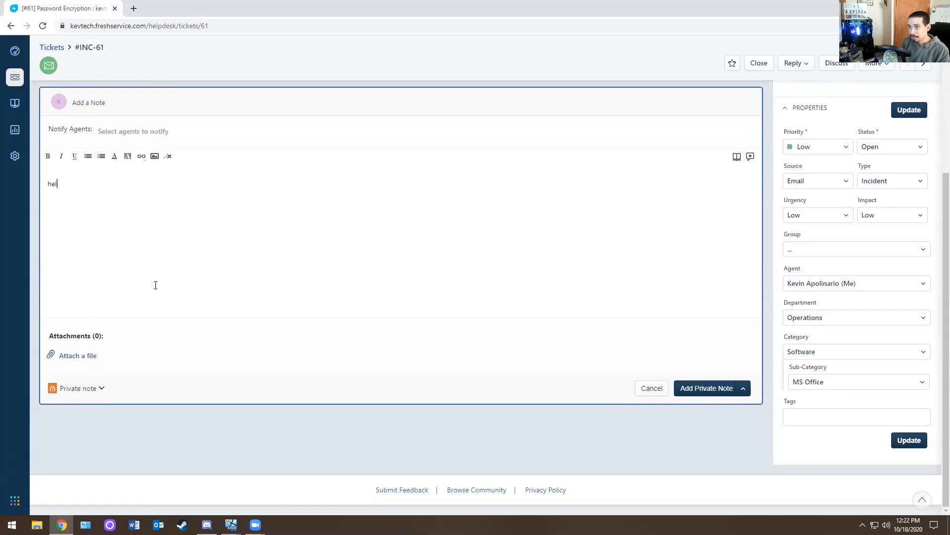
- Note that Steven added a password to his Word document and is good to go, save it privately and close INC-61
type("ped")
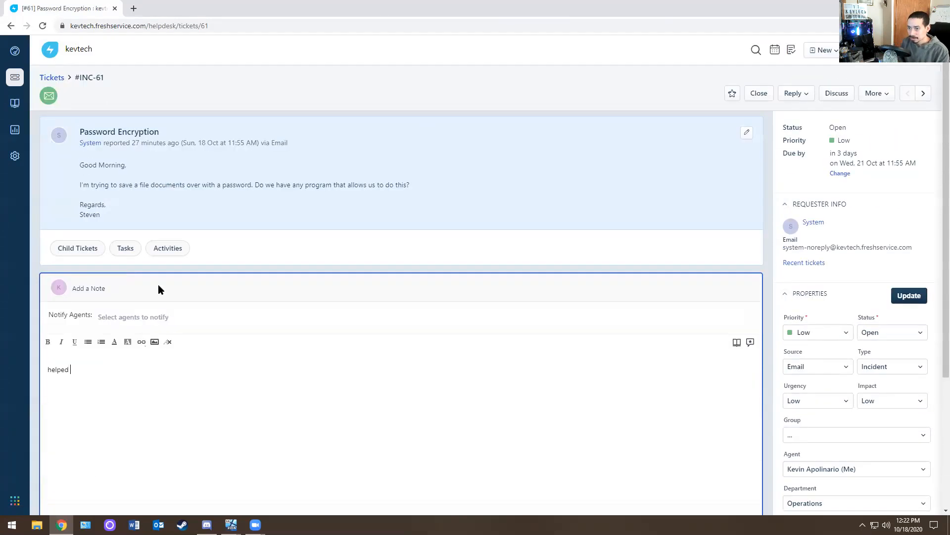
type("Steven enab")
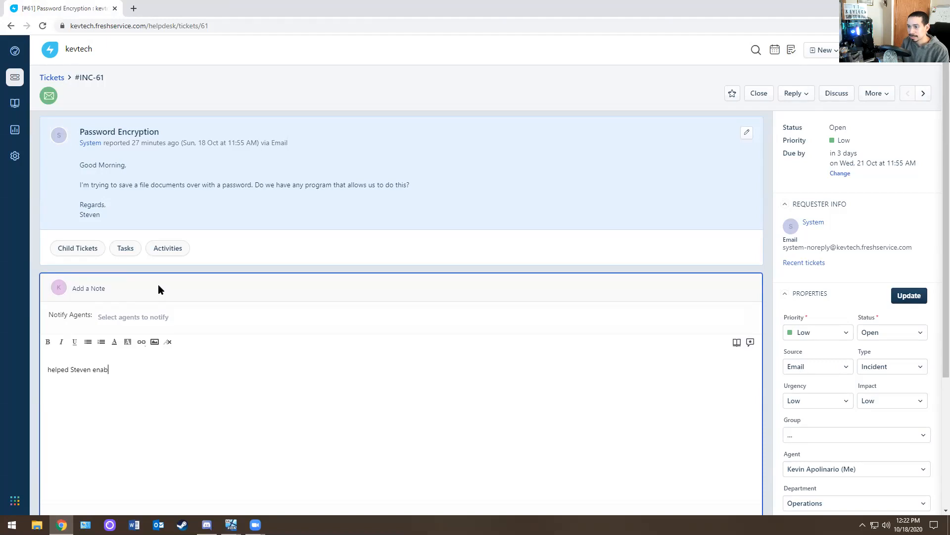
scroll("down", 3)
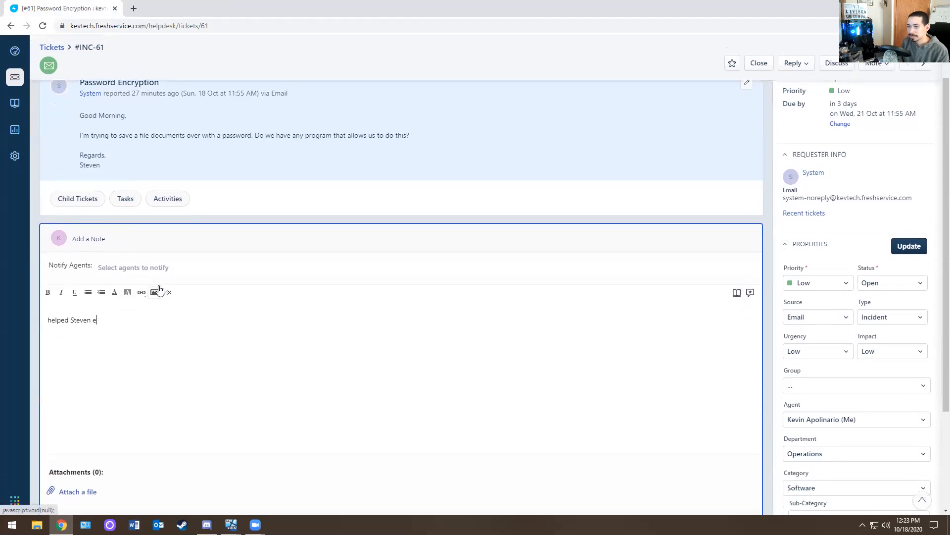
type("add a passw")
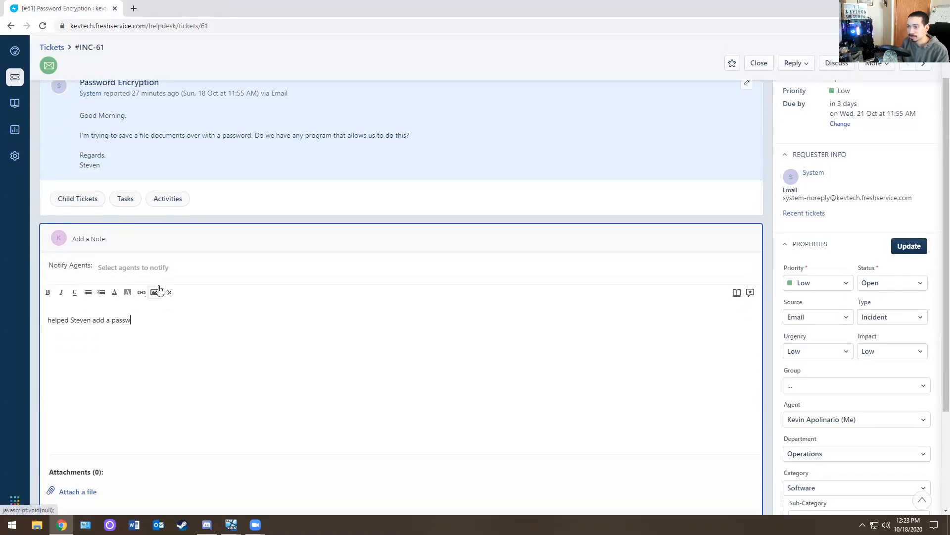
type("ord to his word docu")
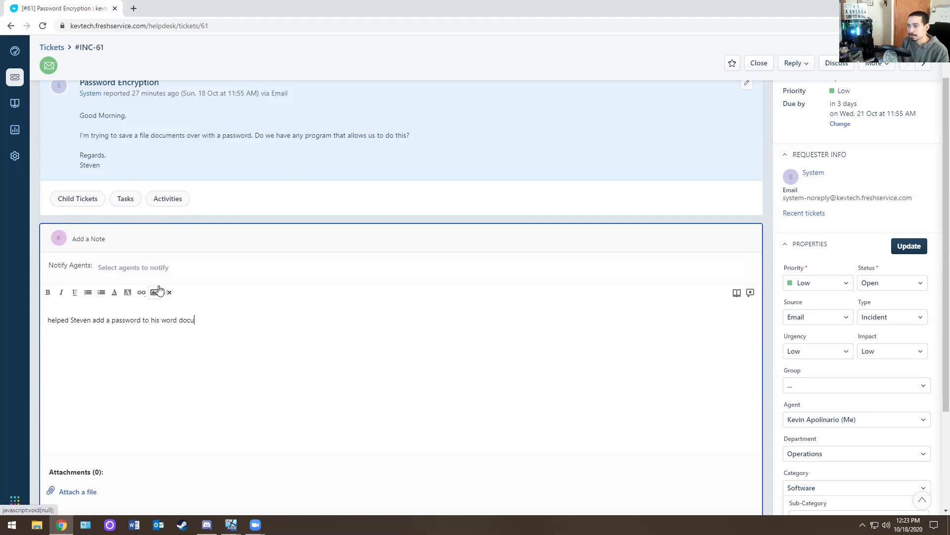
type("ment. He")
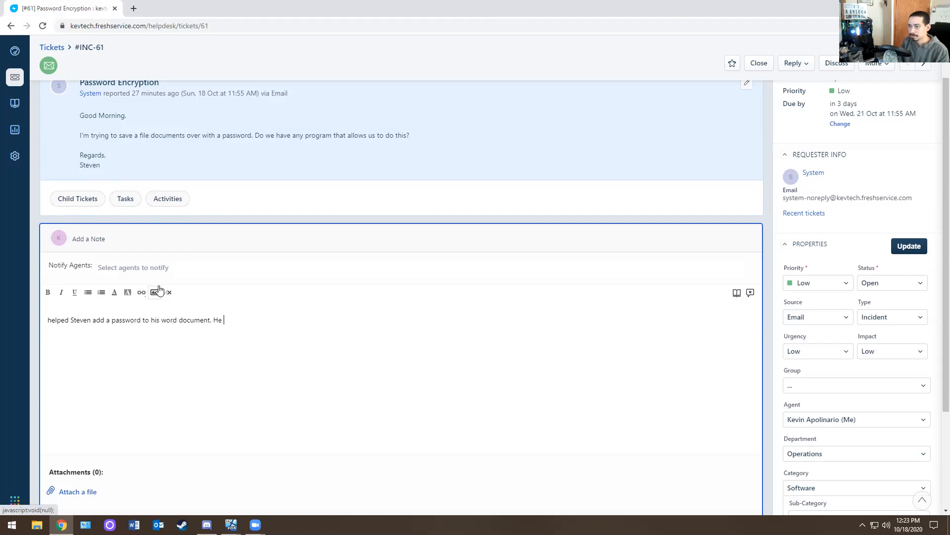
type("is good to go.")
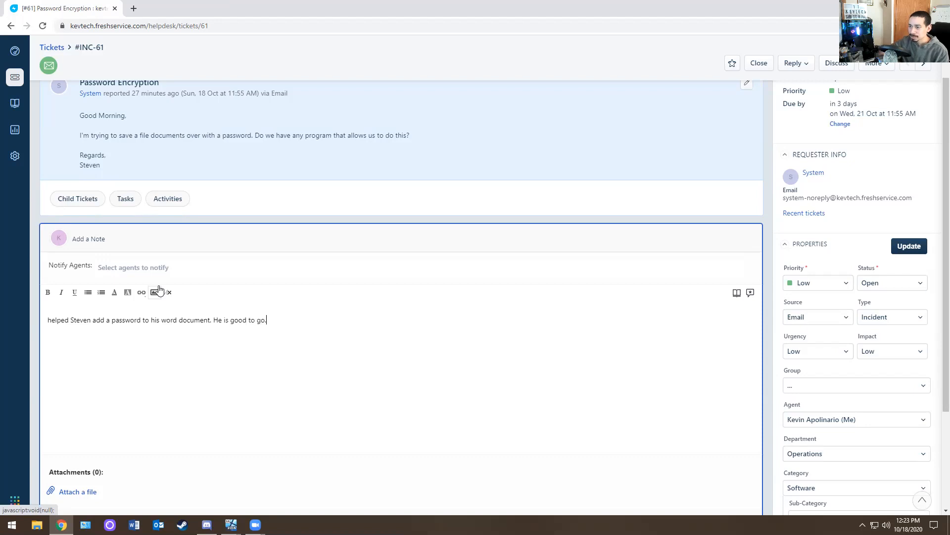
scroll("down", 3)
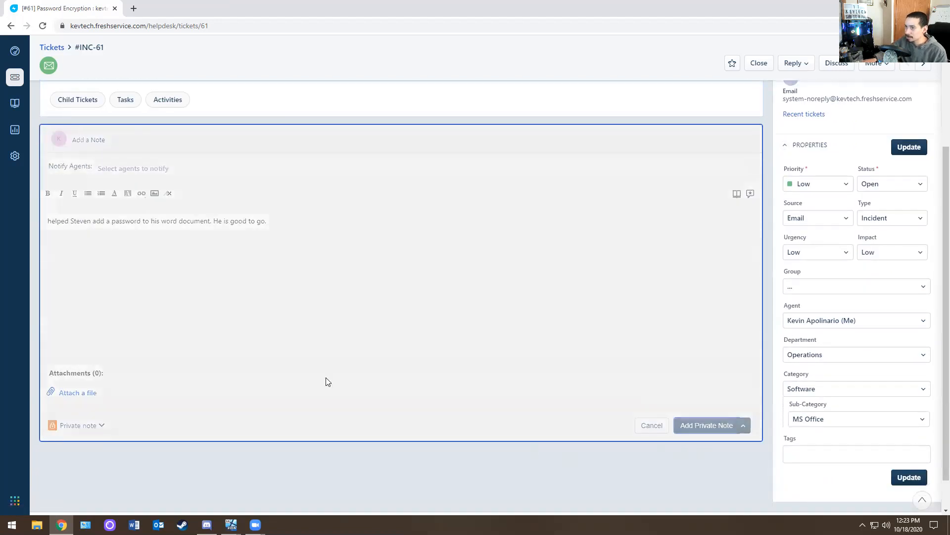
left_click(706, 425)
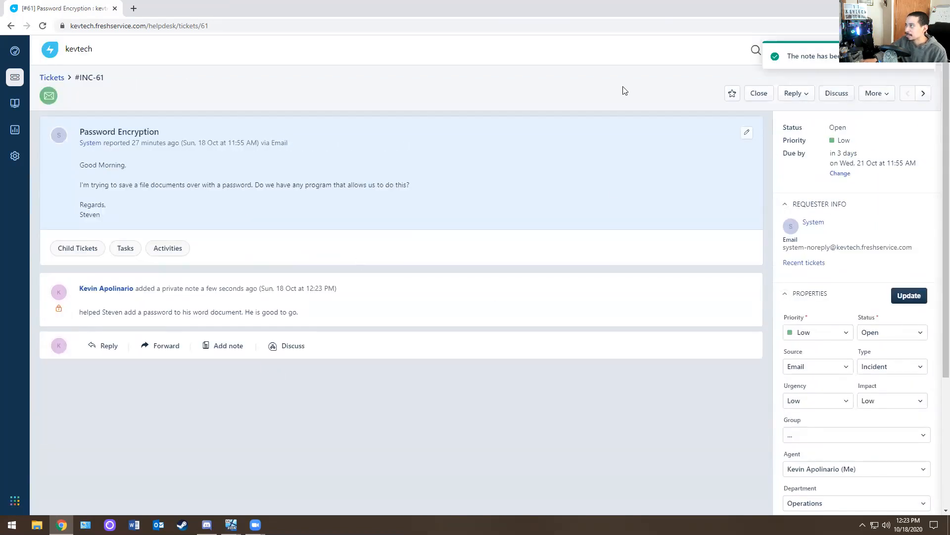
left_click(758, 93)
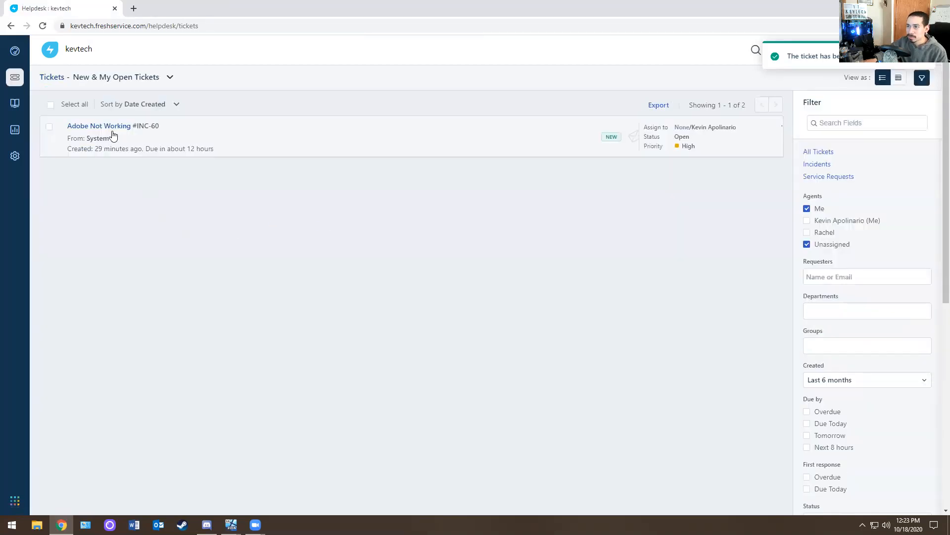
- Open the Adobe Not Working ticket INC-60 from the ticket list
left_click(99, 125)
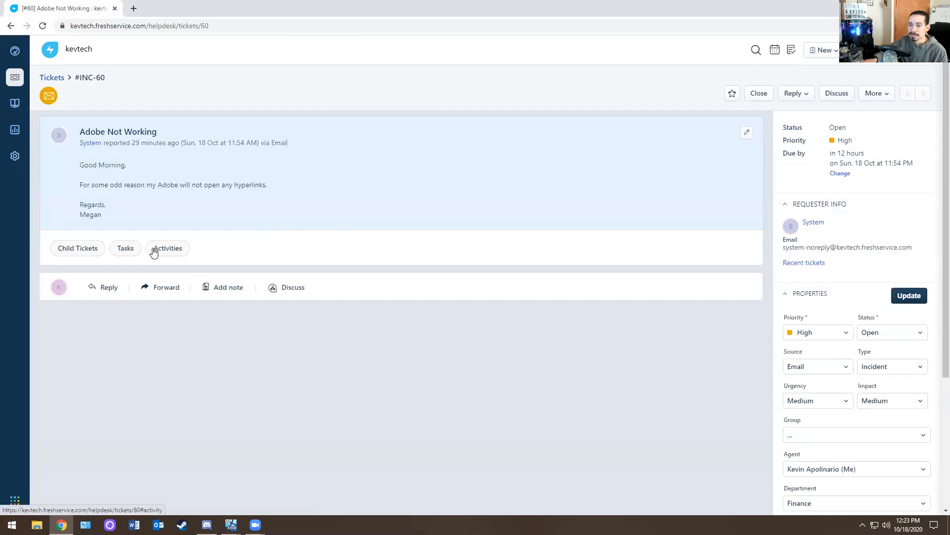
mouse_move(165, 287)
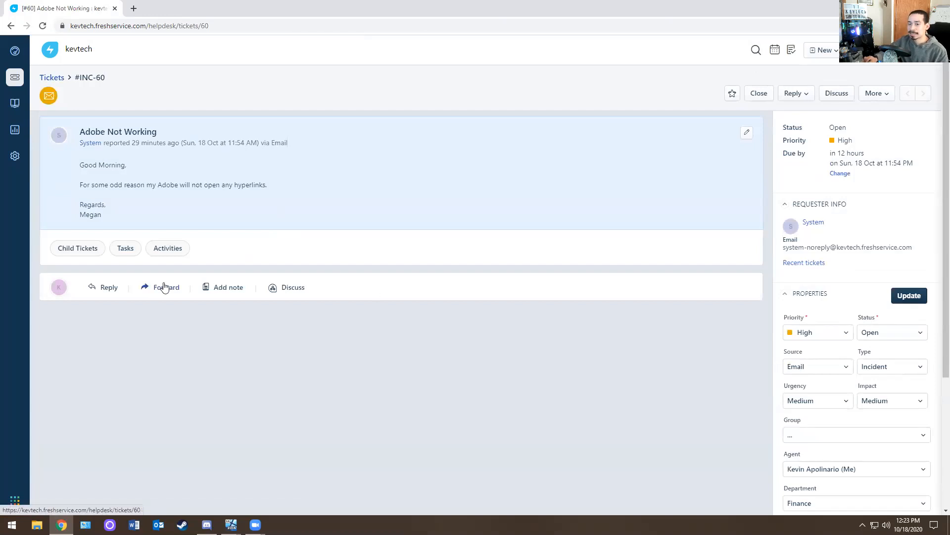
mouse_move(246, 384)
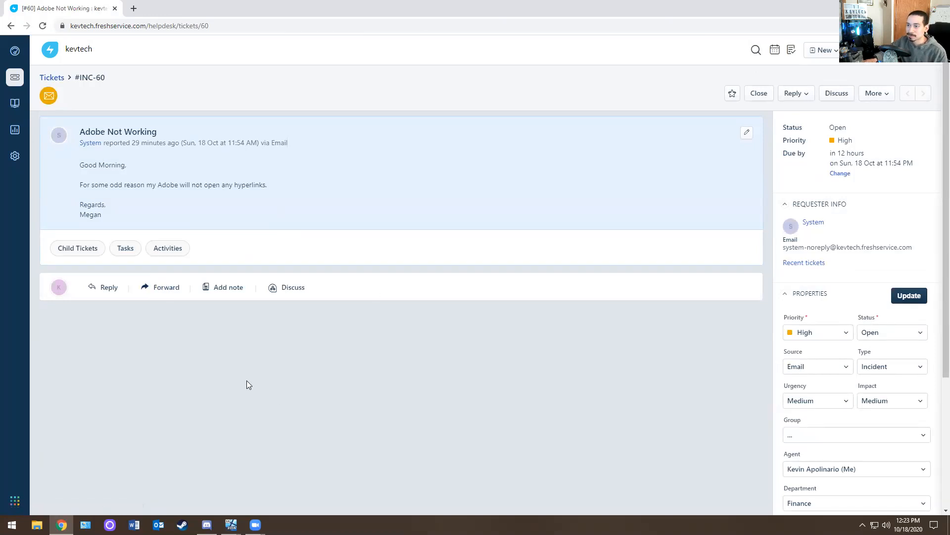
mouse_move(151, 340)
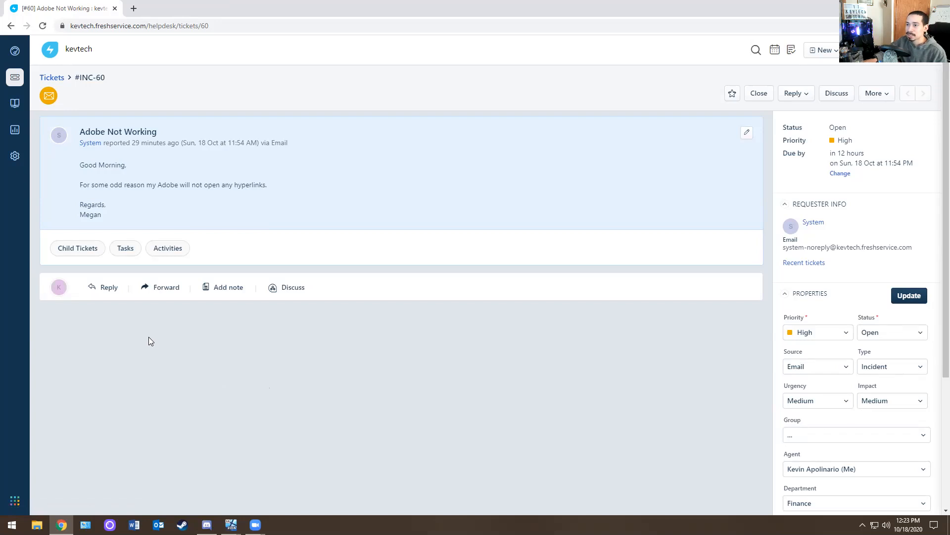
mouse_move(128, 338)
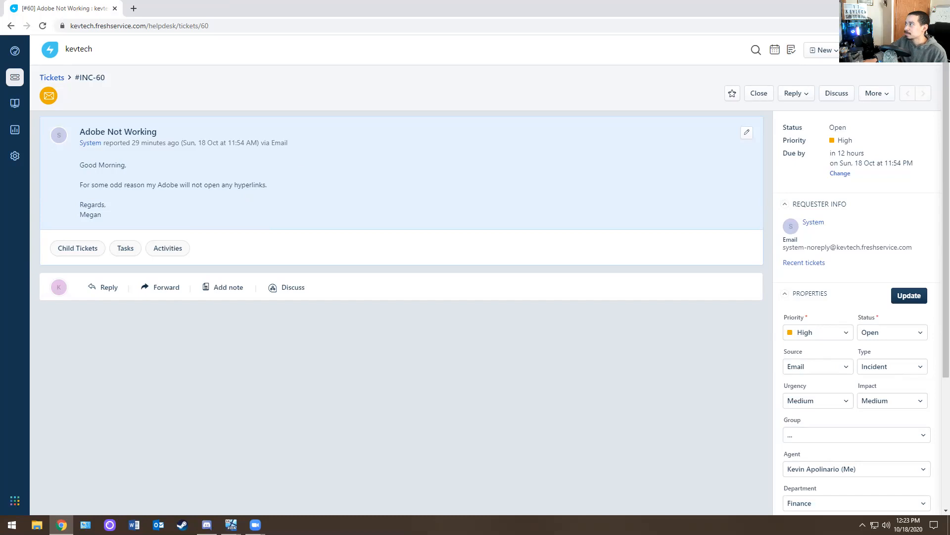
mouse_move(781, 22)
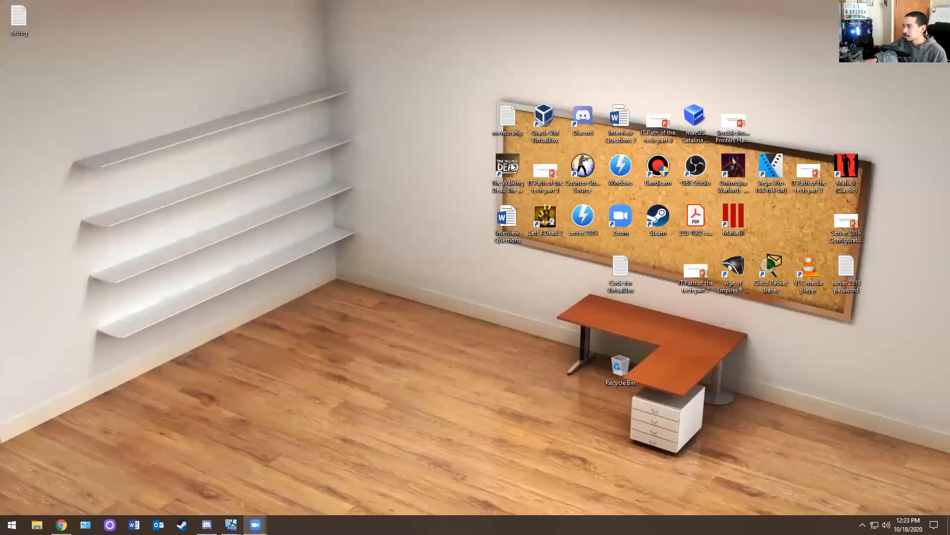
mouse_move(66, 511)
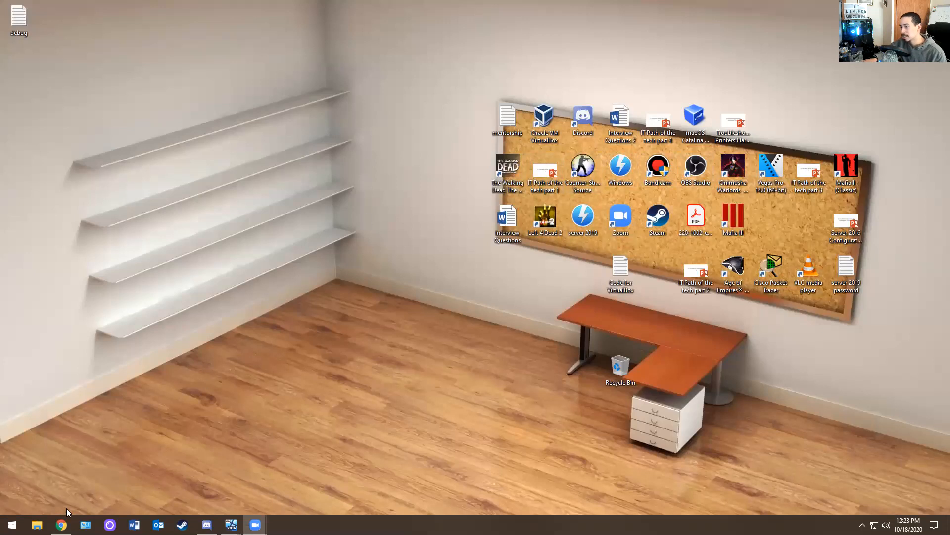
- Show the Downloads folder in File Explorer with today's https PDF
left_click(37, 525)
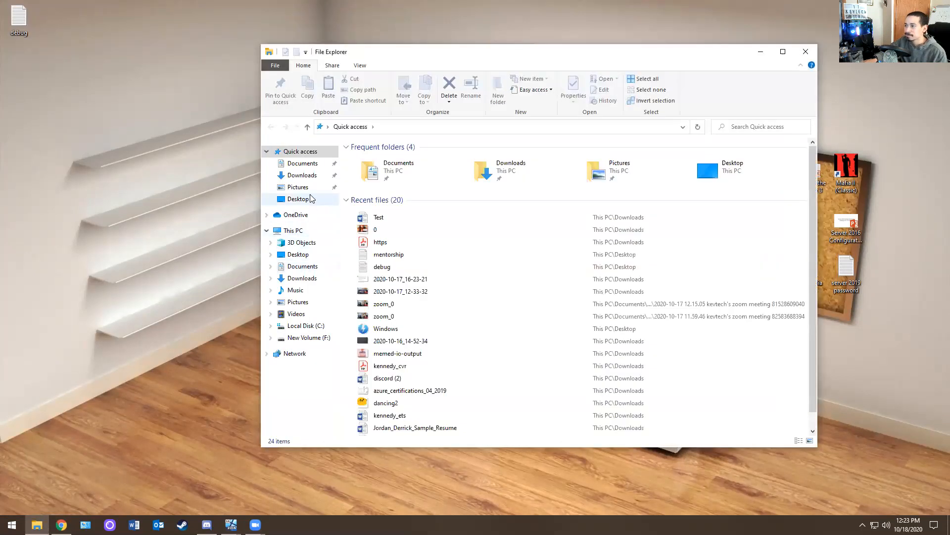
left_click(302, 176)
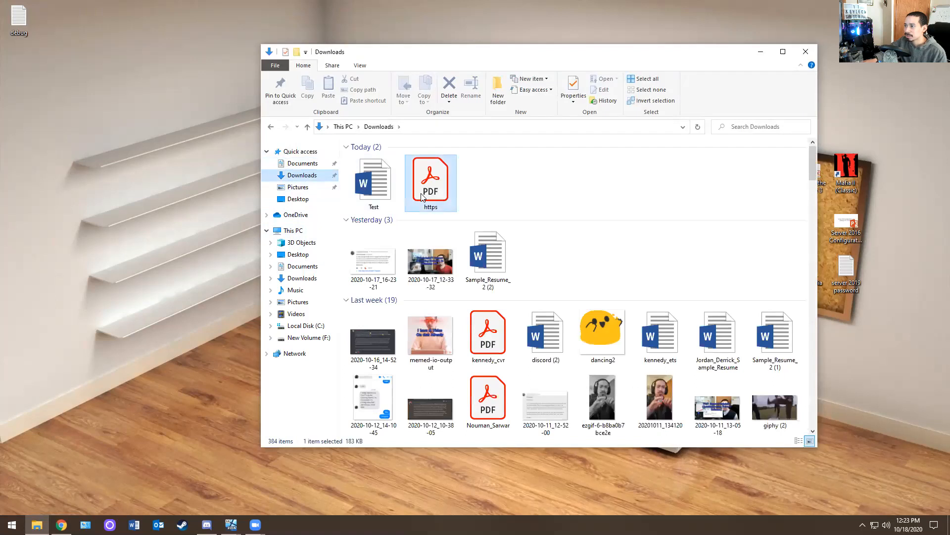
- Open https.pdf and try its YouTube link twice, dismissing the Security Block warning each time
double_click(431, 183)
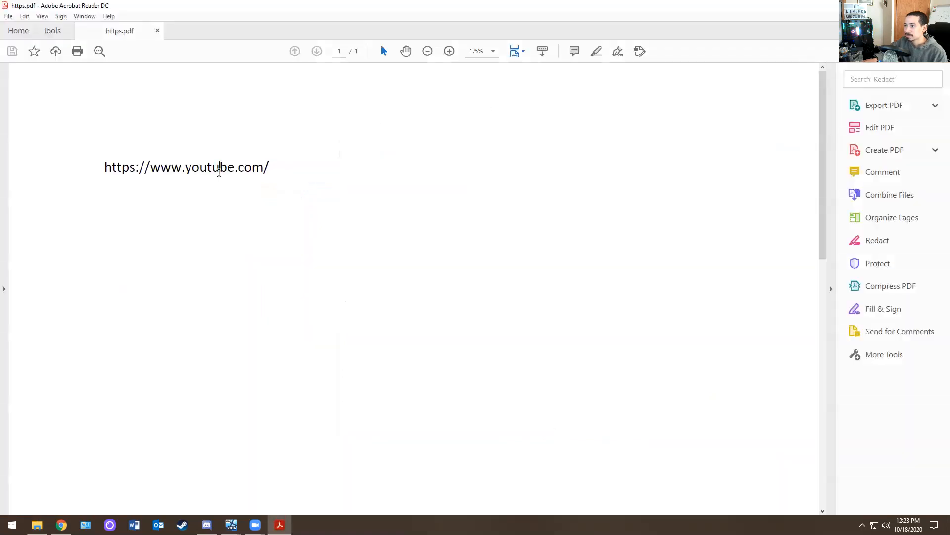
right_click(218, 168)
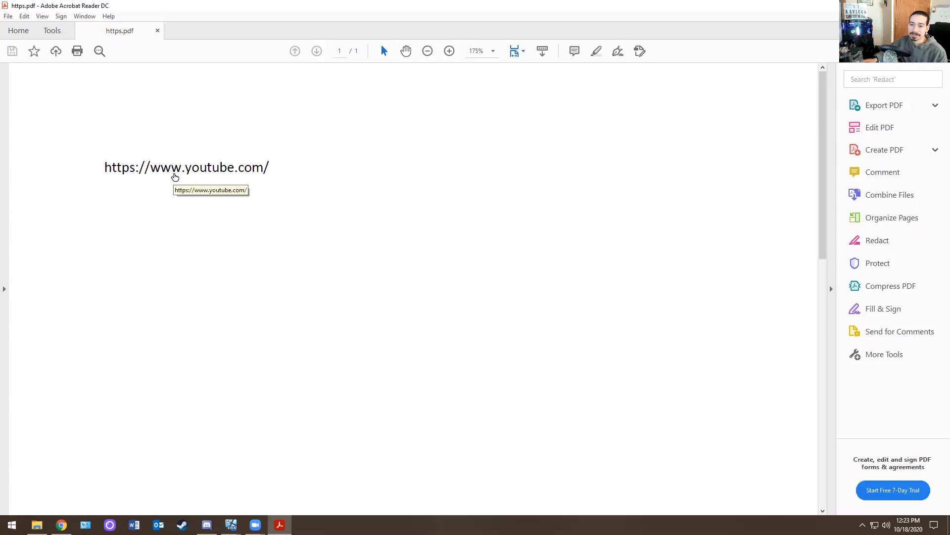
mouse_move(172, 176)
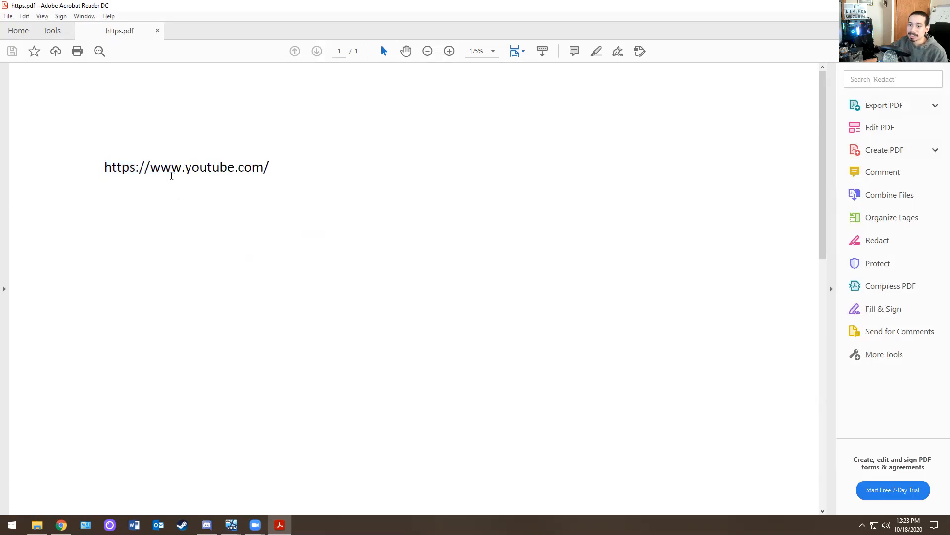
right_click(171, 175)
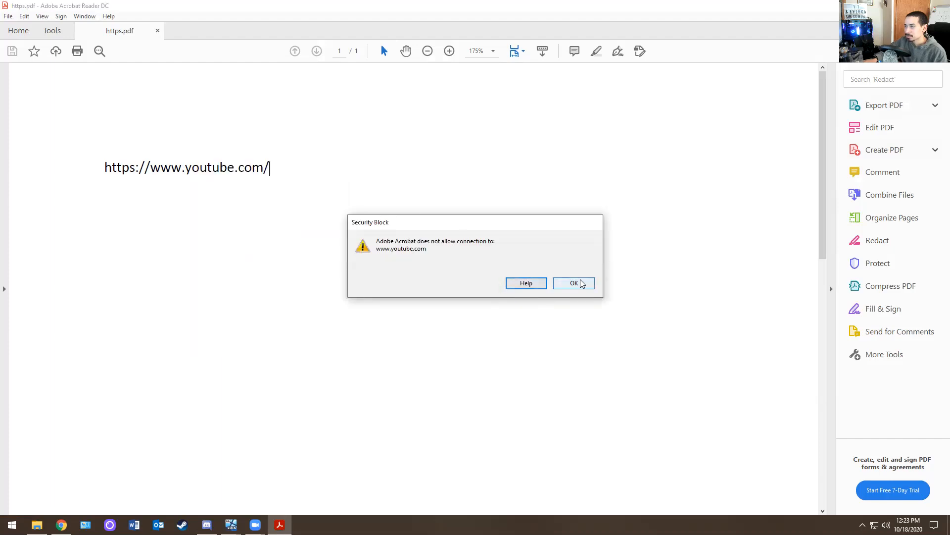
left_click(573, 283)
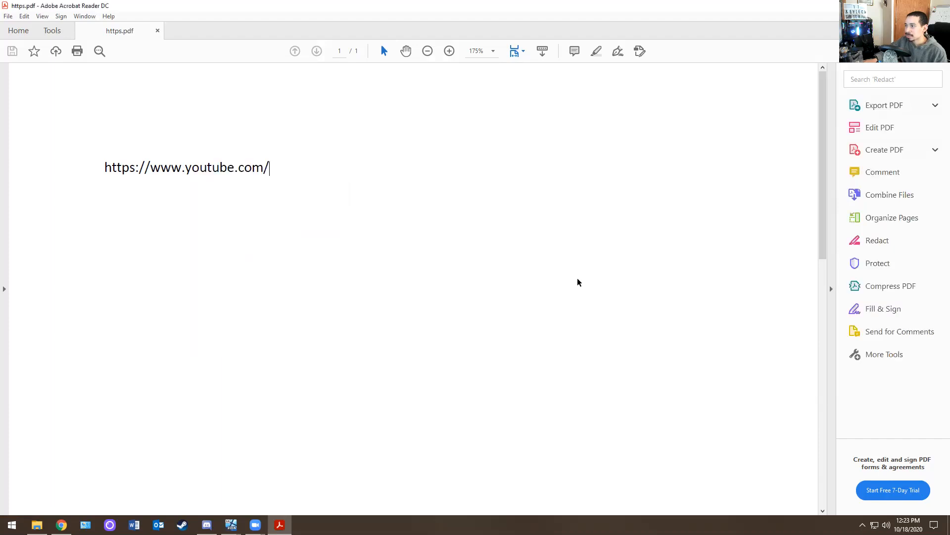
left_click(188, 167)
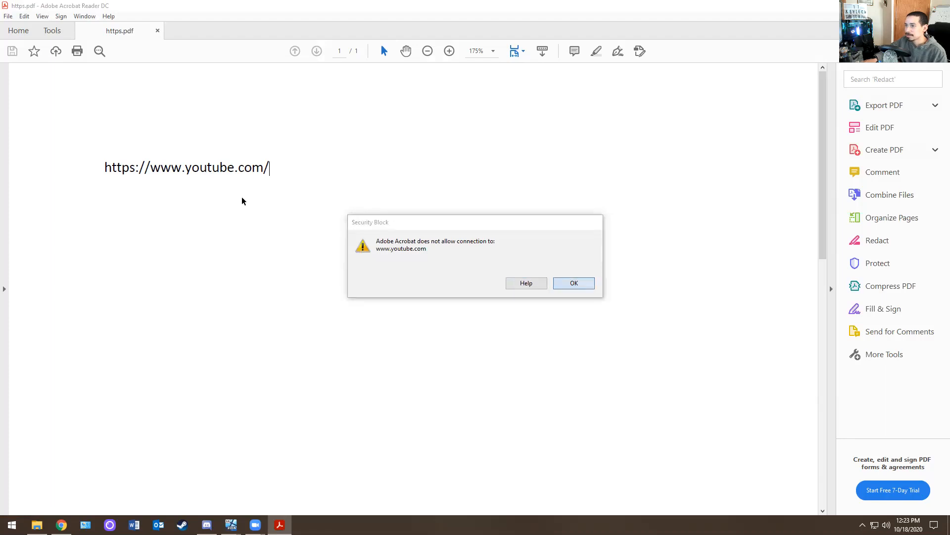
left_click(573, 284)
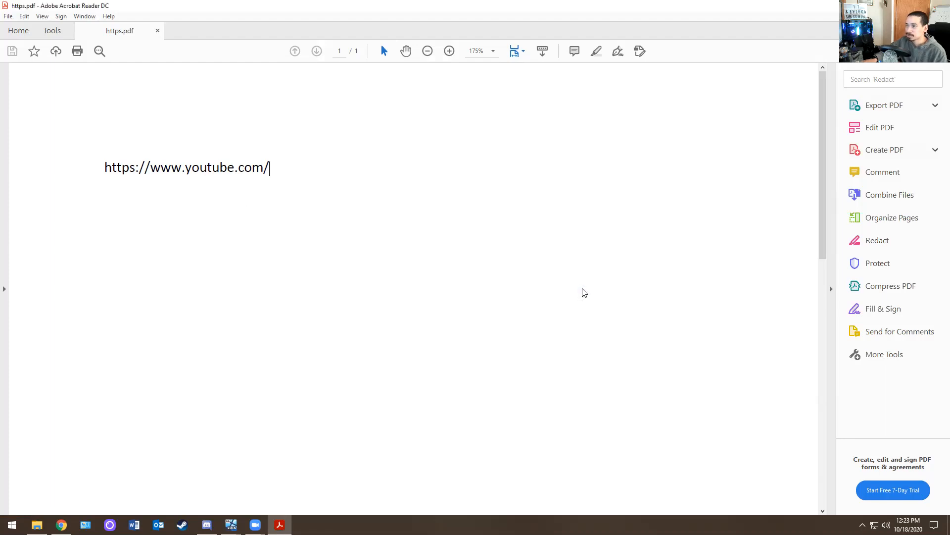
mouse_move(252, 201)
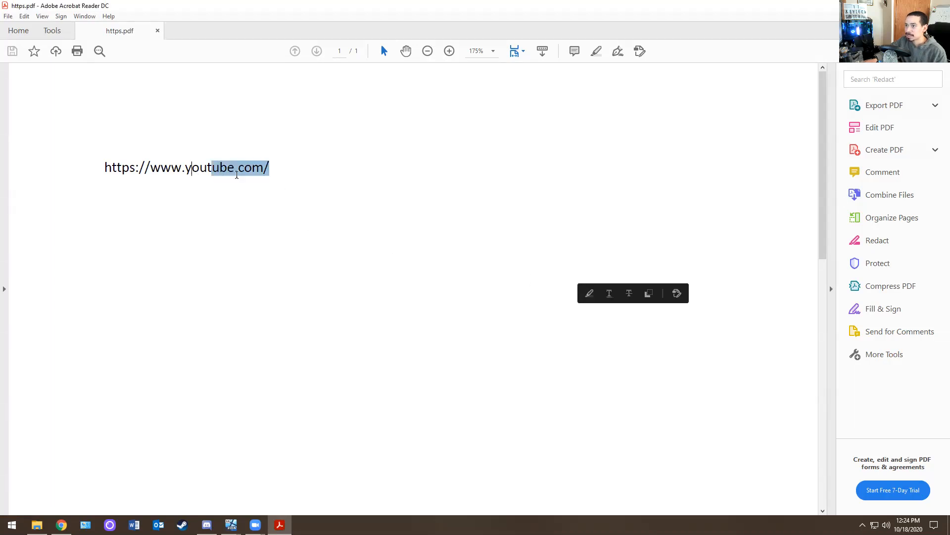
- Bring up Acrobat Reader's Preferences from the Edit menu
left_click(353, 234)
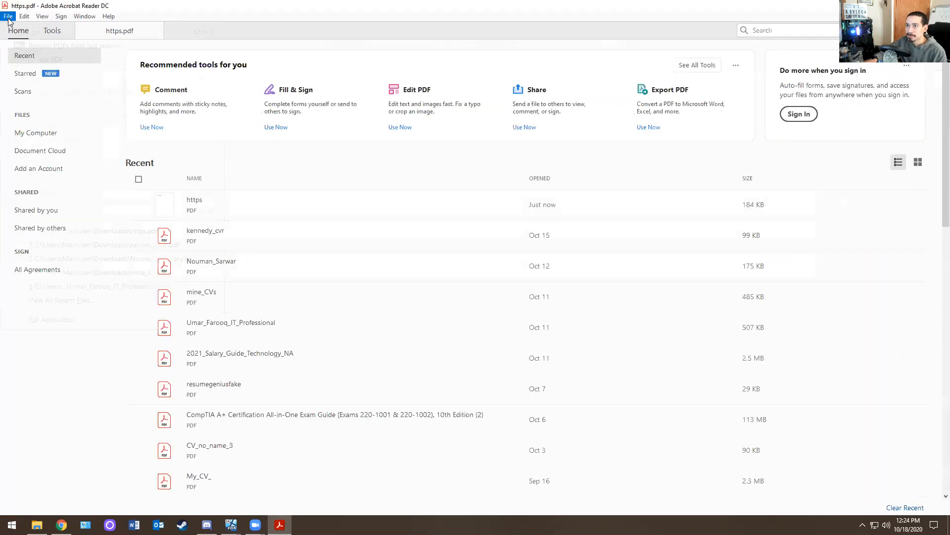
left_click(23, 17)
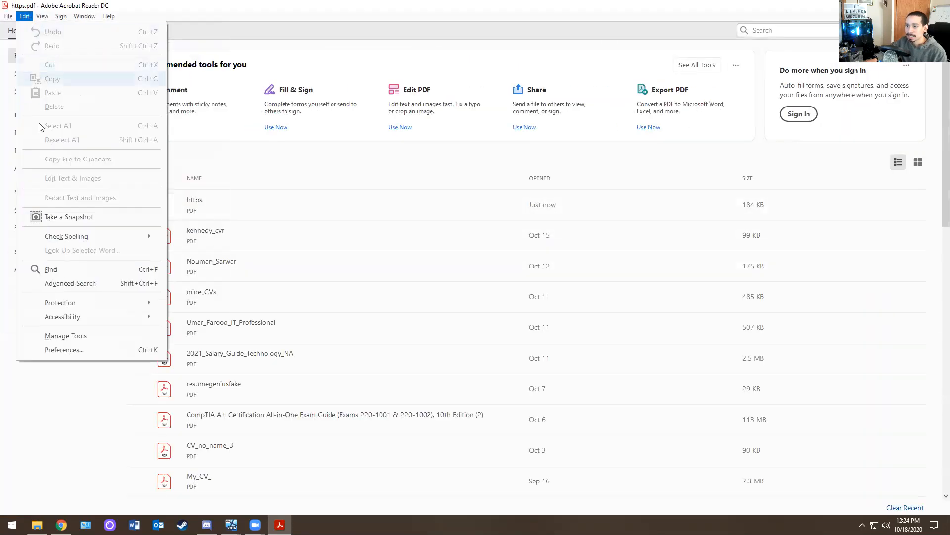
left_click(64, 350)
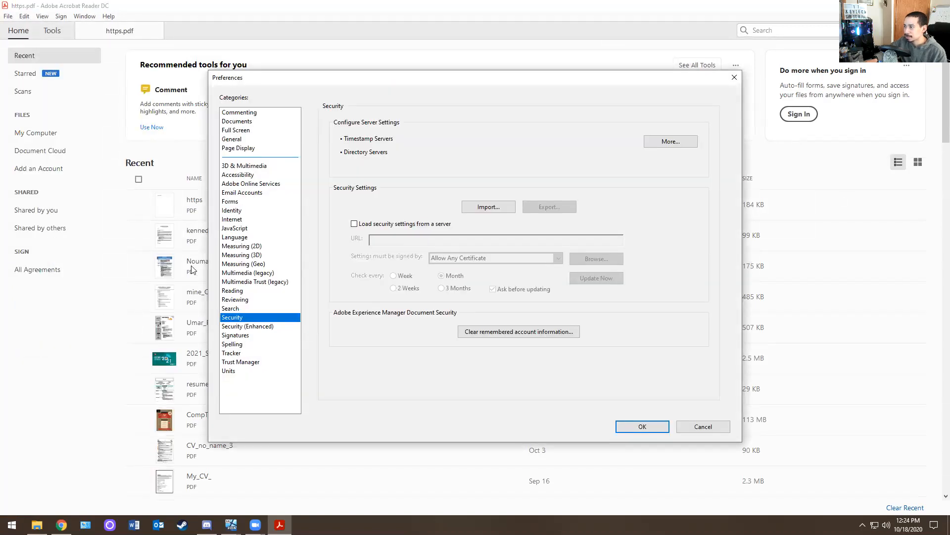
mouse_move(648, 164)
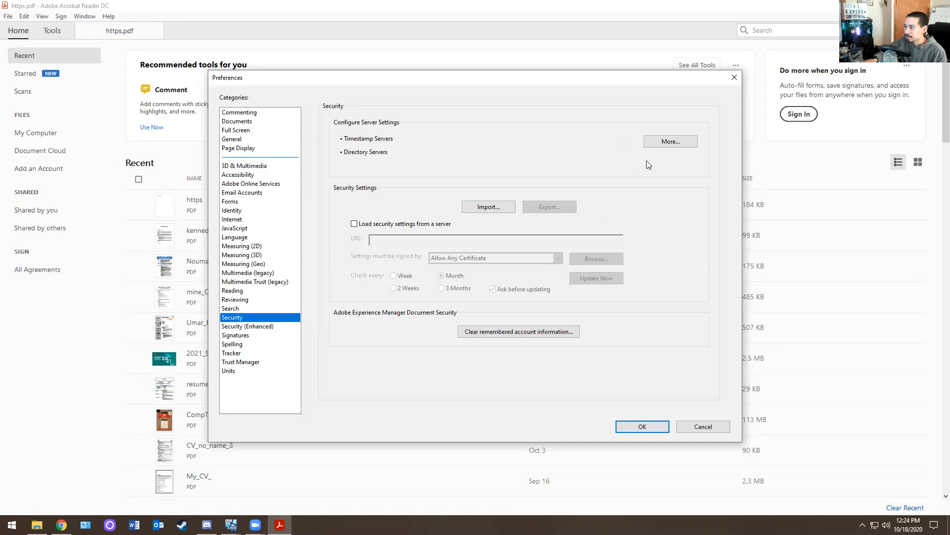
mouse_move(263, 326)
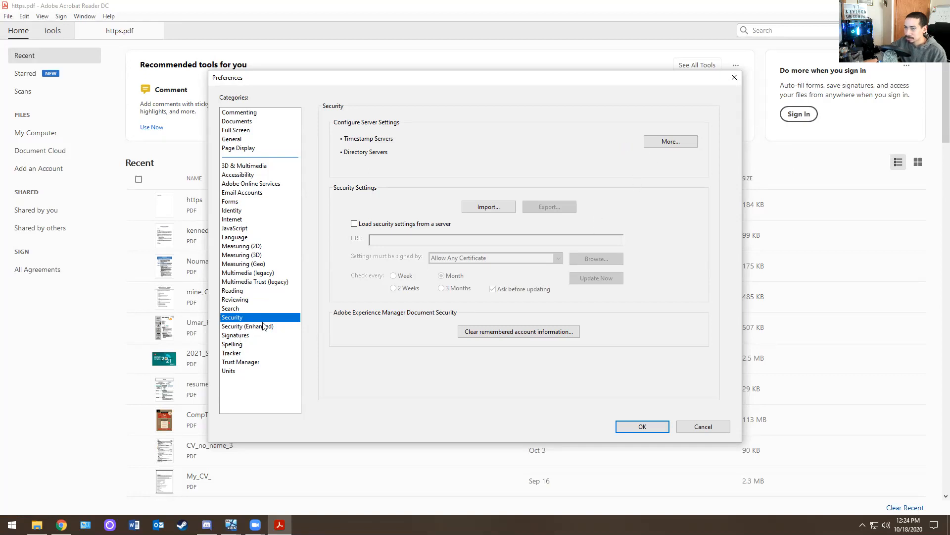
- Review the Security (Enhanced) settings, Windows trusted site zones and Security category
left_click(247, 326)
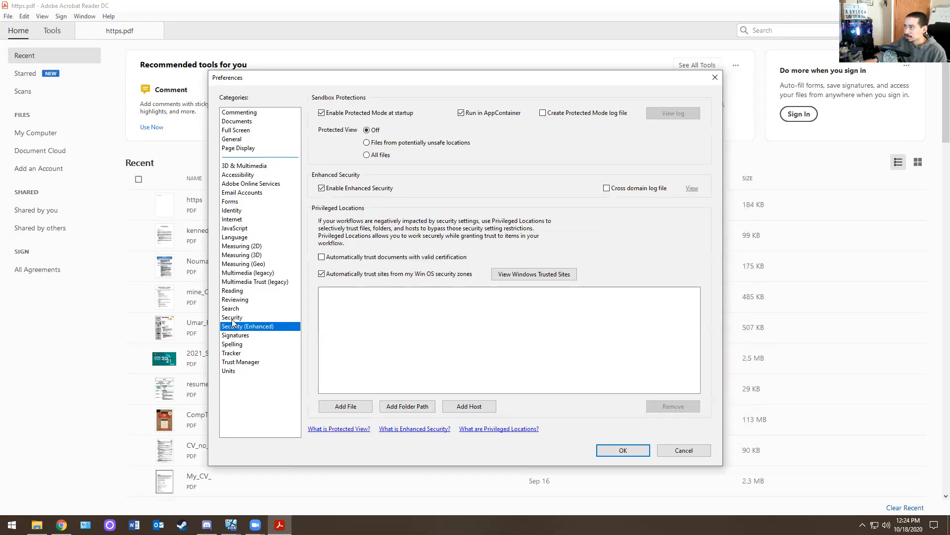
left_click(534, 273)
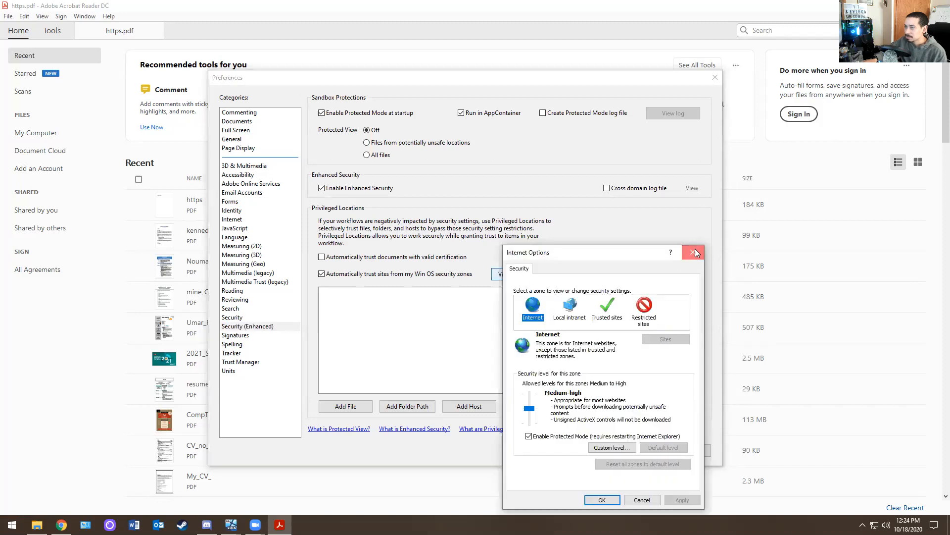
left_click(694, 253)
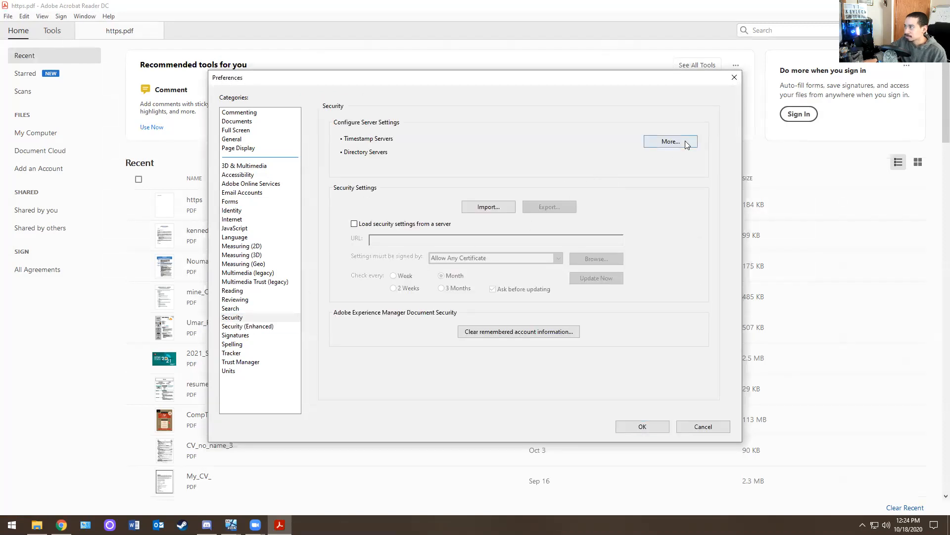
left_click(670, 142)
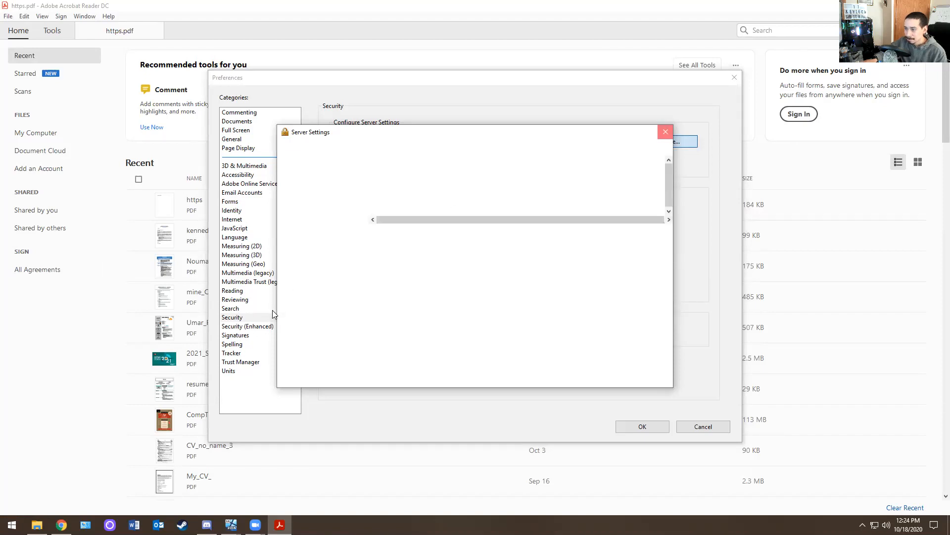
left_click(665, 132)
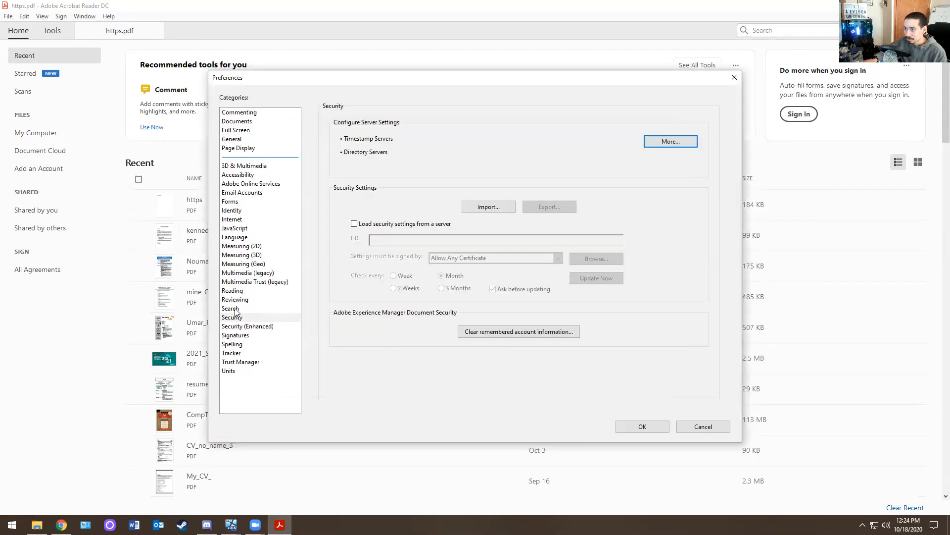
- Scan the Signatures, Search, Reading, Reviewing, Multimedia Trust, Measuring, Language and JavaScript categories
left_click(236, 335)
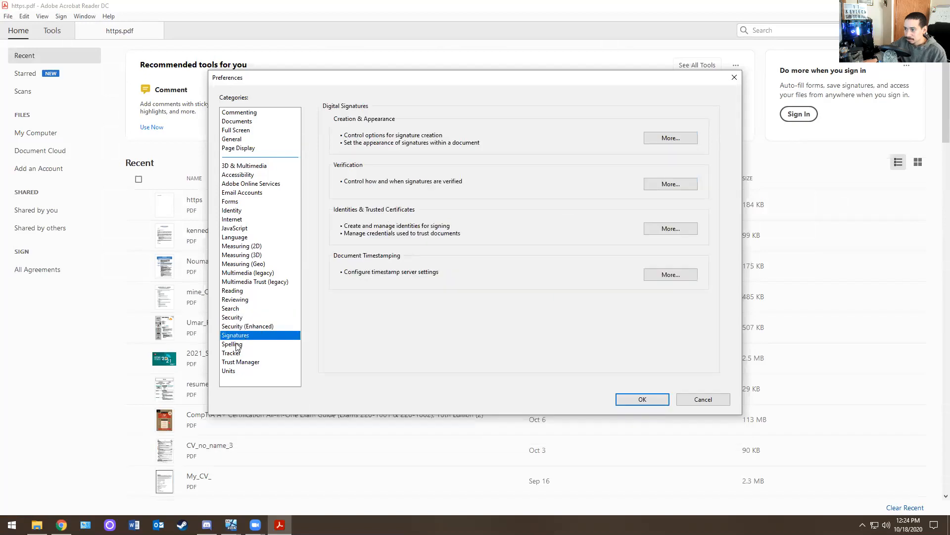
mouse_move(240, 259)
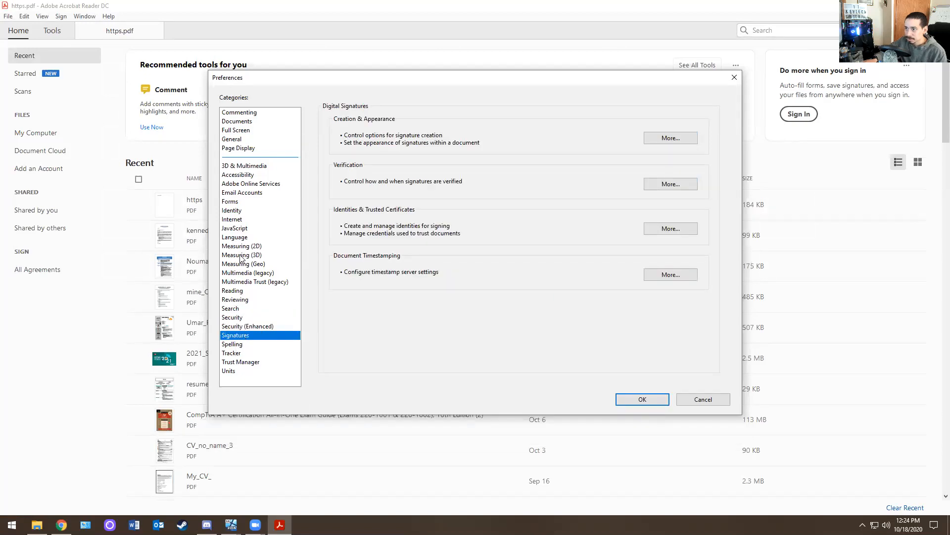
left_click(231, 308)
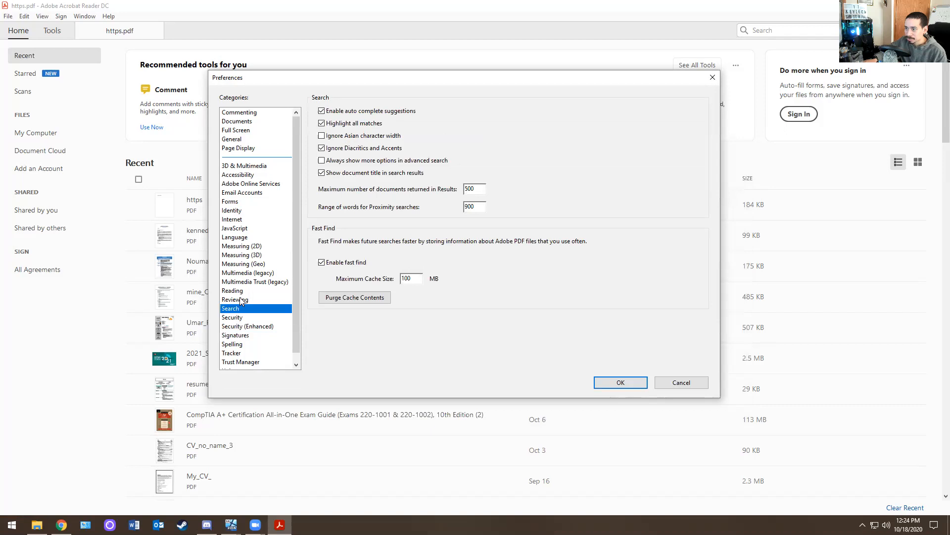
left_click(231, 290)
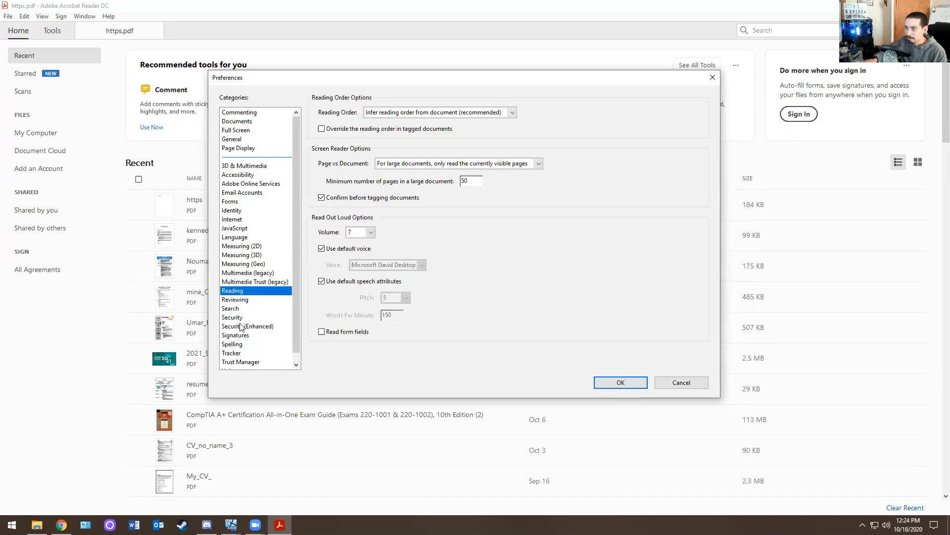
left_click(247, 326)
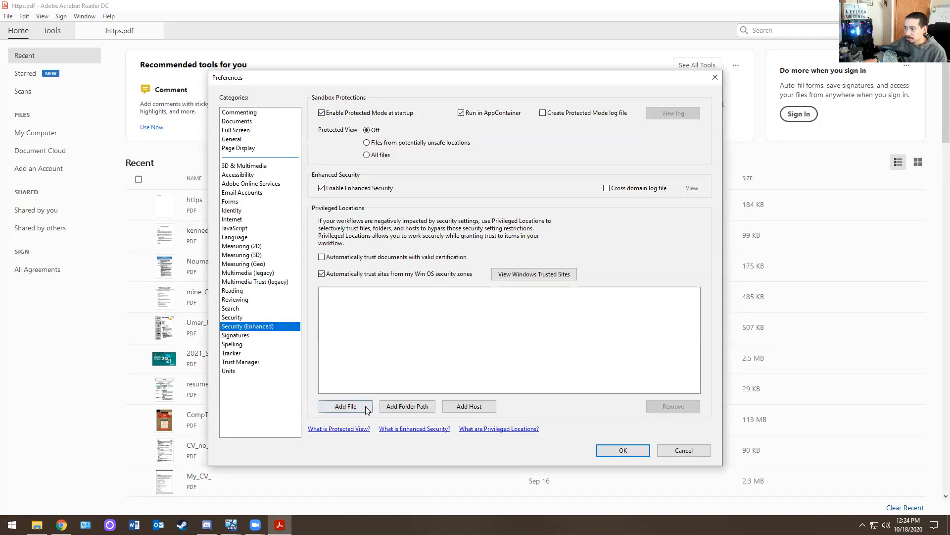
mouse_move(428, 169)
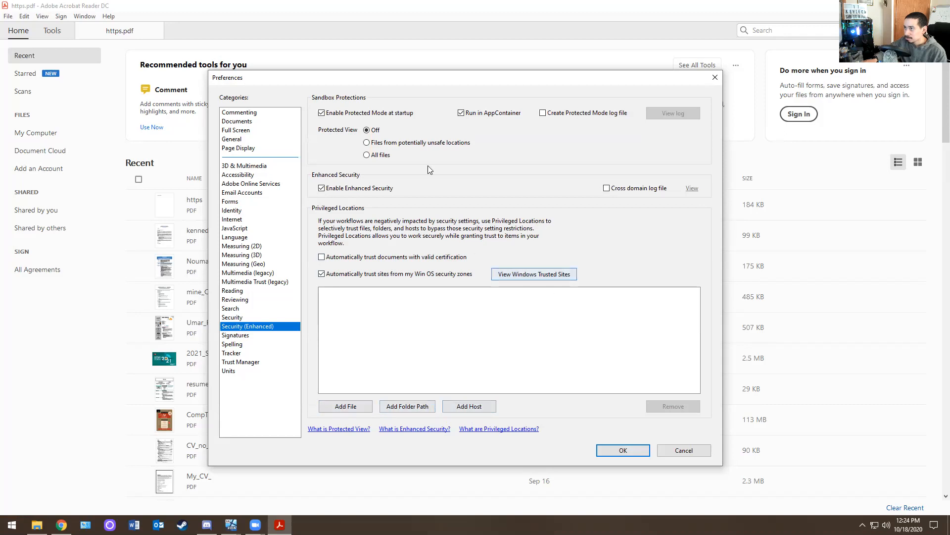
mouse_move(547, 280)
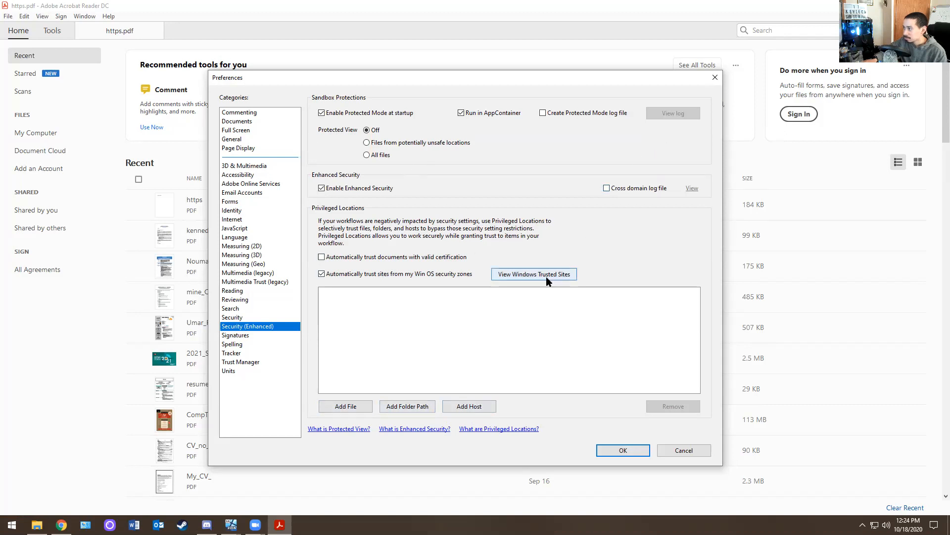
left_click(232, 317)
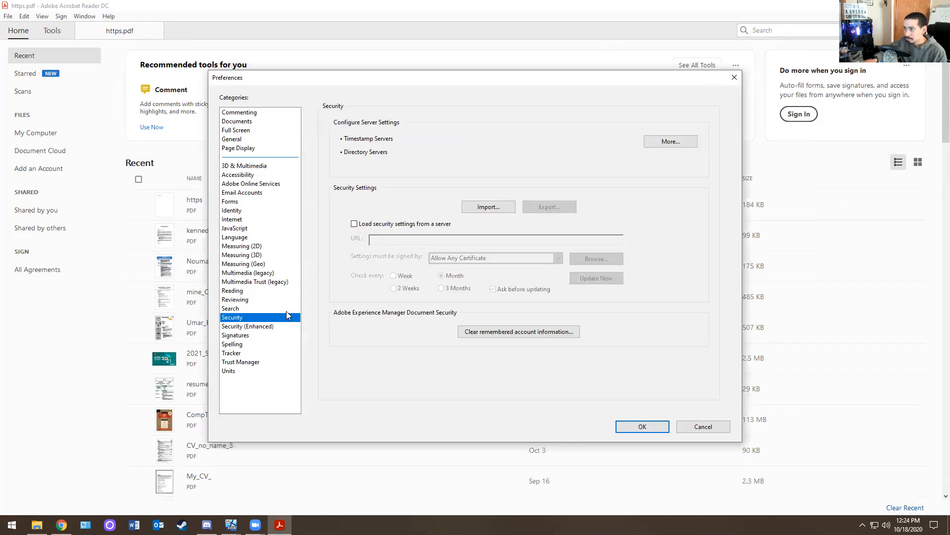
mouse_move(518, 331)
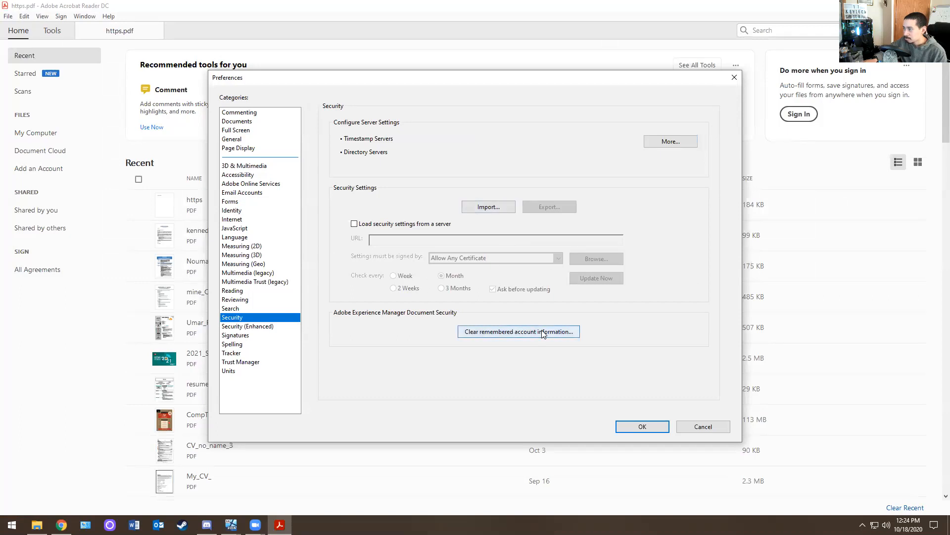
mouse_move(670, 141)
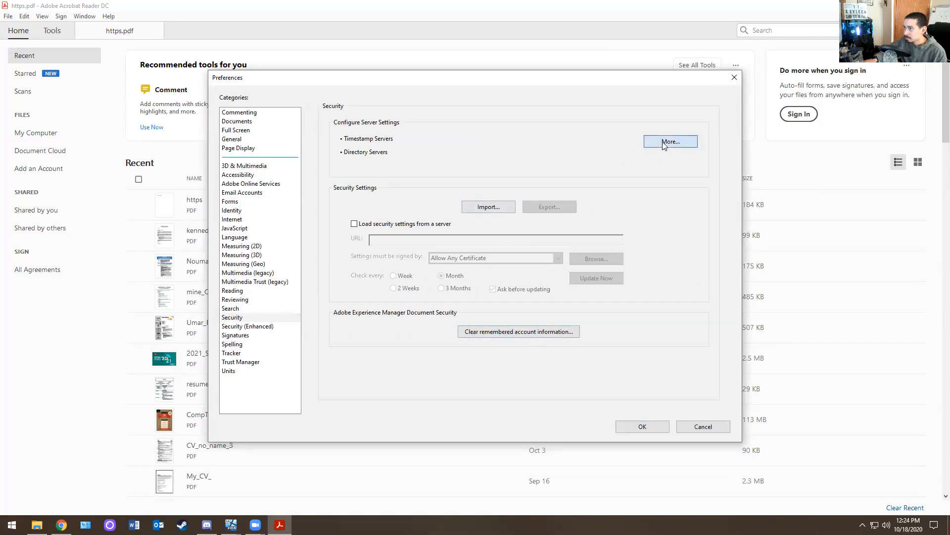
mouse_move(236, 310)
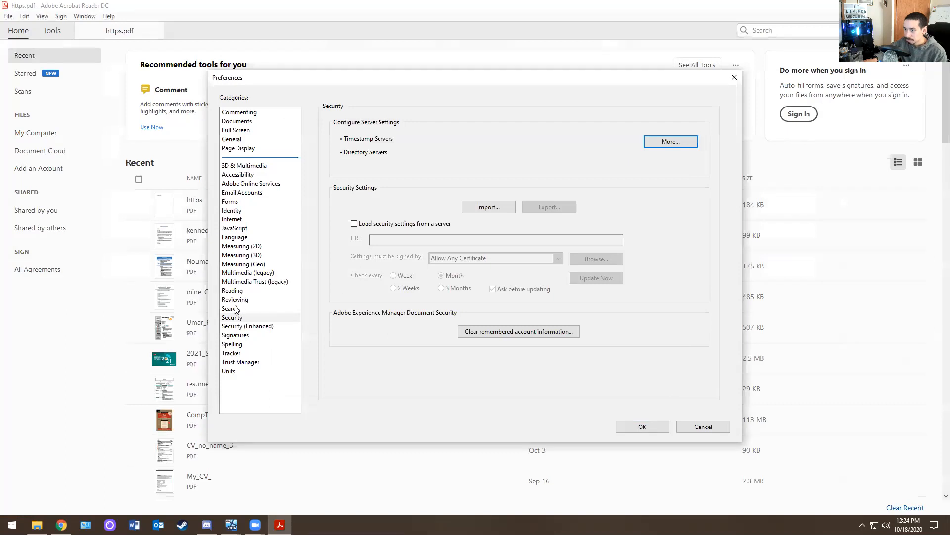
left_click(235, 299)
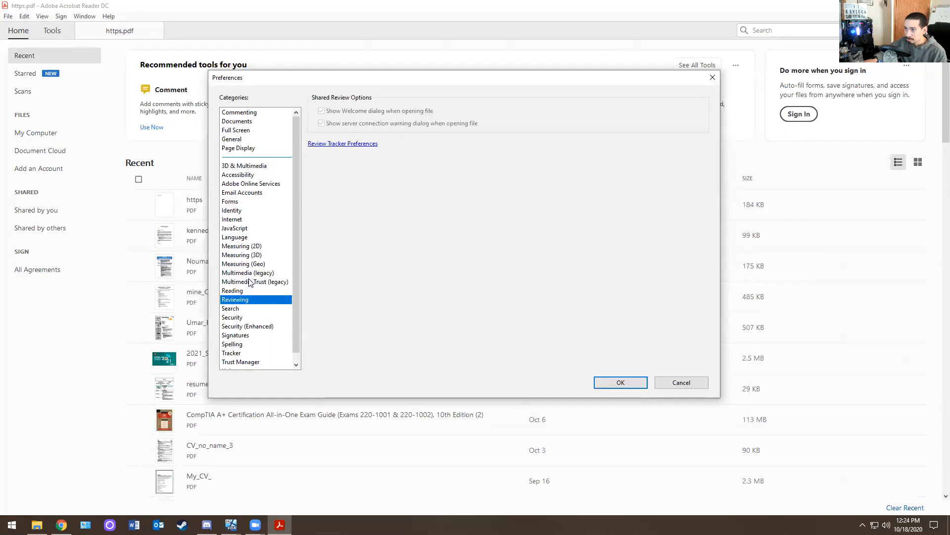
left_click(255, 281)
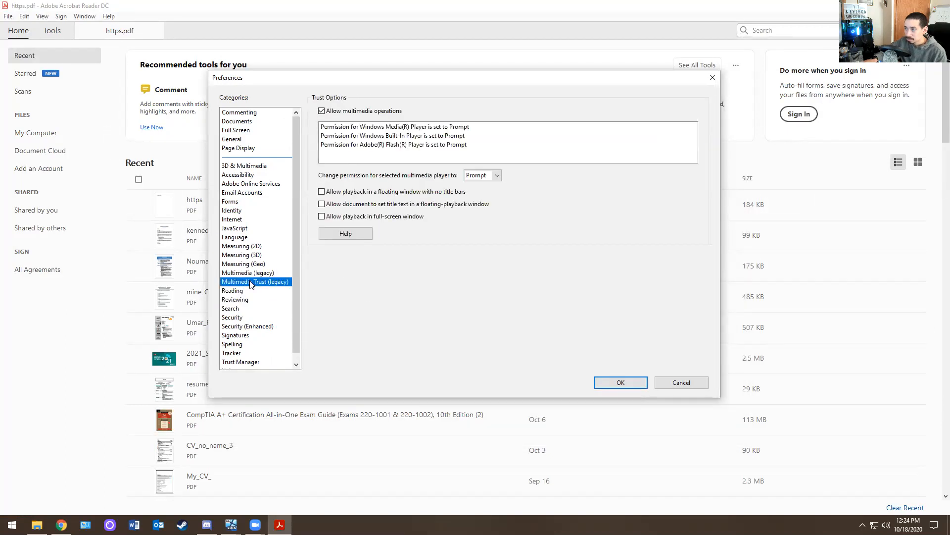
left_click(242, 255)
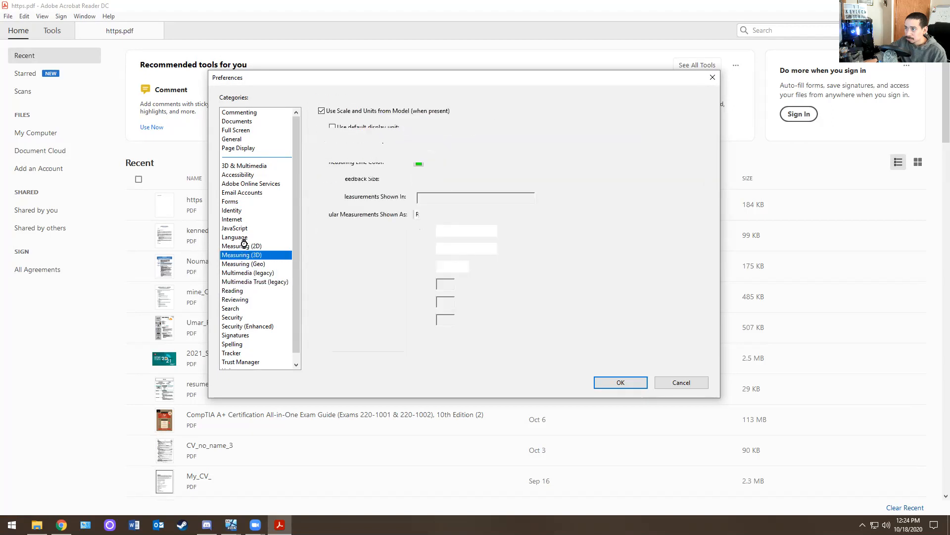
left_click(235, 237)
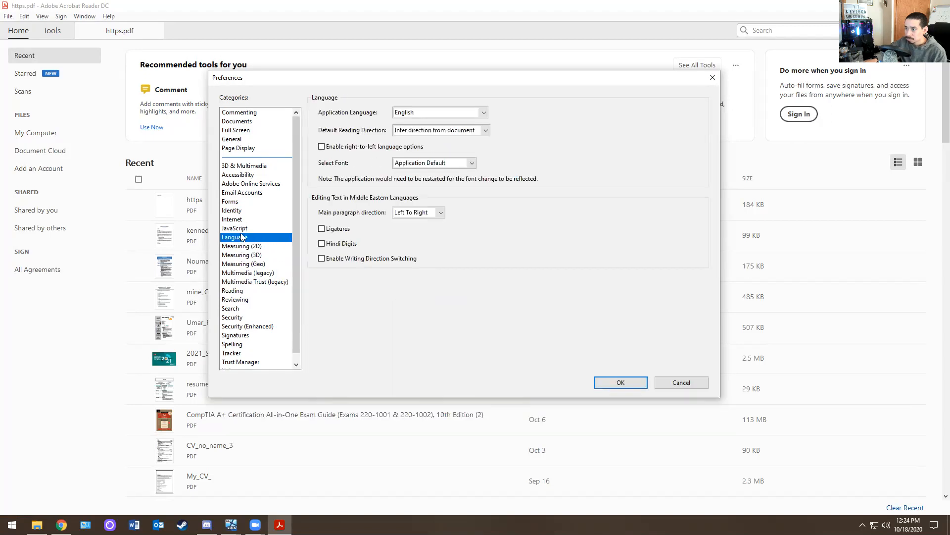
left_click(234, 228)
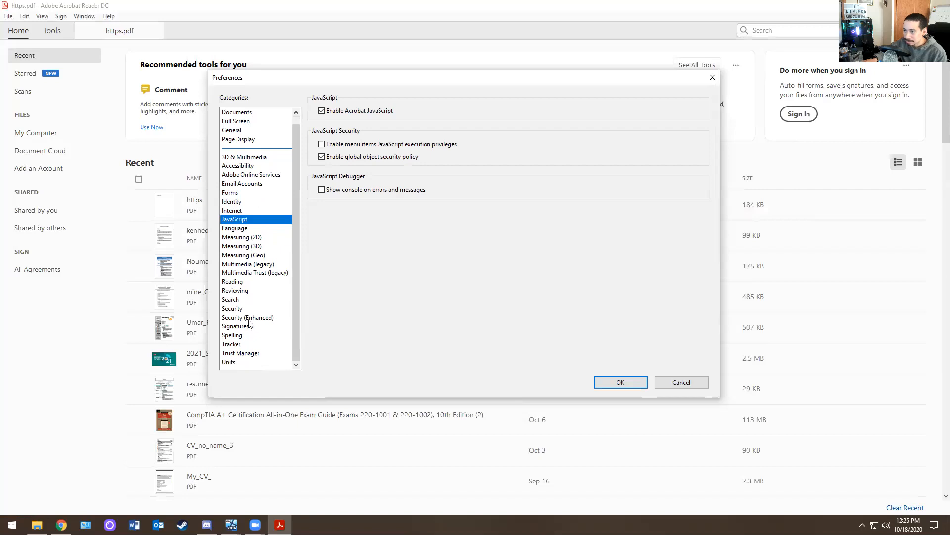
left_click(241, 352)
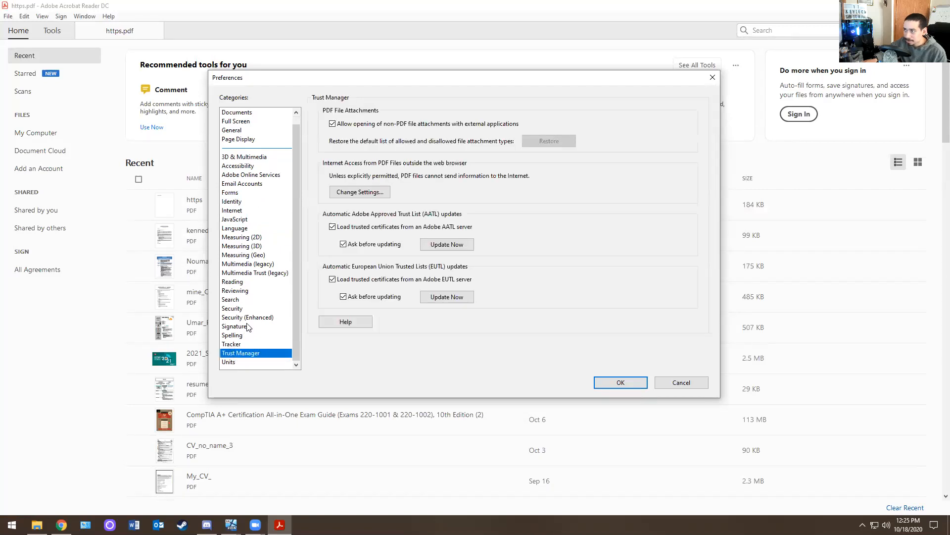
mouse_move(306, 276)
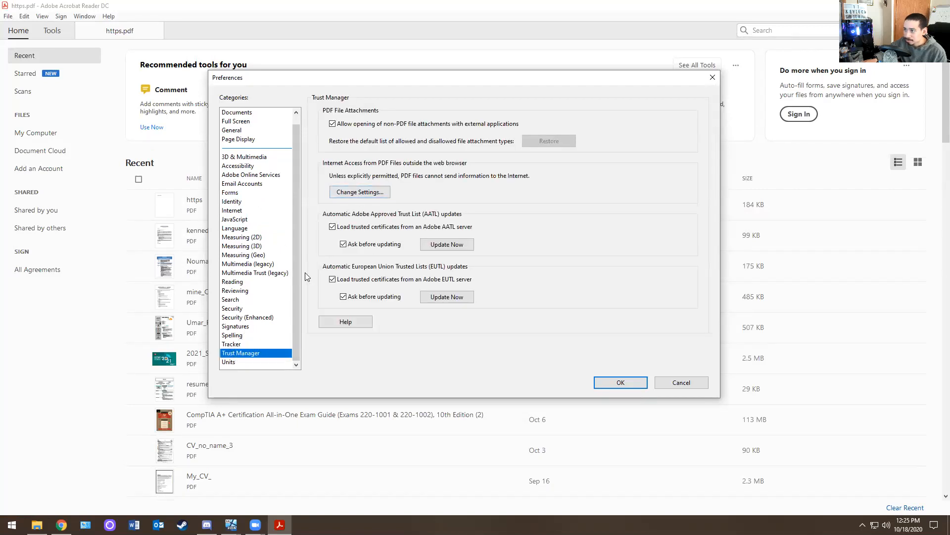
left_click(360, 191)
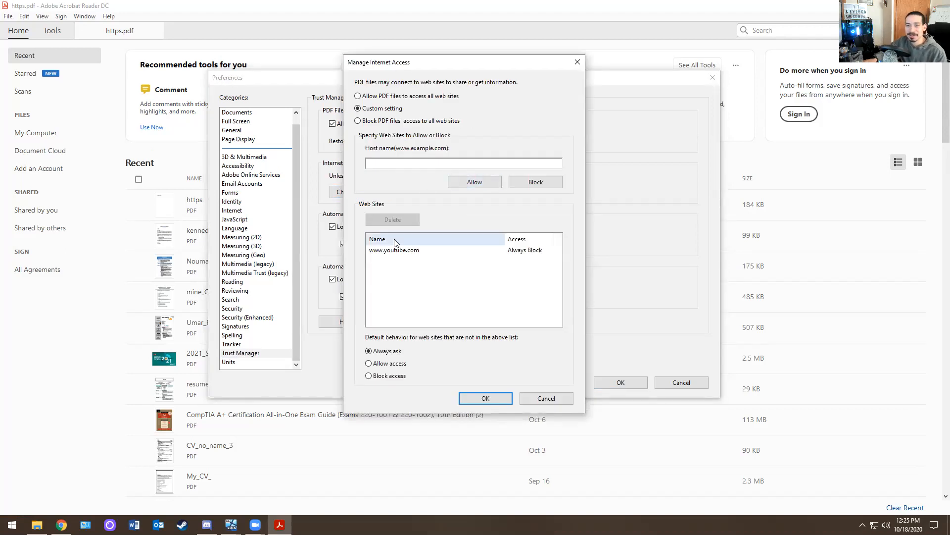
left_click(394, 249)
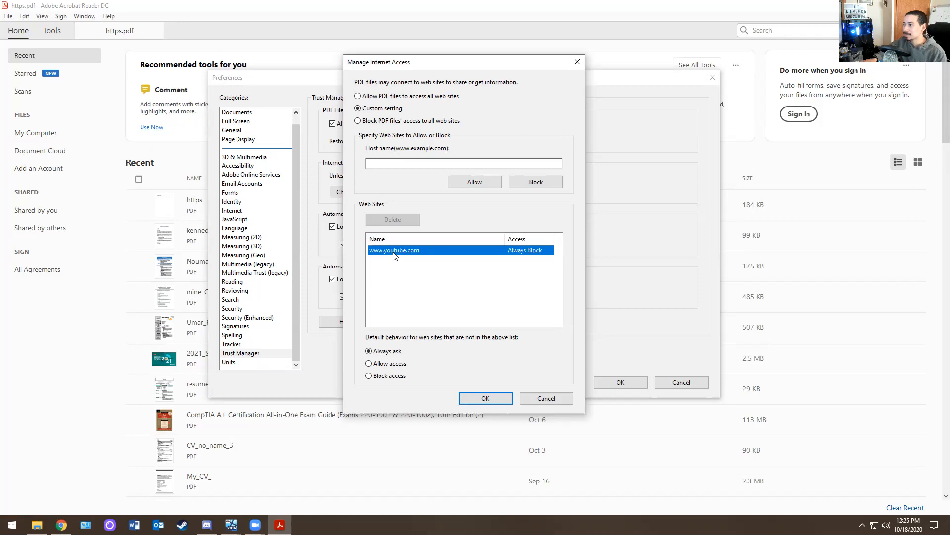
left_click(392, 220)
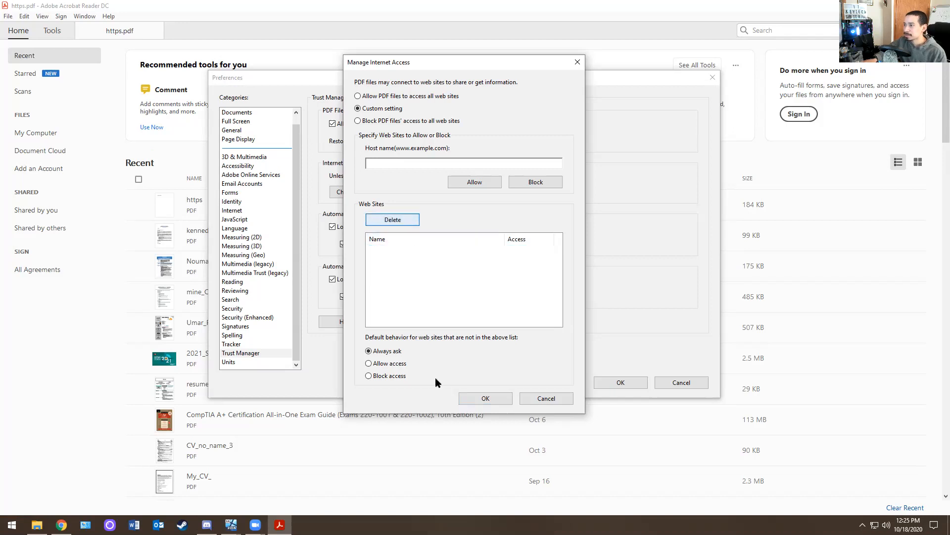
left_click(545, 398)
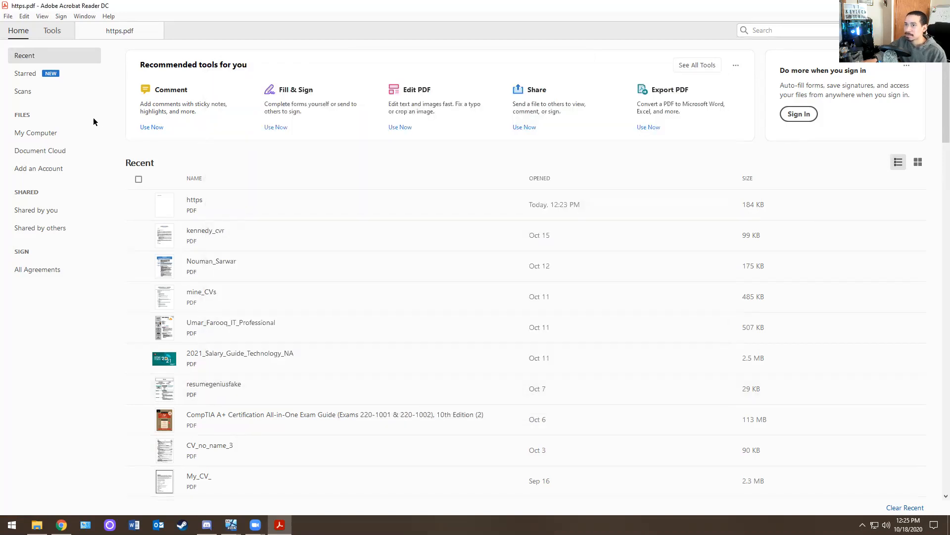
left_click(8, 16)
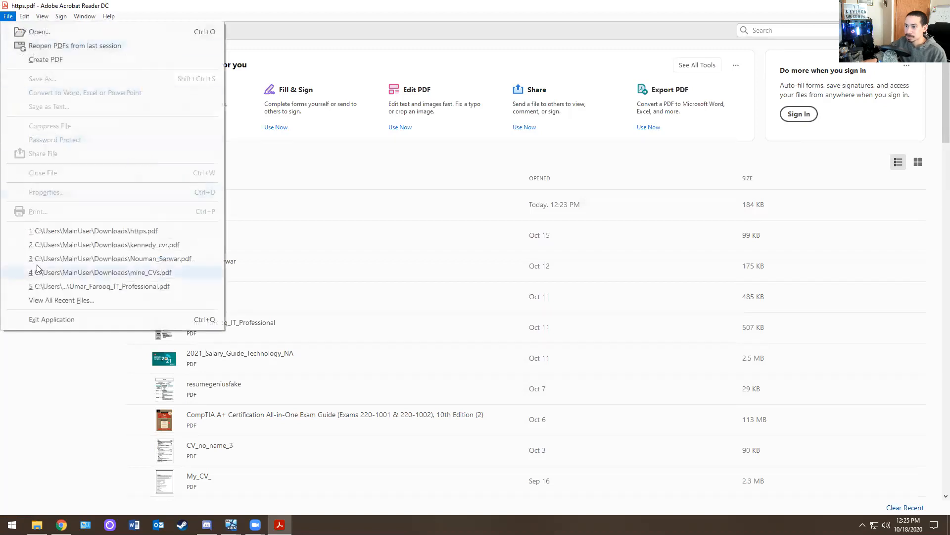
left_click(23, 17)
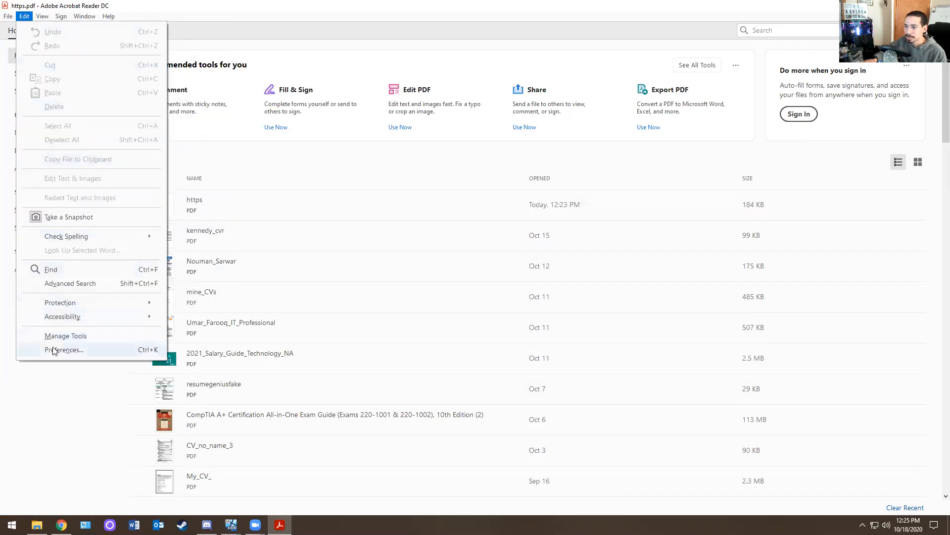
left_click(64, 350)
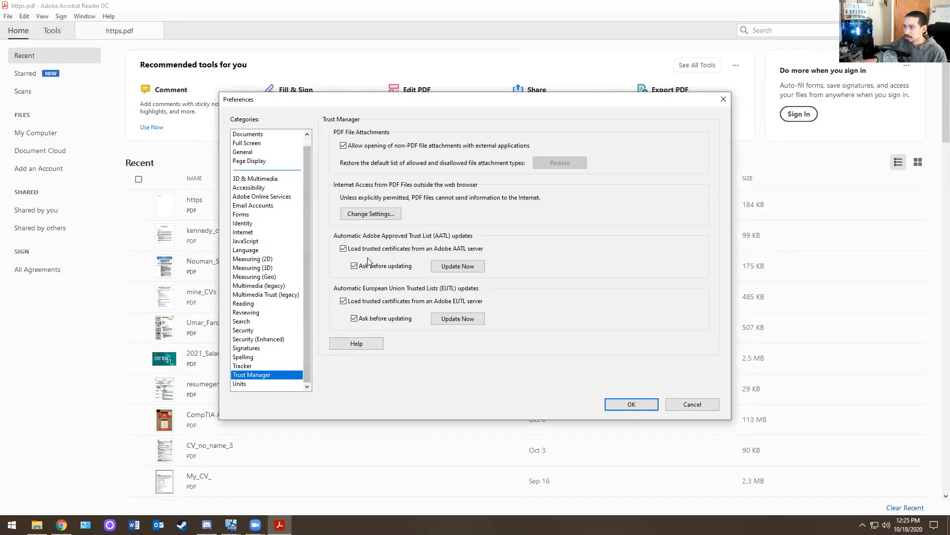
left_click(371, 214)
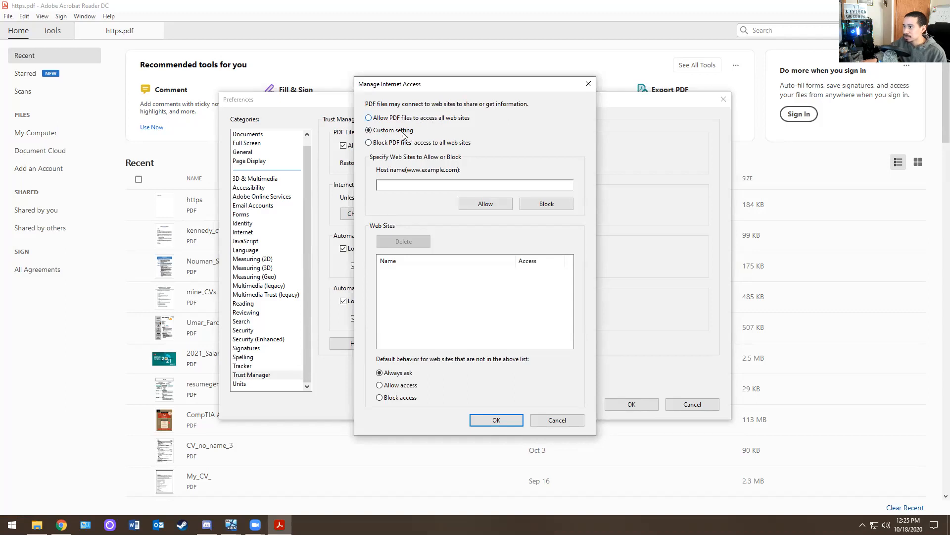
mouse_move(397, 393)
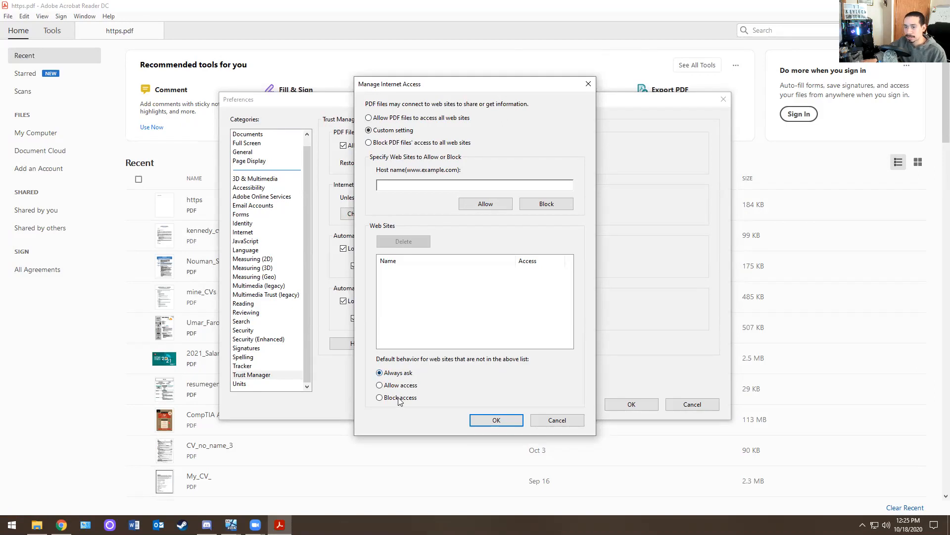
mouse_move(414, 371)
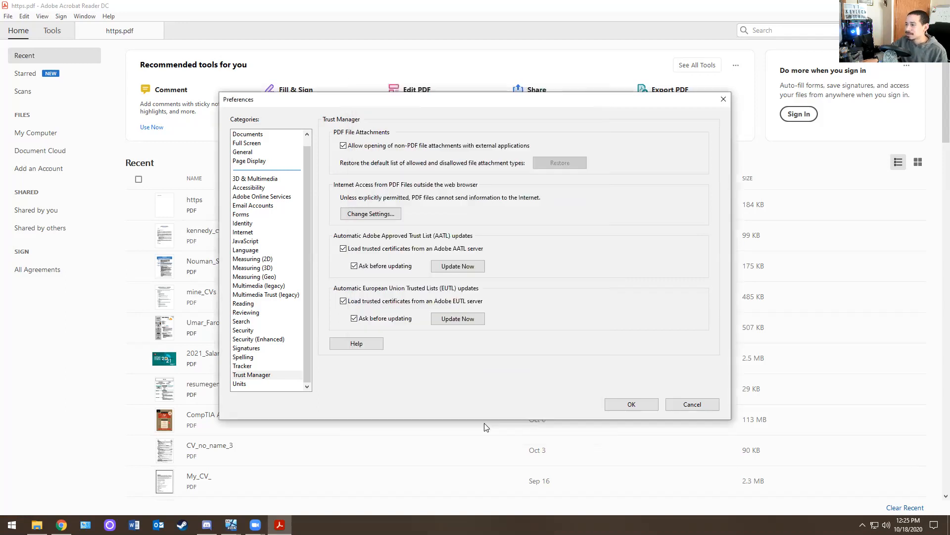
left_click(369, 214)
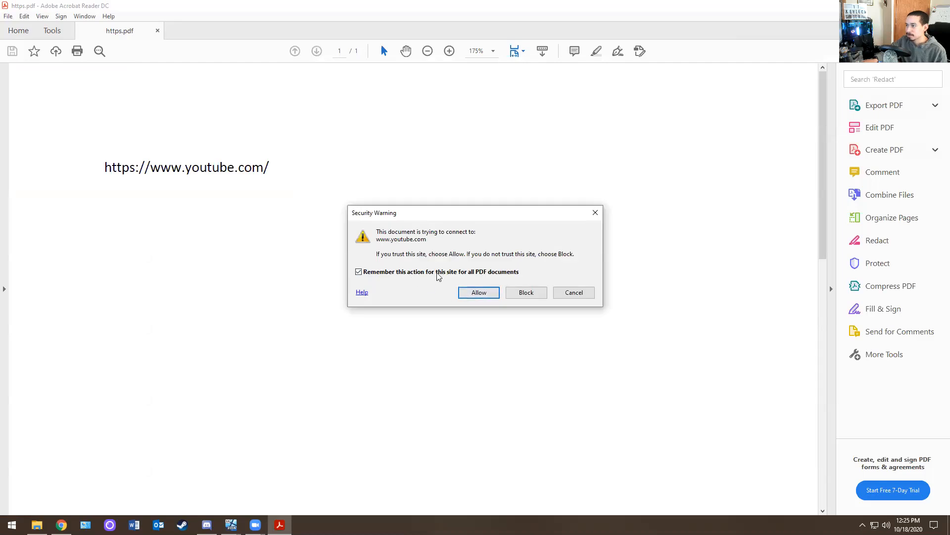
- Allow the PDF to connect to youtube.com with the choice remembered, then return to ticket INC-60
left_click(478, 292)
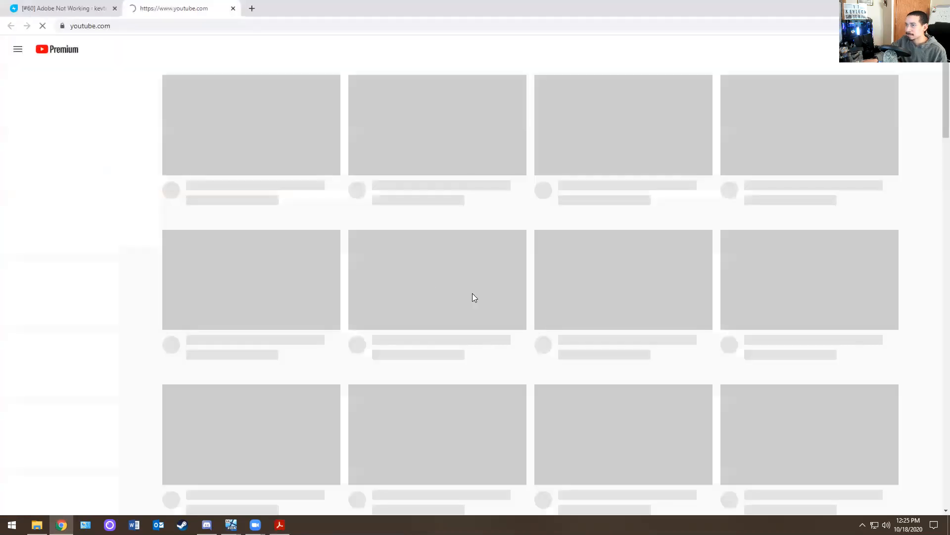
left_click(60, 8)
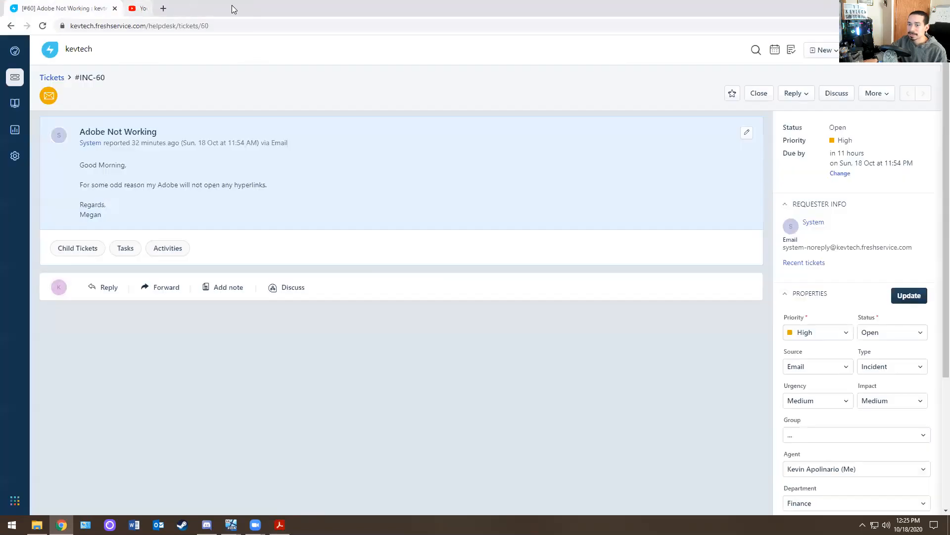
left_click(149, 8)
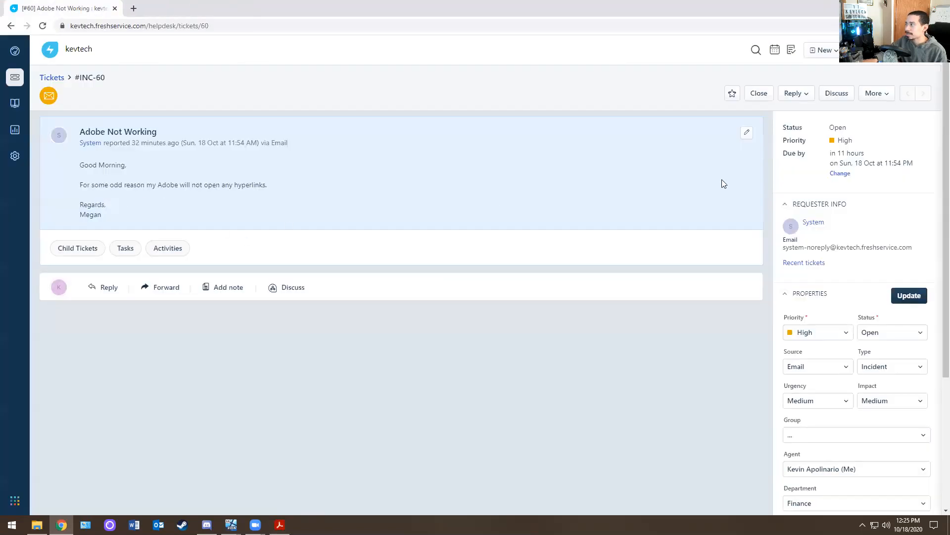
- Write in the note body that the site was blocked on Adobe settings and enabled through trust manager
left_click(228, 287)
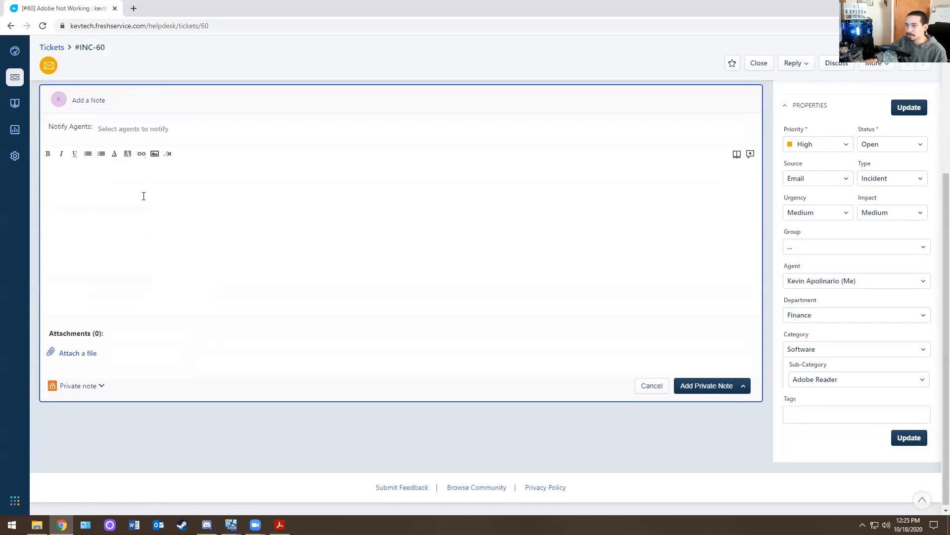
type("Site was blocke")
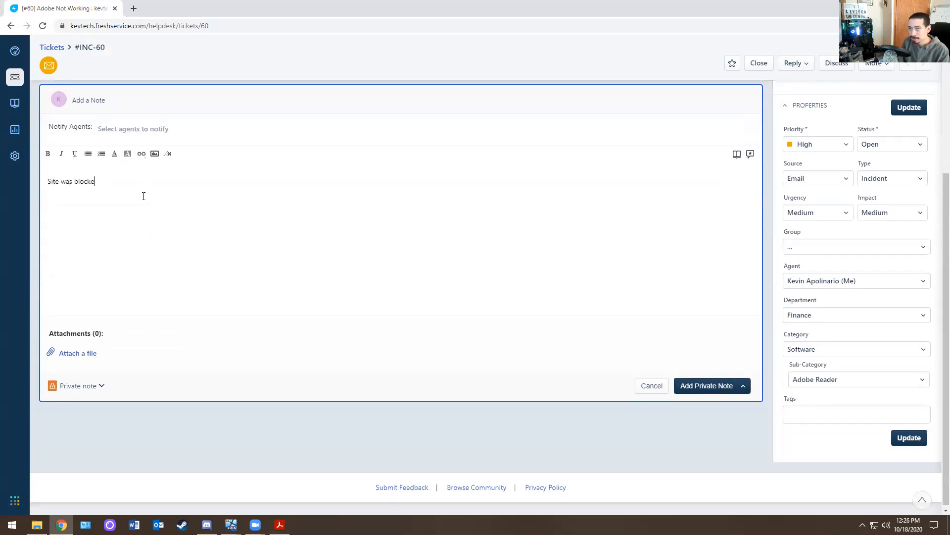
type("d on Adobe settings, site has bee")
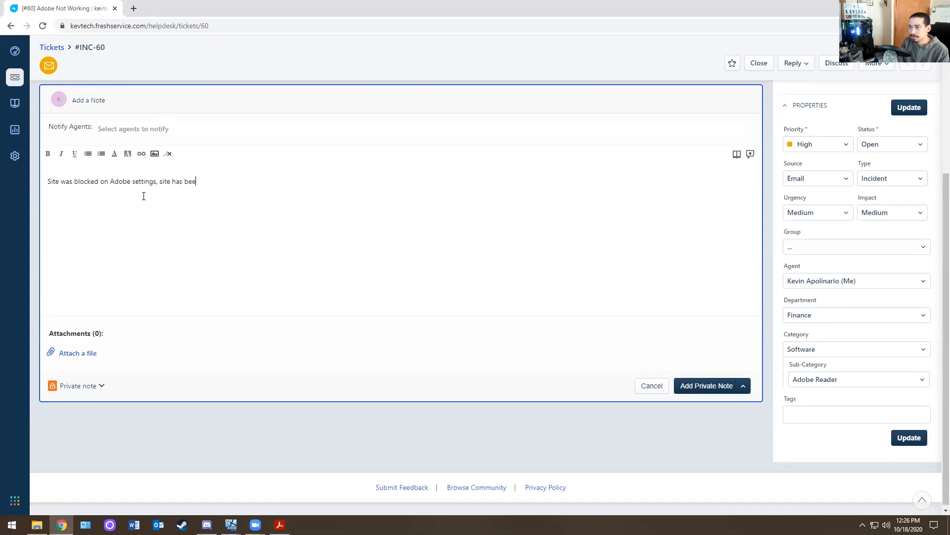
type("n enabled/")
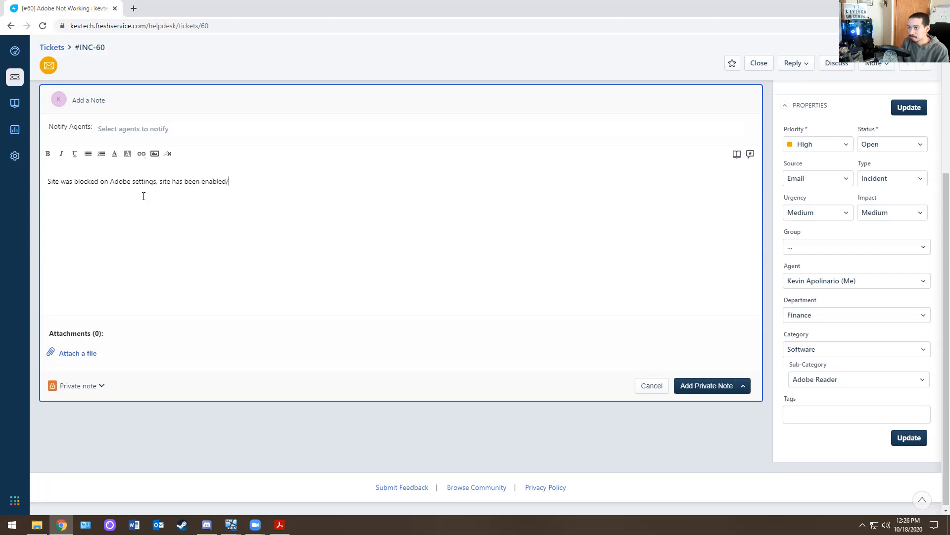
type("through trtu")
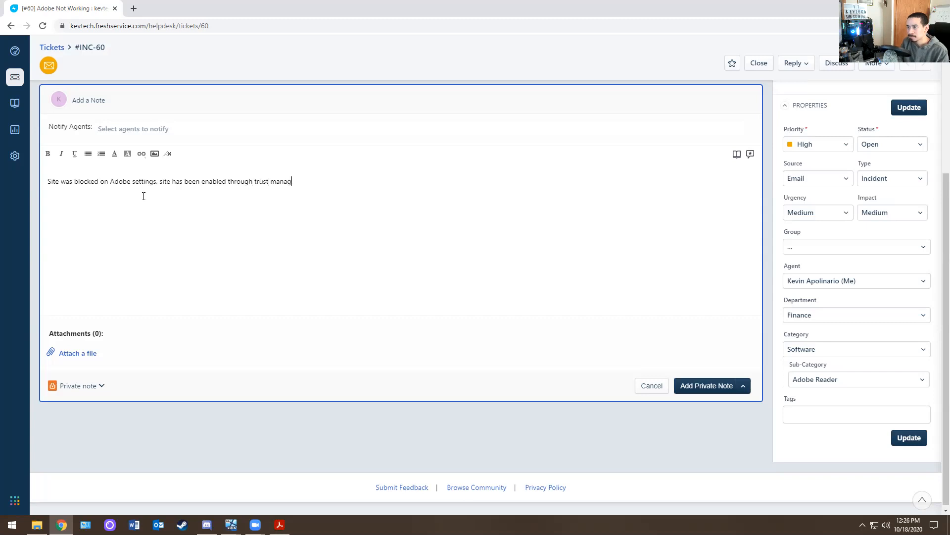
type("er.")
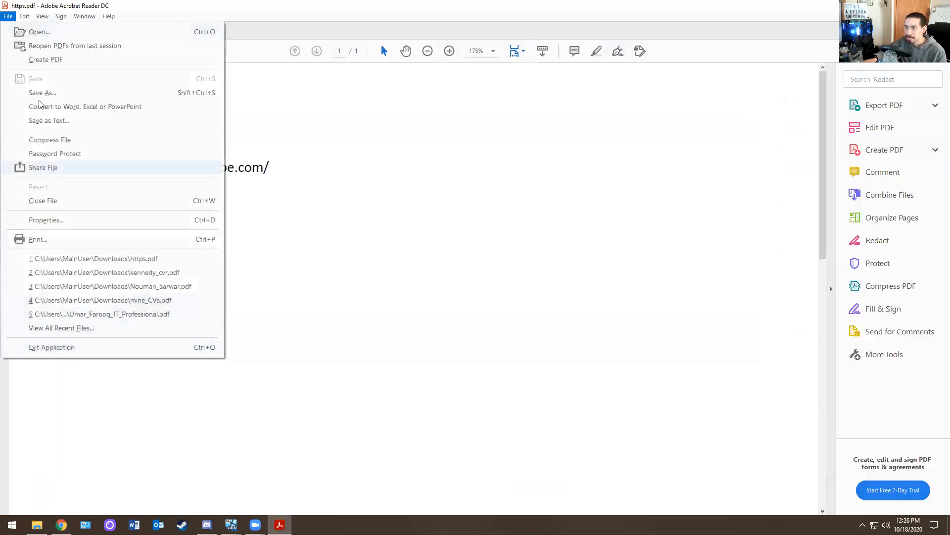
- Check the Trust Manager web site access list showing youtube.com allowed, then close it
left_click(41, 16)
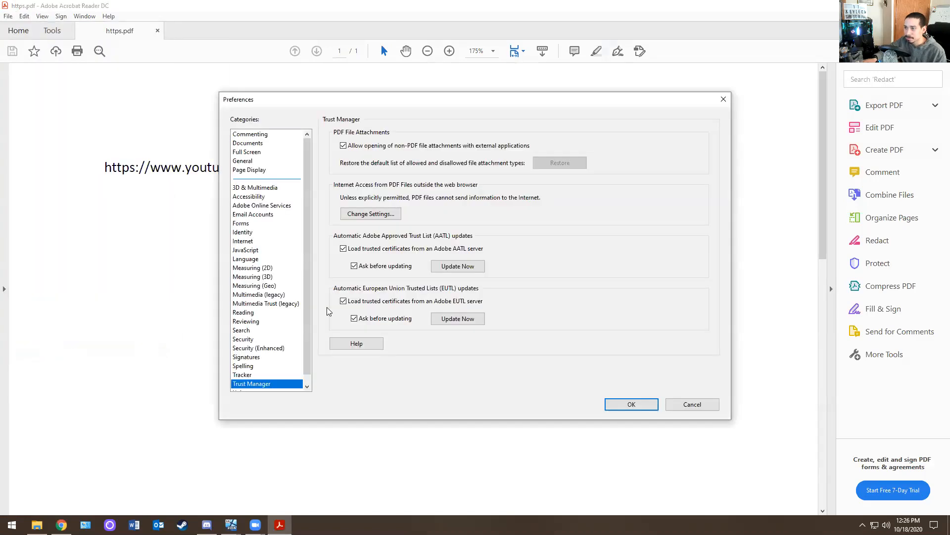
left_click(370, 213)
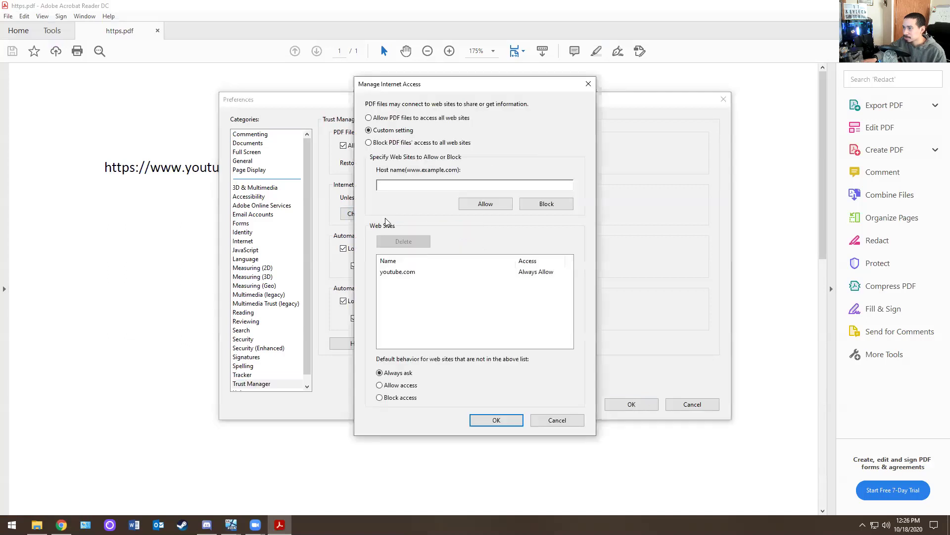
left_click(496, 420)
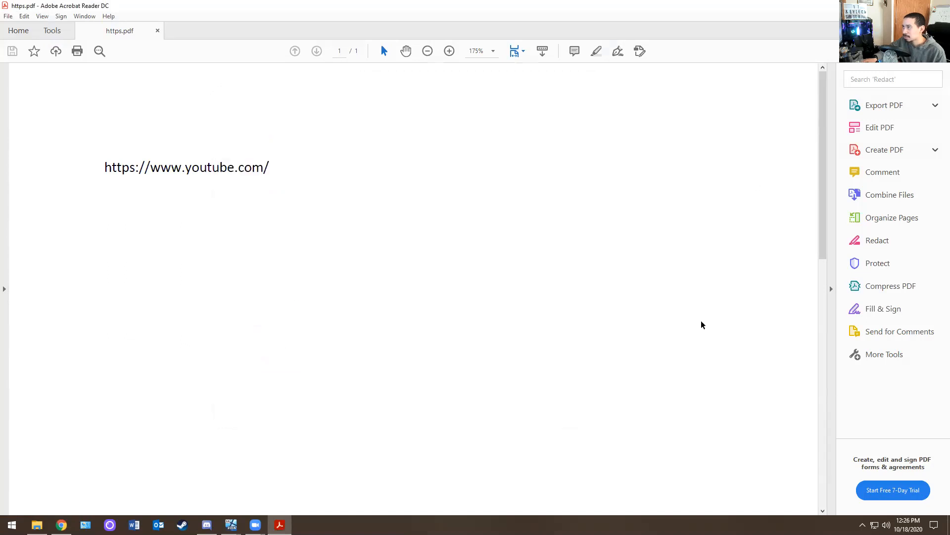
- Add the path 'Adobe->Trust manager->change settings->allow.' to the ticket note
left_click(60, 525)
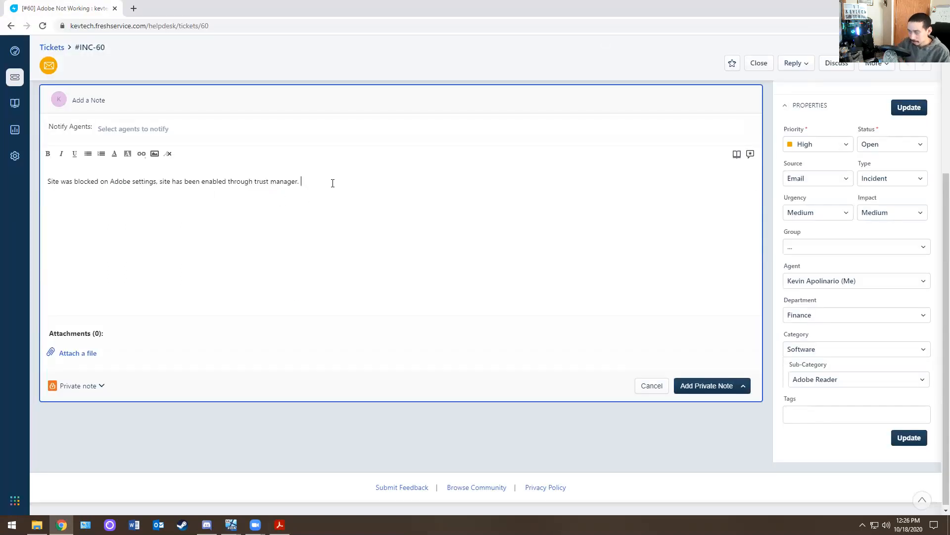
type("Adobe-")
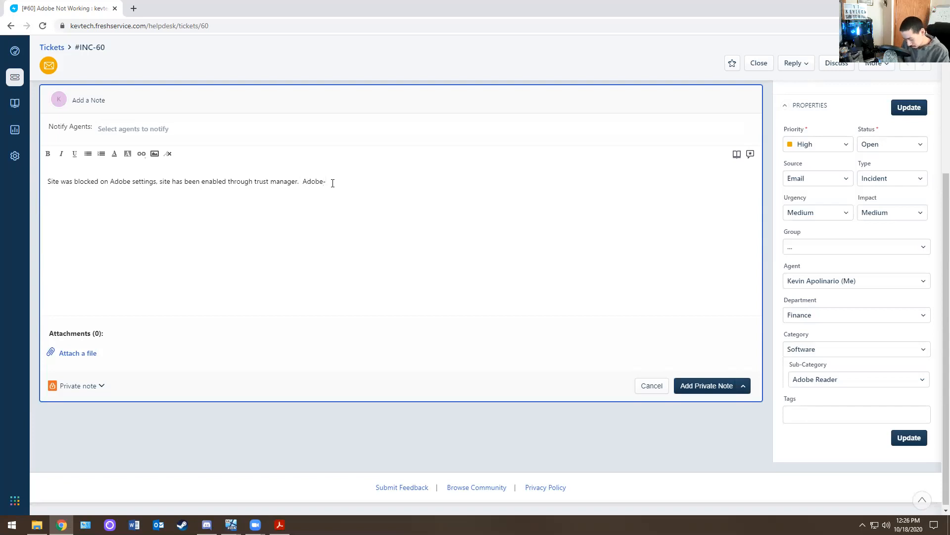
type(">Trust mana")
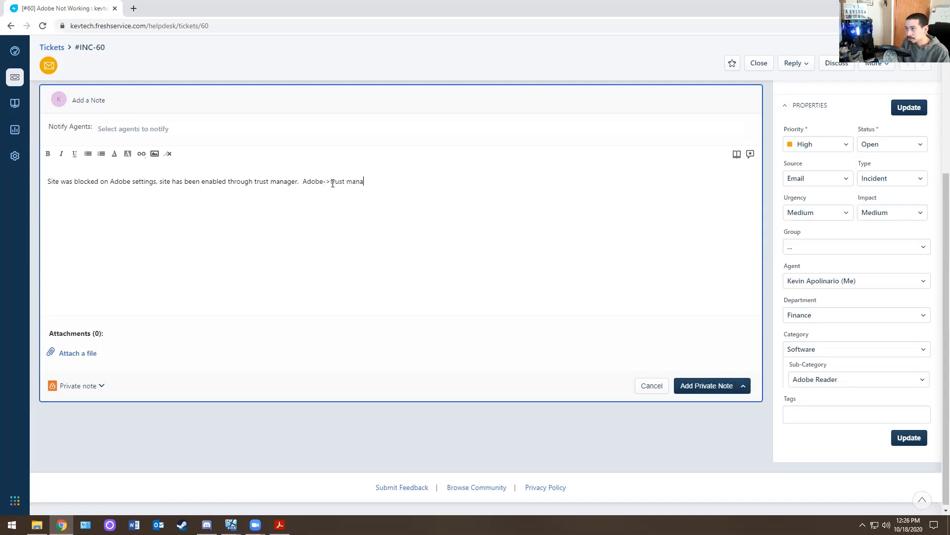
type("ger->")
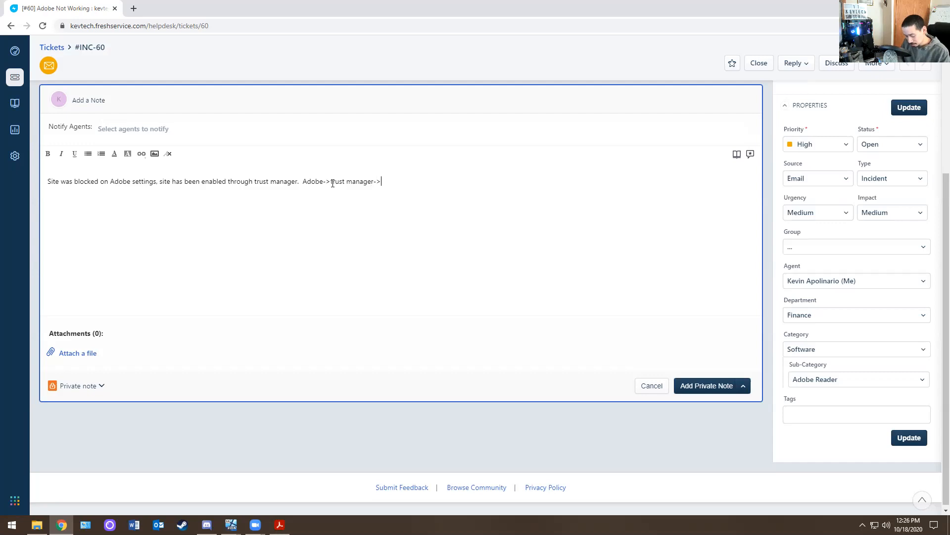
type("change settings->al")
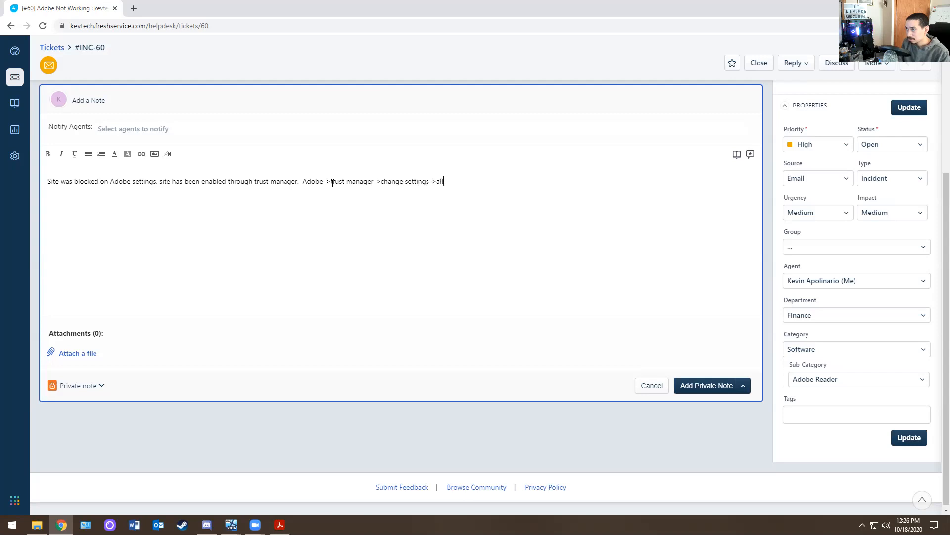
type("low.")
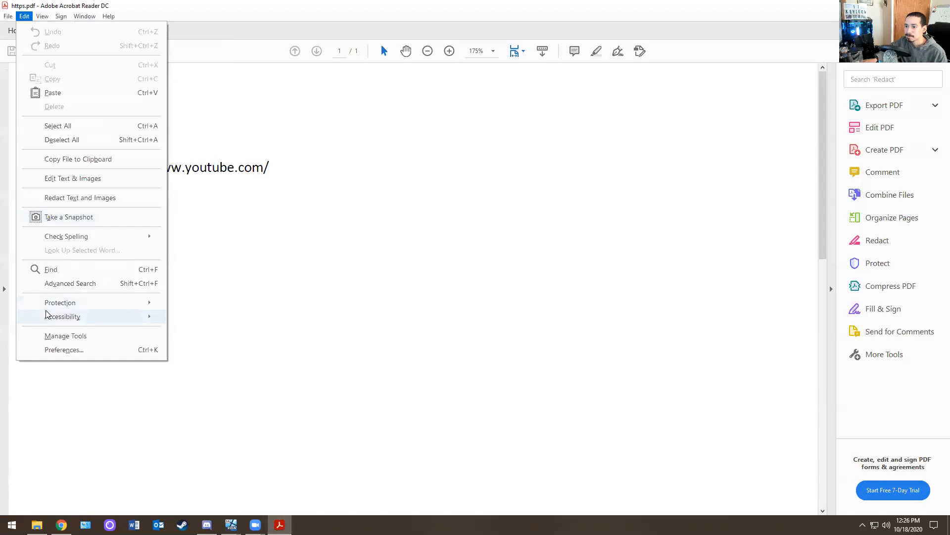
left_click(63, 349)
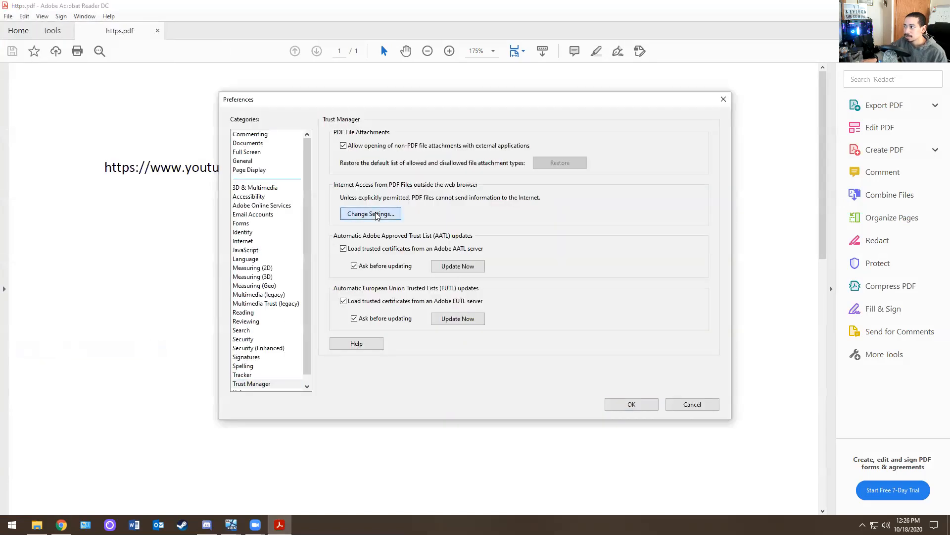
left_click(370, 214)
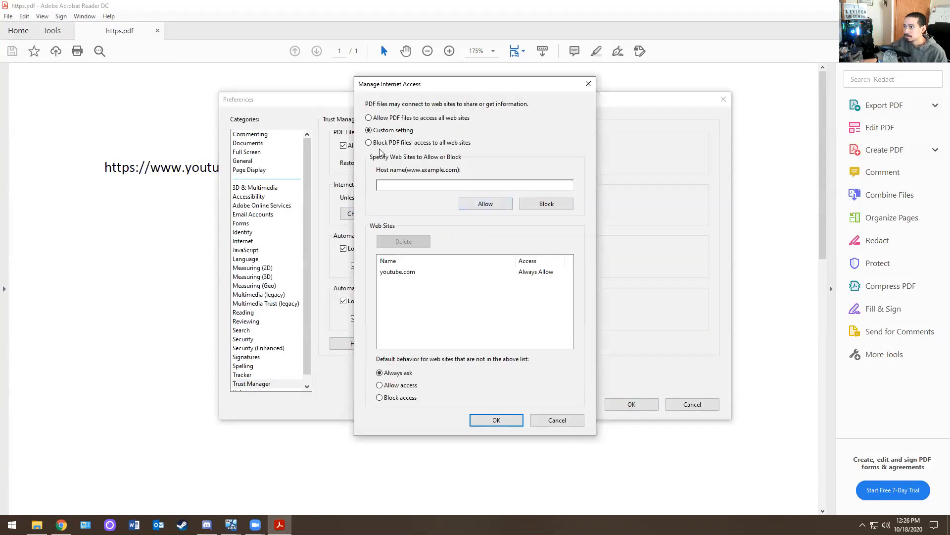
left_click(496, 420)
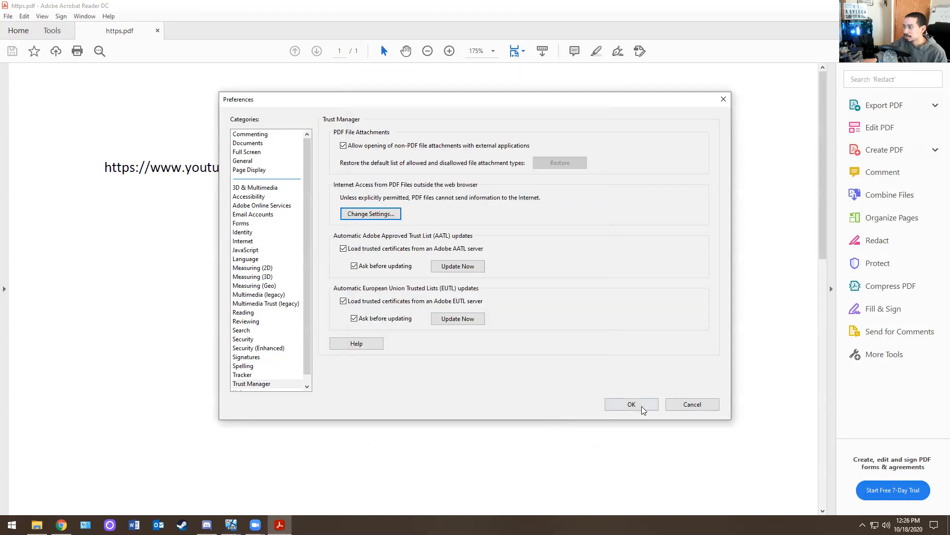
left_click(631, 404)
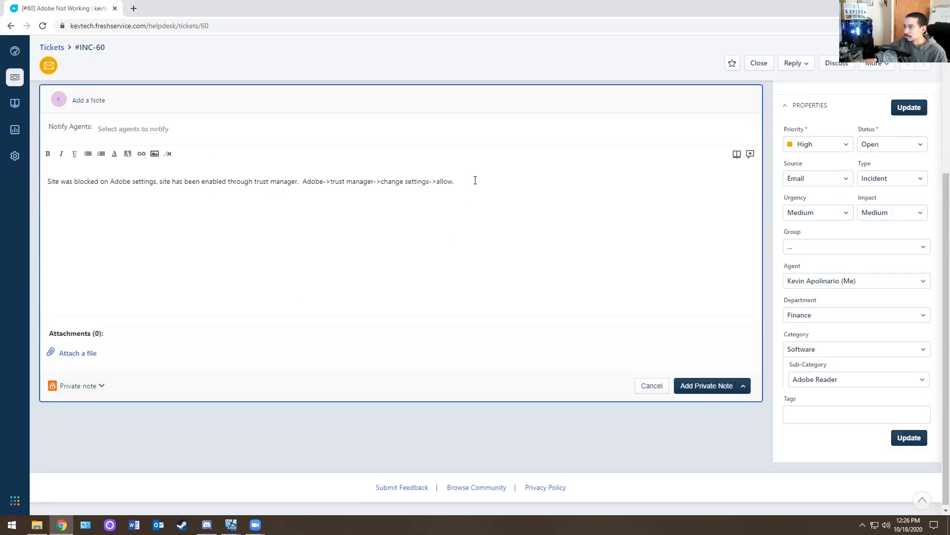
- End the note with 'Custom settings, always ask.' and save it as a private note
type("C")
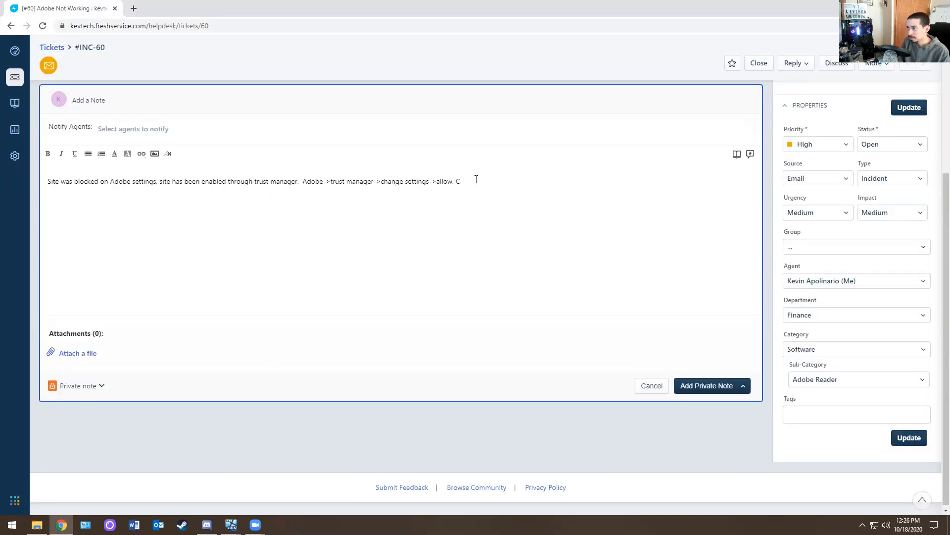
type("ustom settings, alway")
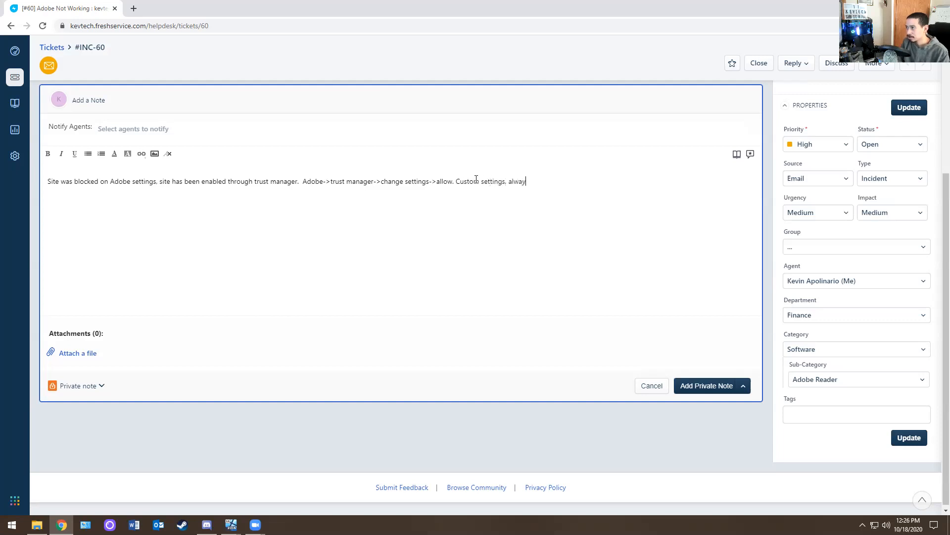
type("s ask.")
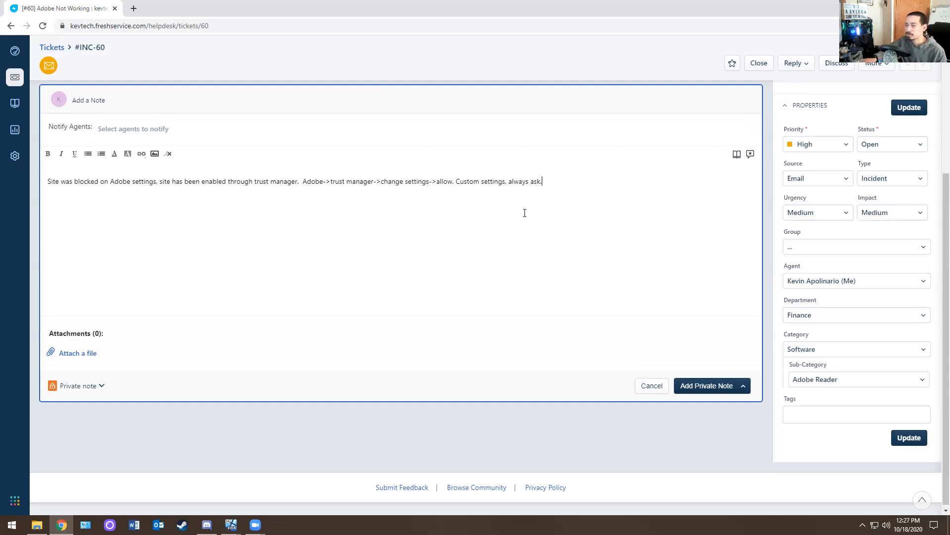
left_click(707, 385)
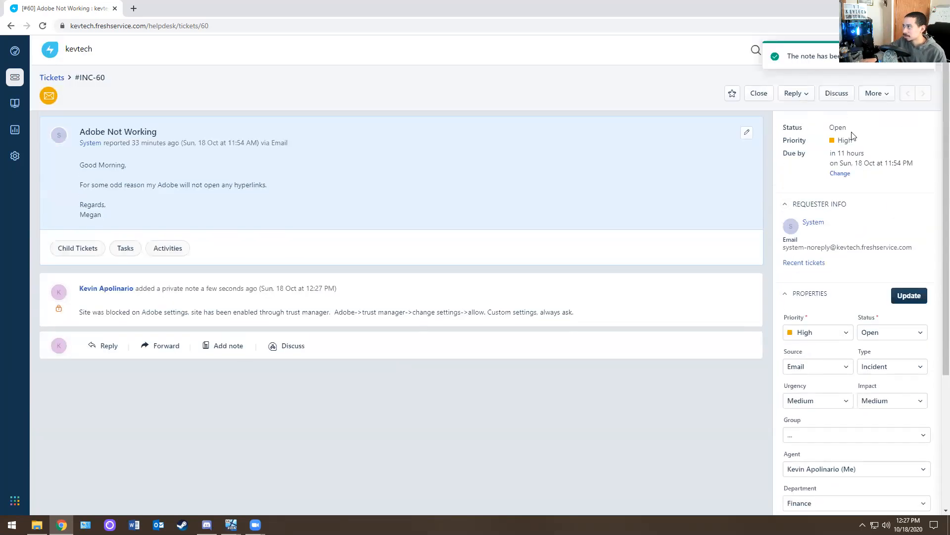
- Close ticket INC-60 and return to the helpdesk dashboard
left_click(758, 93)
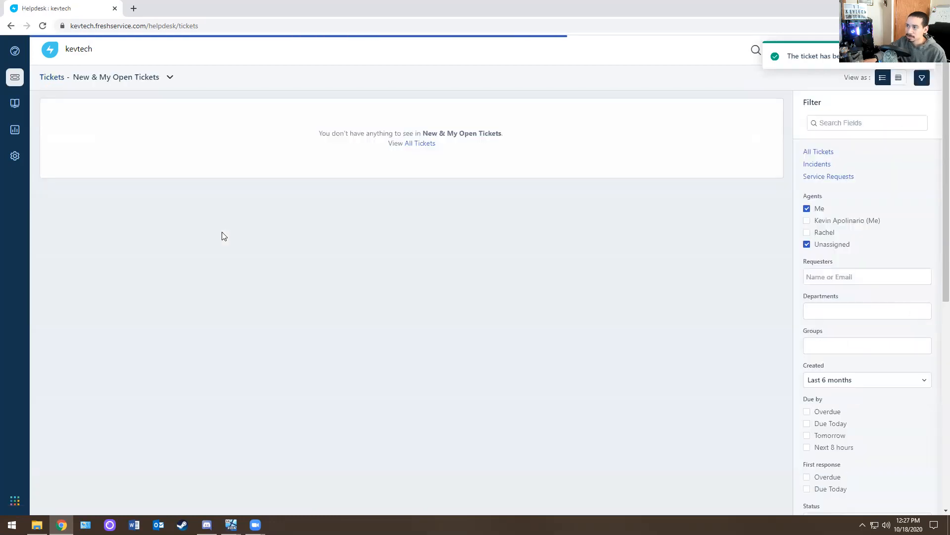
left_click(15, 50)
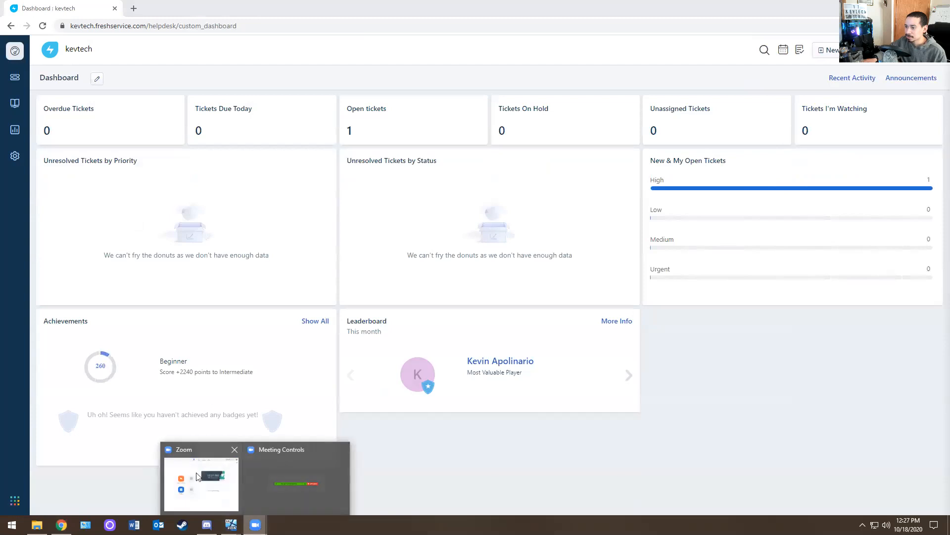
mouse_move(10, 363)
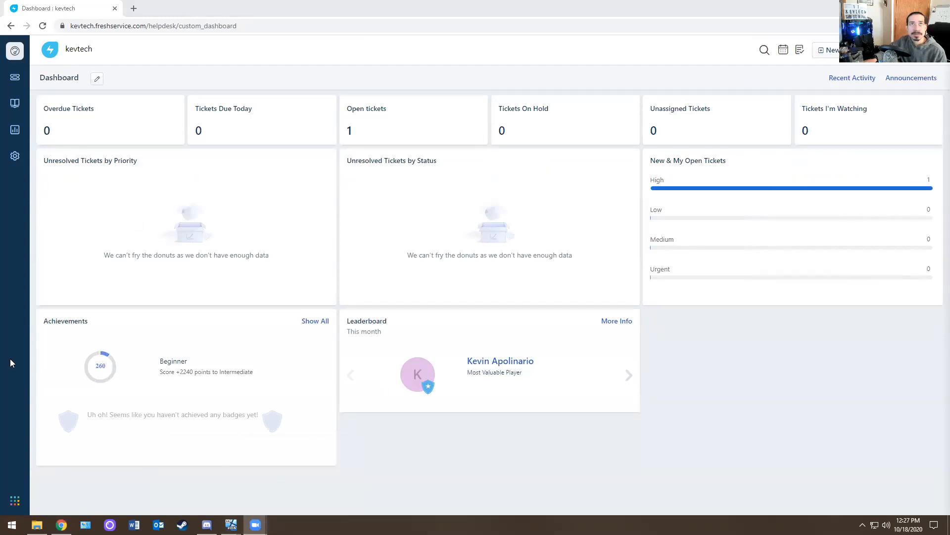